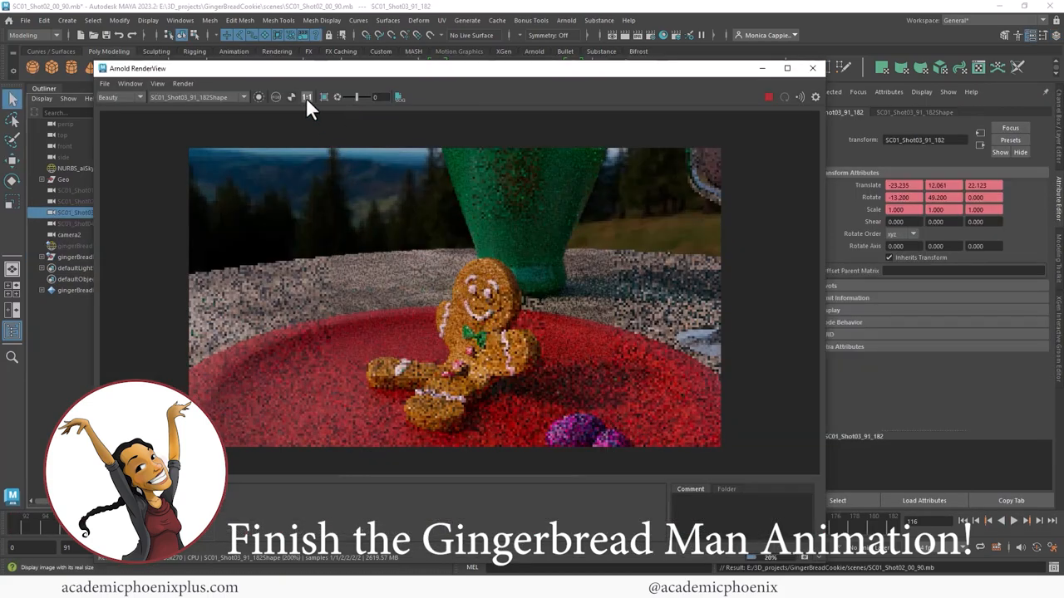
# View the first rendered JPG frame inside the images/SC01_Shot01 folder
pyautogui.click(306, 96)
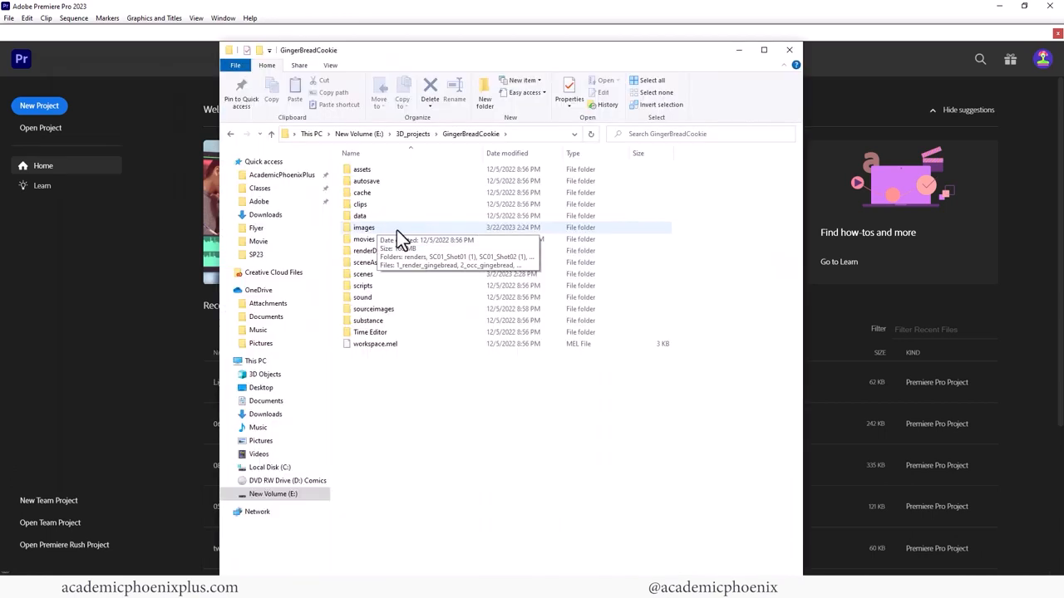
pyautogui.doubleClick(362, 226)
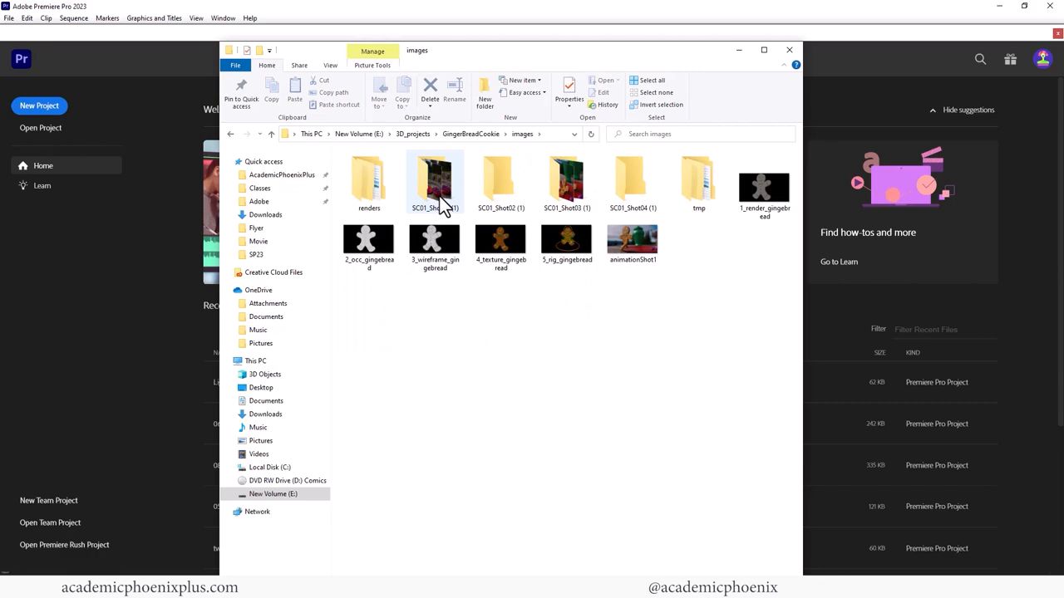
pyautogui.doubleClick(434, 179)
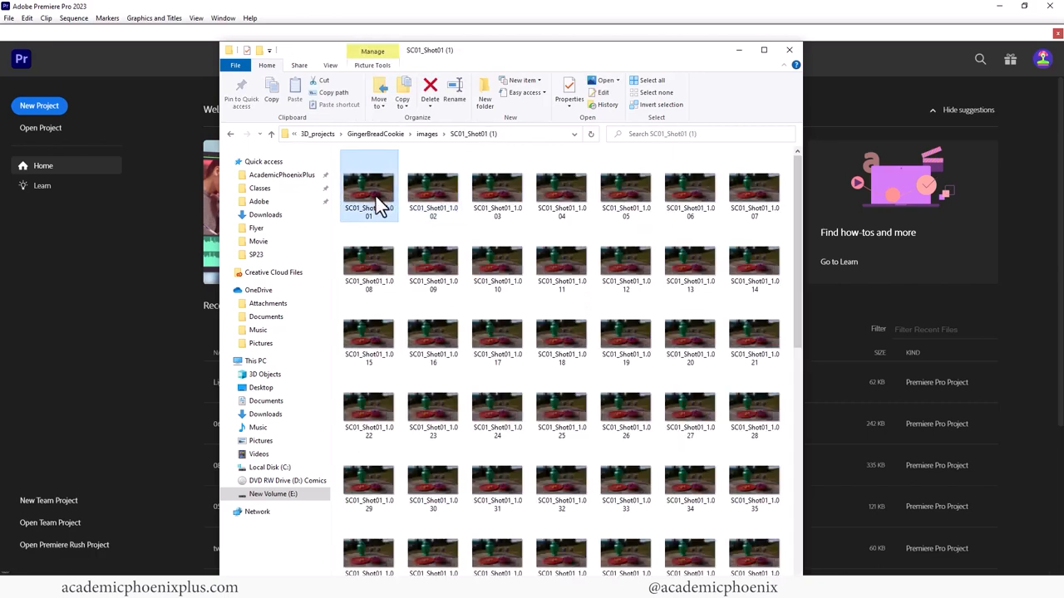
pyautogui.doubleClick(369, 185)
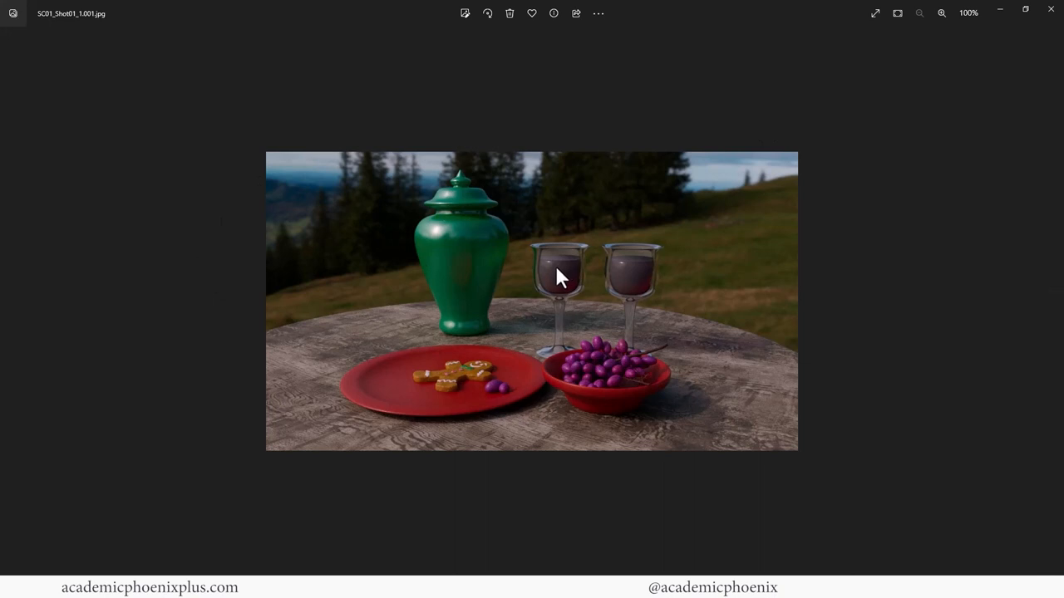
pyautogui.moveTo(417, 242)
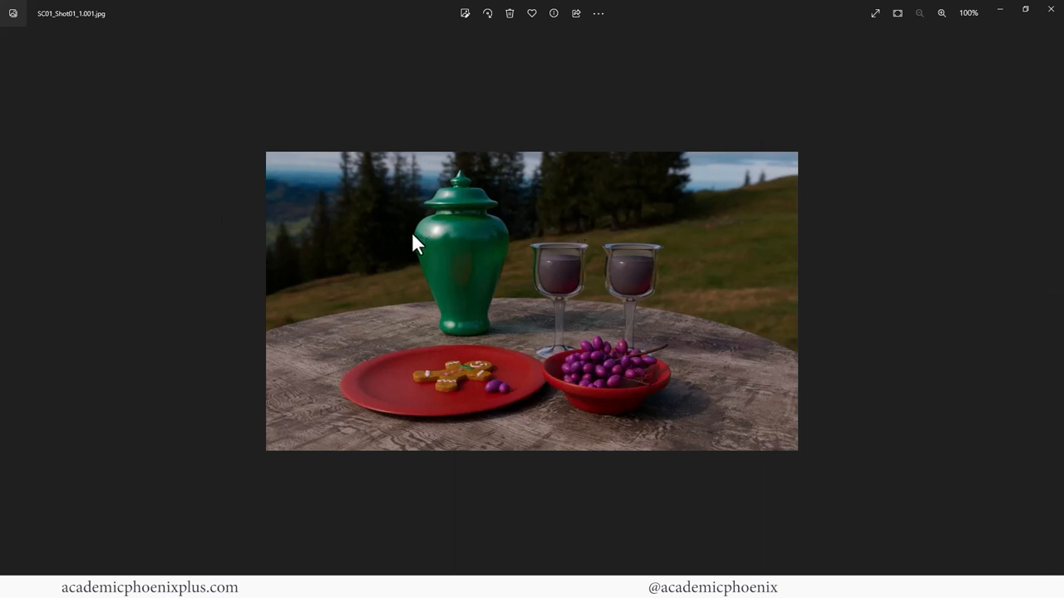
pyautogui.moveTo(476, 357)
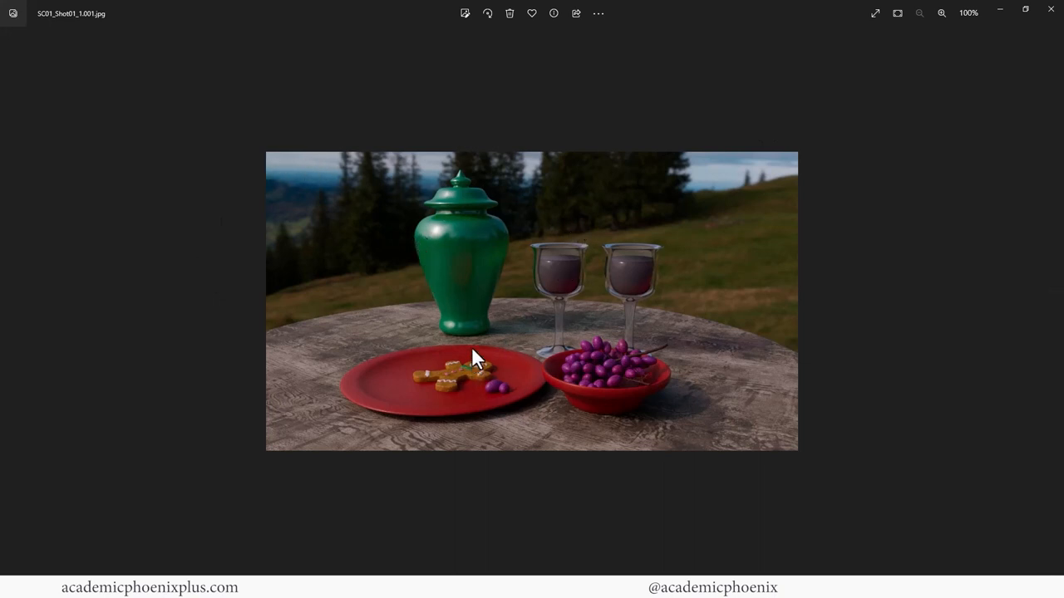
pyautogui.moveTo(635, 250)
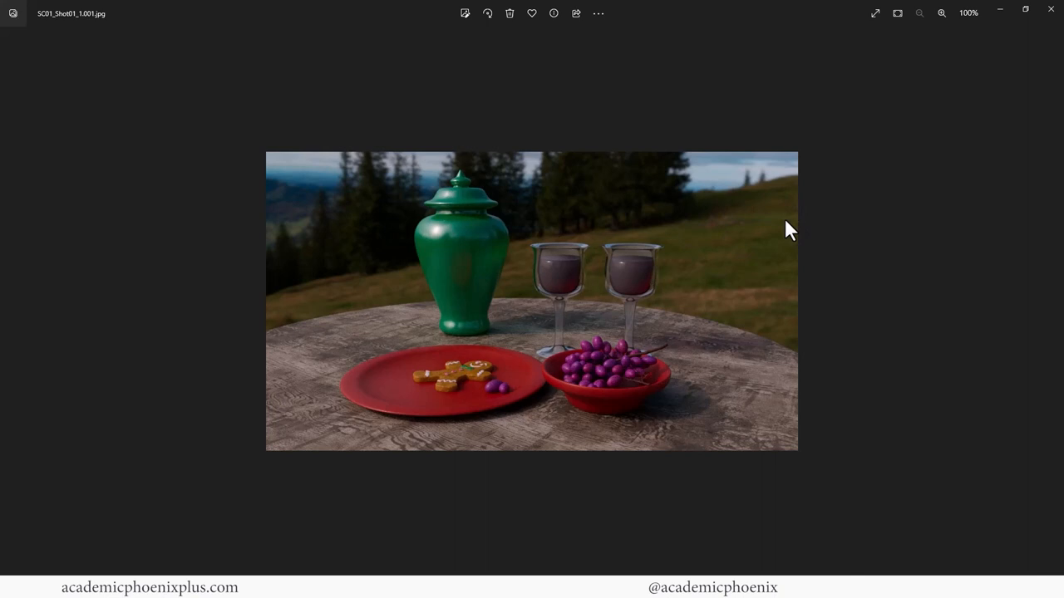
pyautogui.moveTo(630, 279)
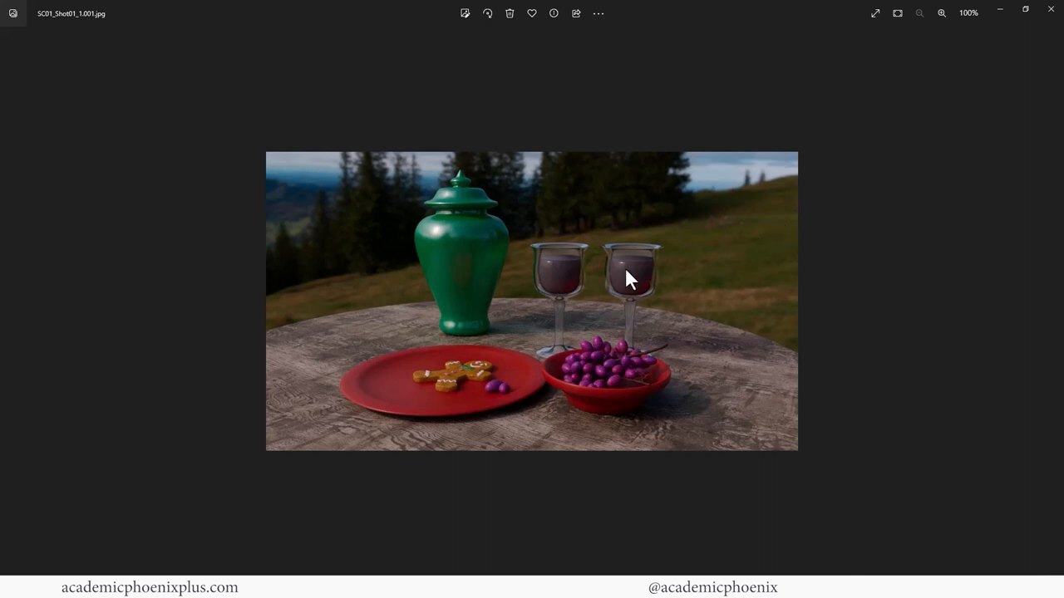
pyautogui.moveTo(688, 249)
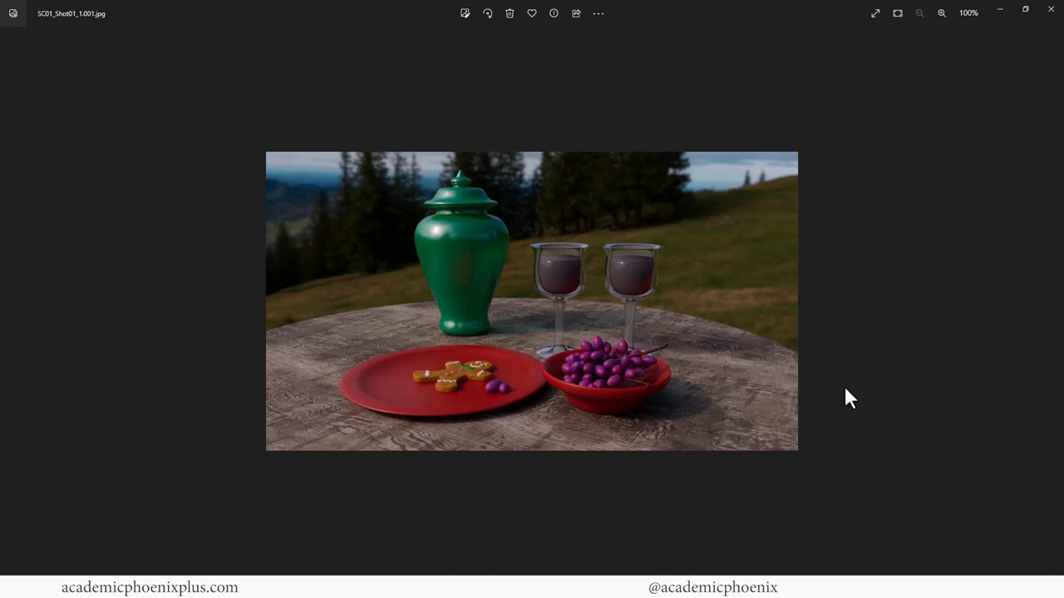
pyautogui.moveTo(585, 242)
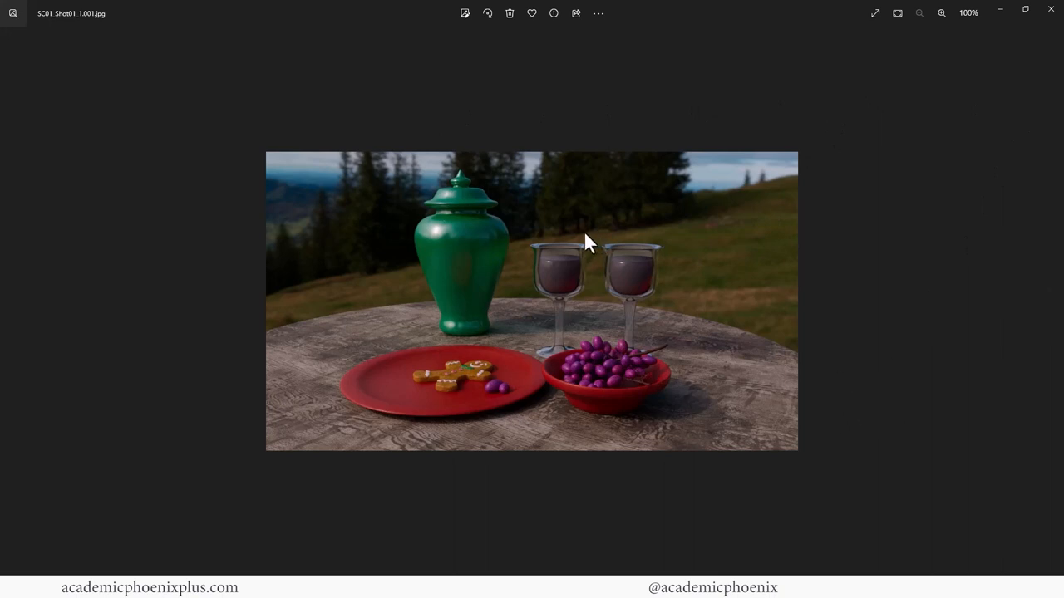
pyautogui.moveTo(572, 252)
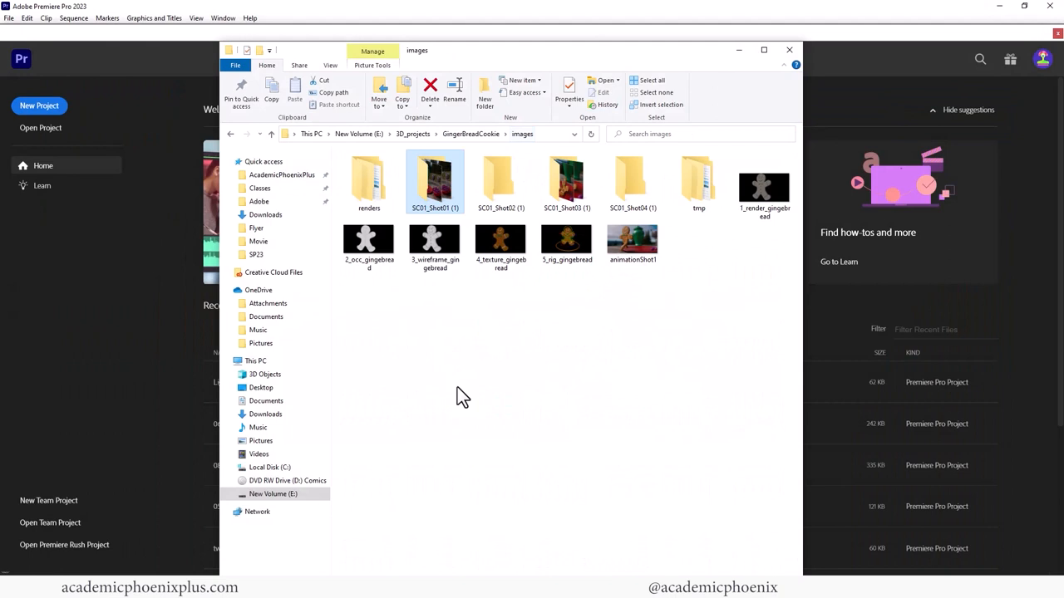
# Start a new Premiere project named GingerBreadAnimation from the home screen
pyautogui.click(788, 49)
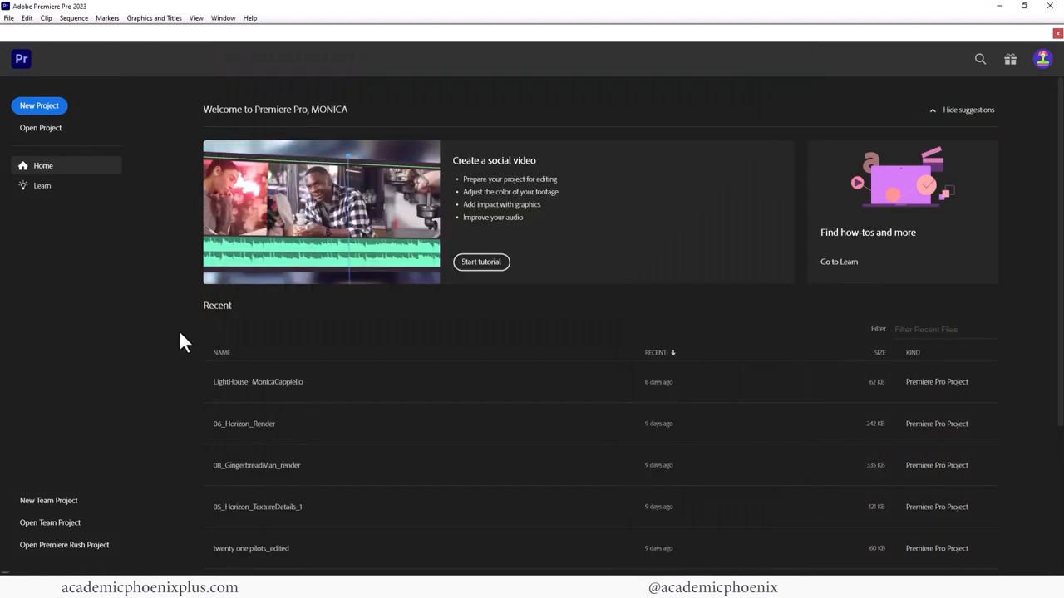
pyautogui.moveTo(123, 153)
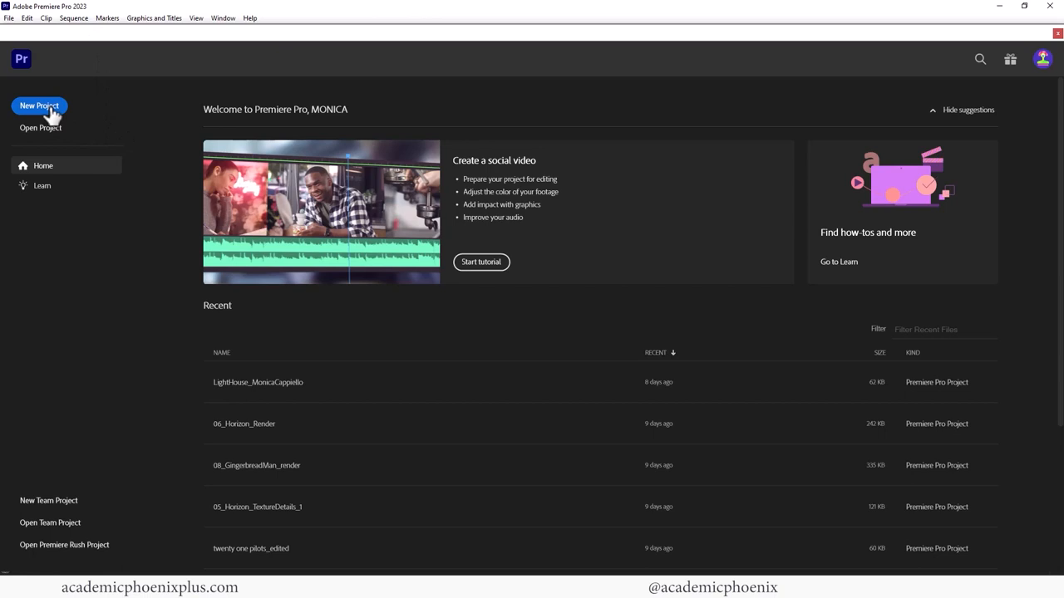
pyautogui.click(40, 108)
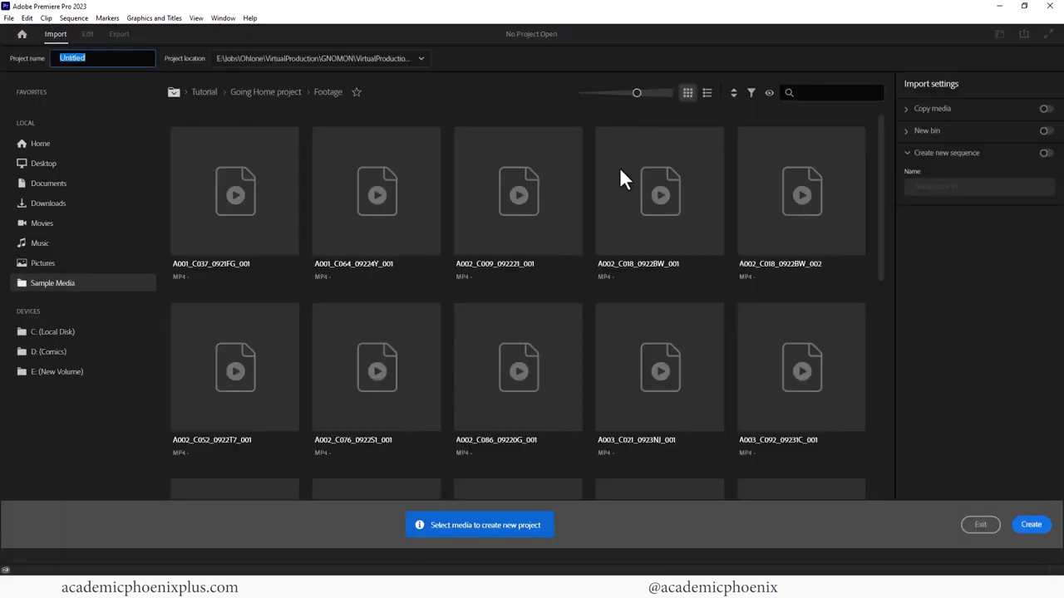
pyautogui.moveTo(453, 103)
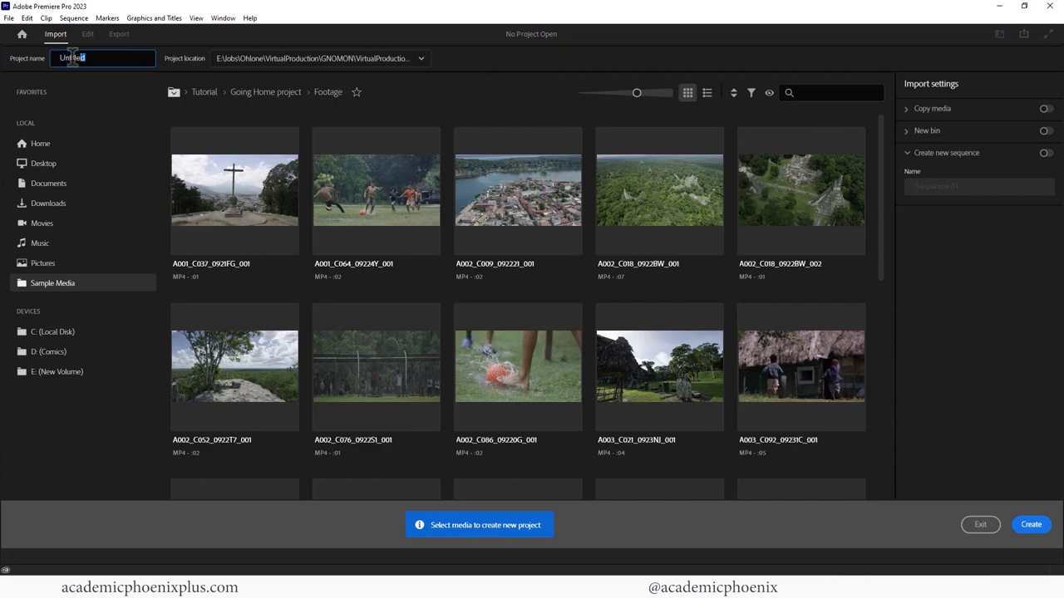
pyautogui.tripleClick(103, 56)
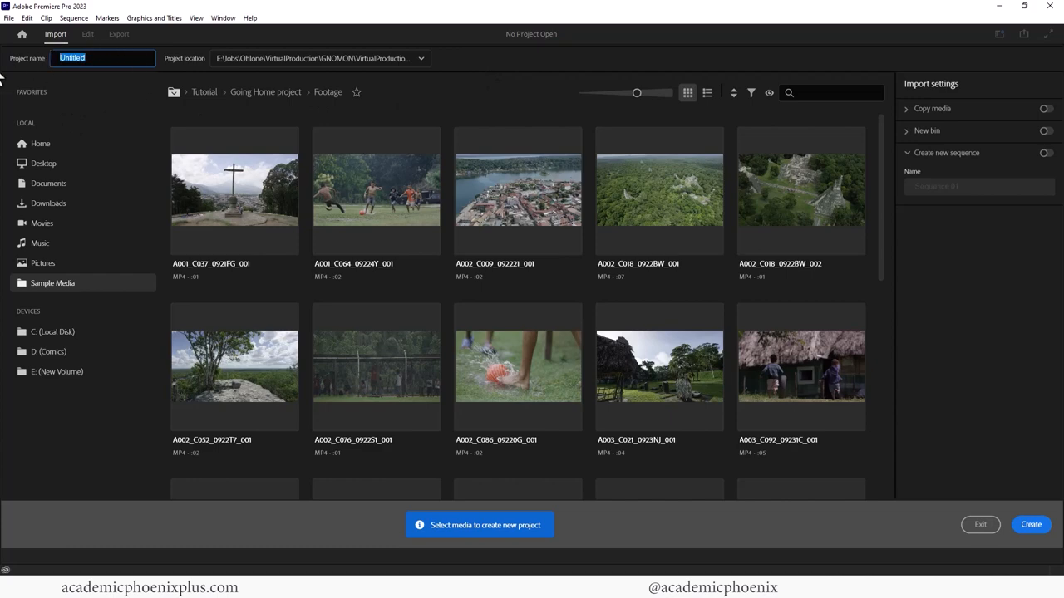
pyautogui.write('GingerBreadAnimation')
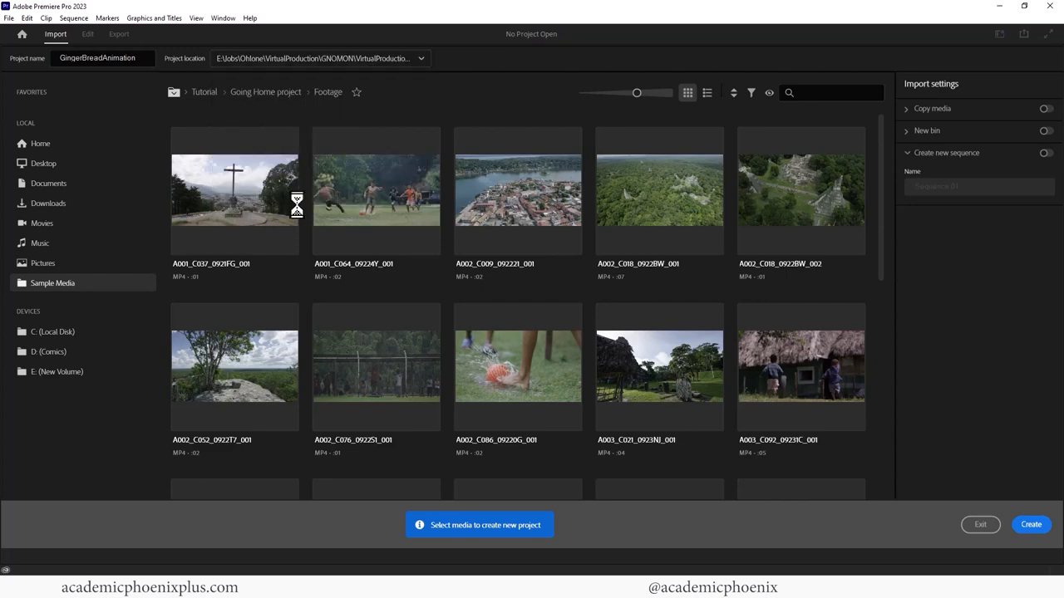
# Set the project location to the GingerBreadCookie movies folder and create the project
pyautogui.click(421, 58)
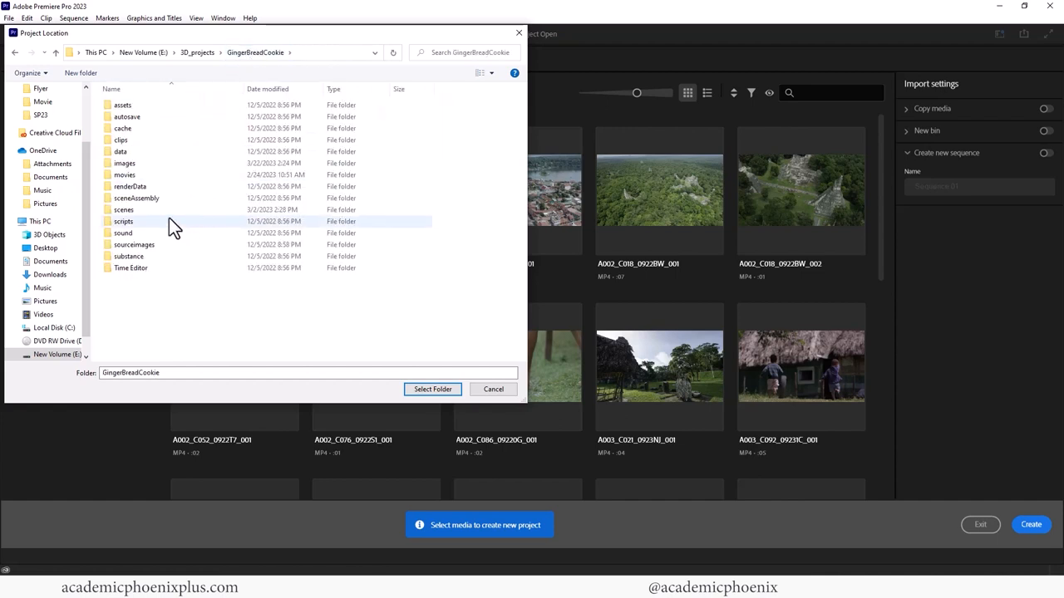
pyautogui.doubleClick(123, 174)
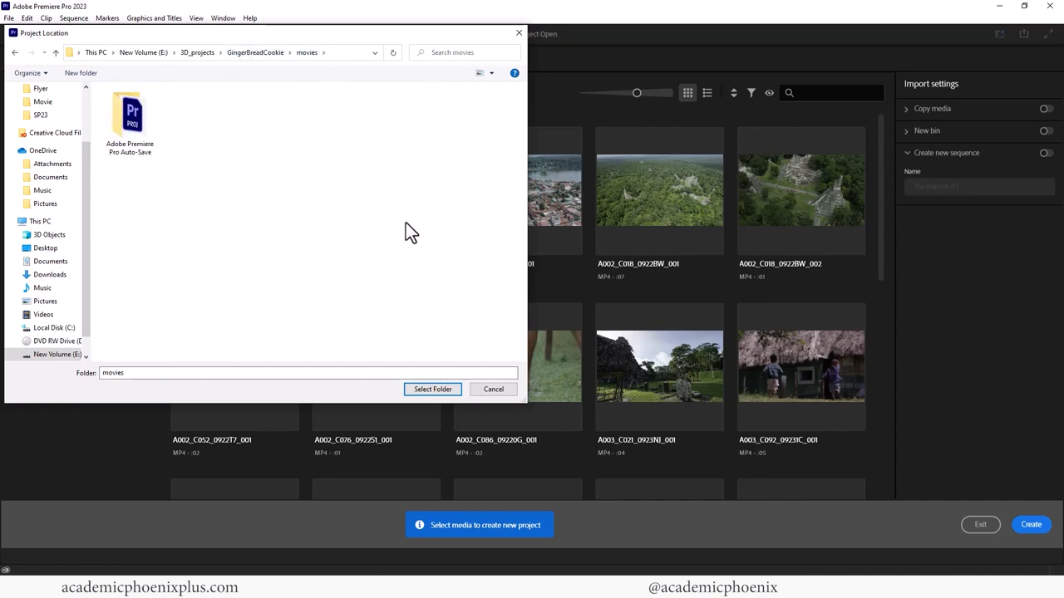
pyautogui.click(432, 389)
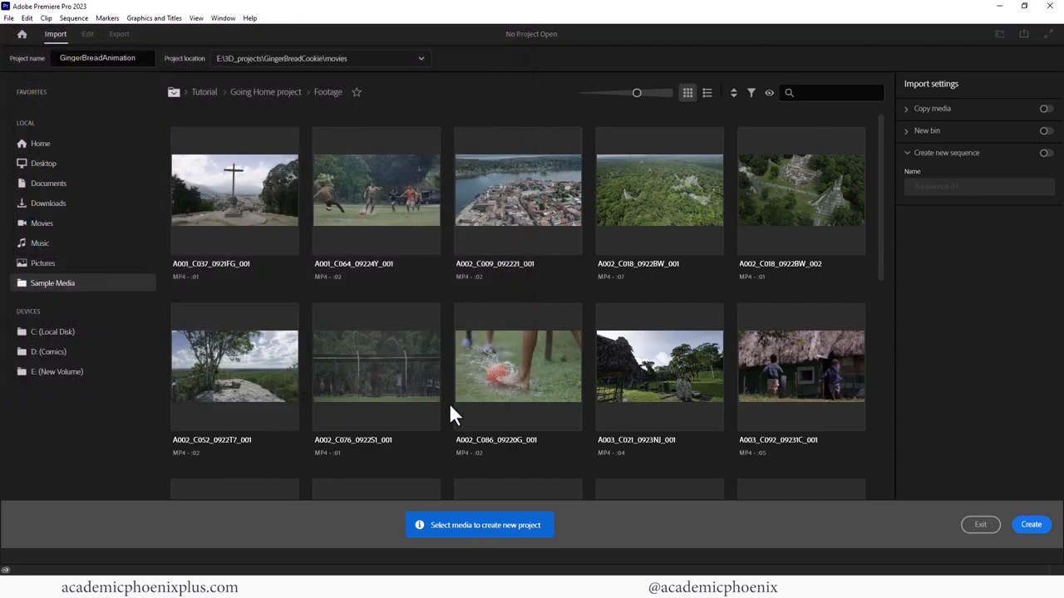
pyautogui.moveTo(896, 340)
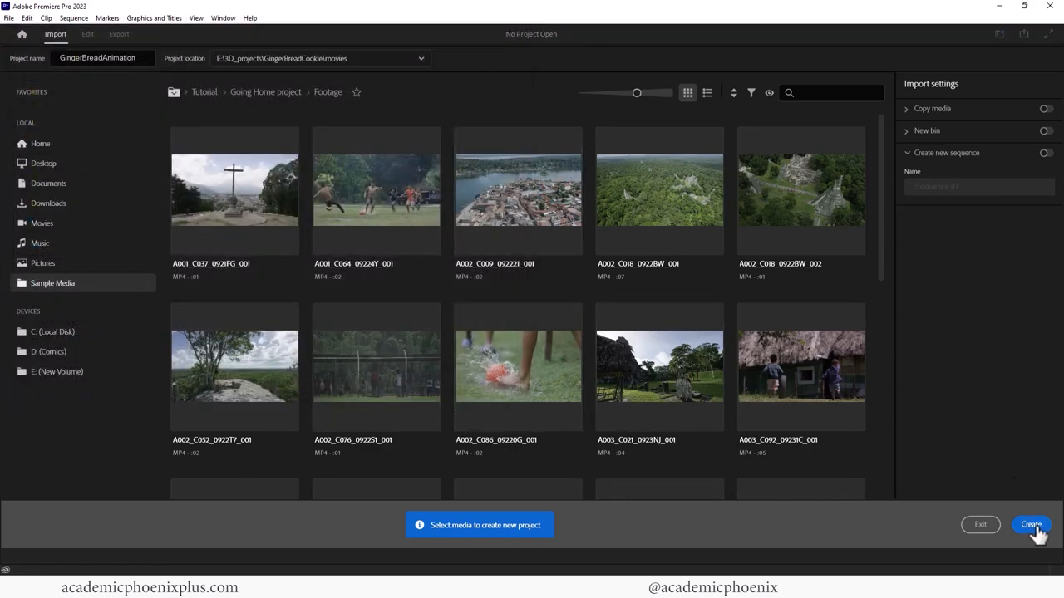
pyautogui.click(1030, 525)
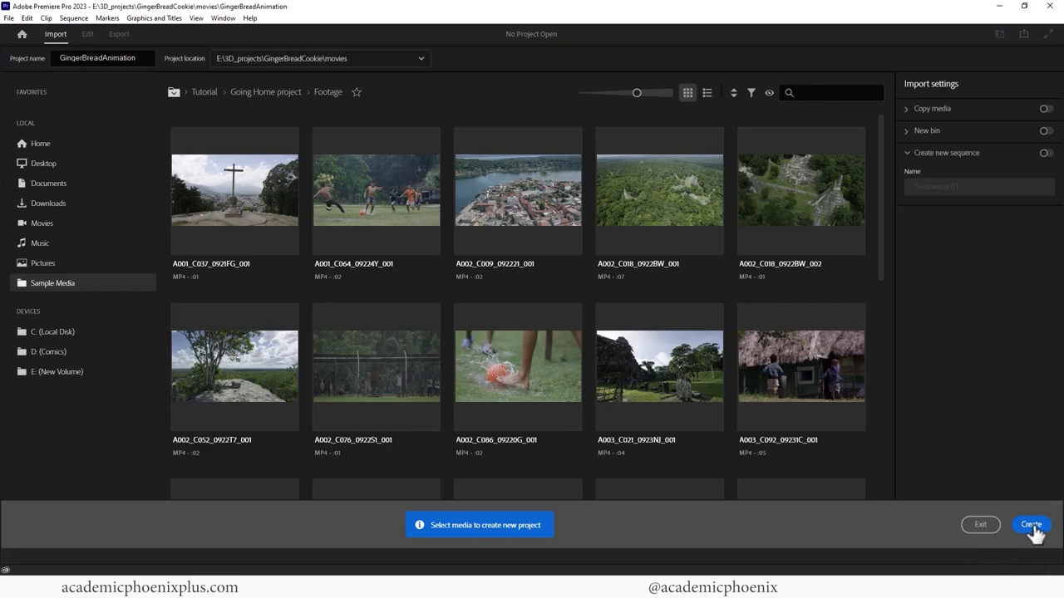
# Import the SC01_Shot01 frames from the images folder as one image sequence
pyautogui.click(1031, 525)
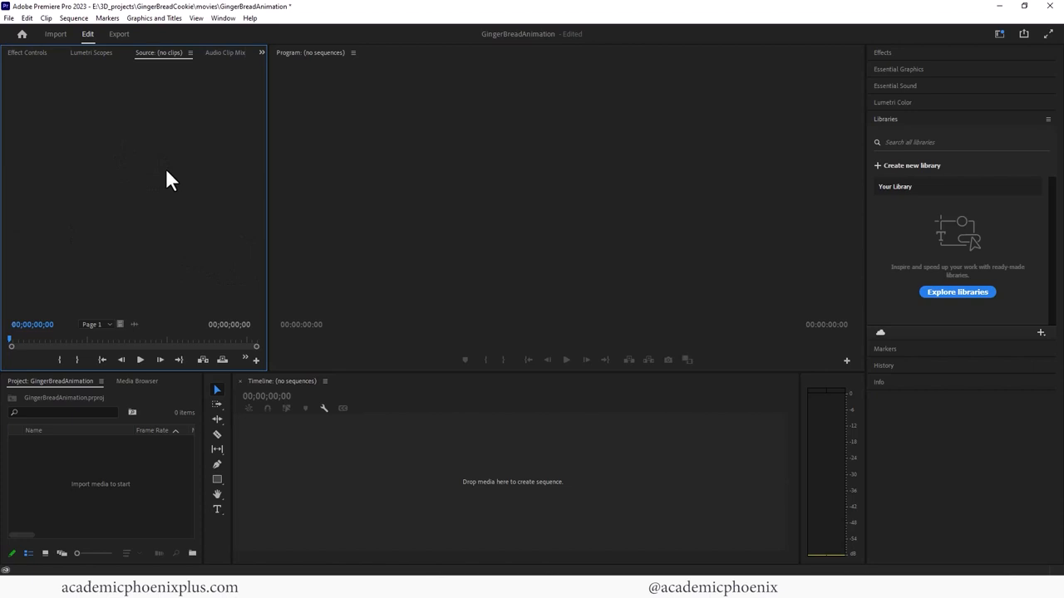
pyautogui.moveTo(136, 174)
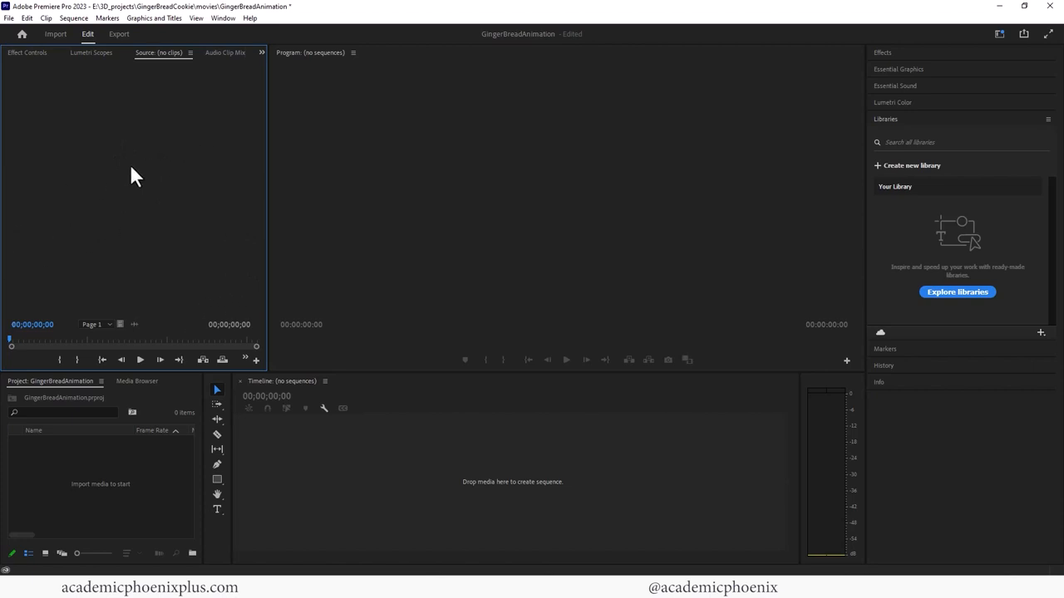
pyautogui.click(8, 17)
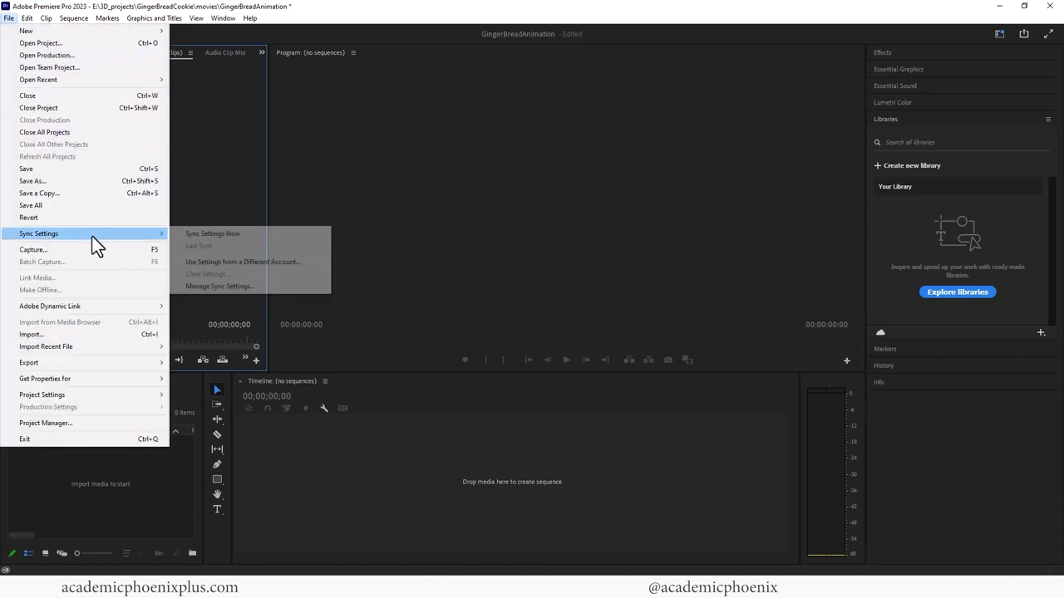
pyautogui.click(30, 334)
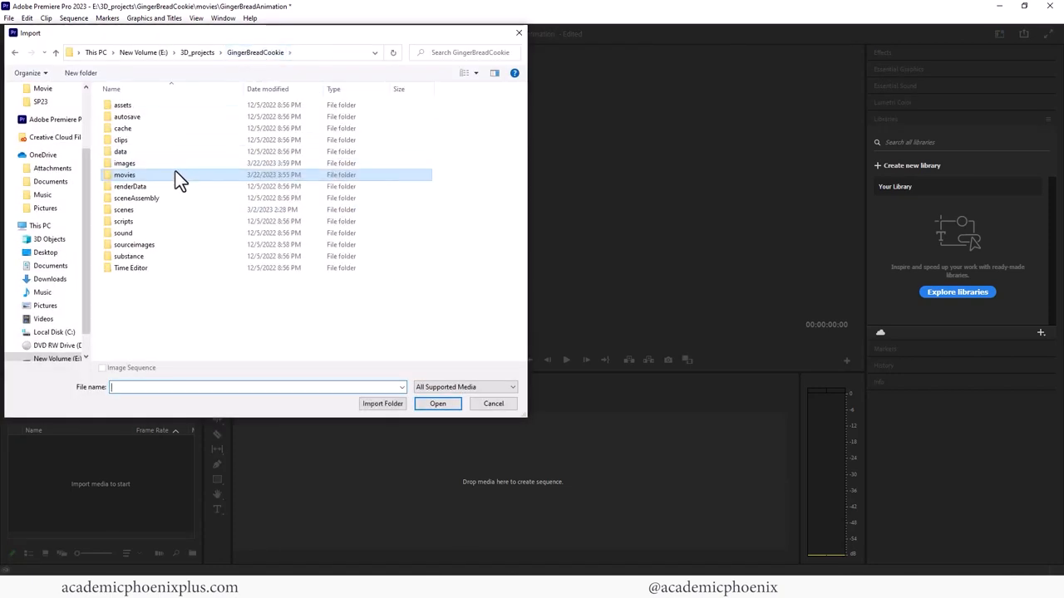
pyautogui.click(123, 163)
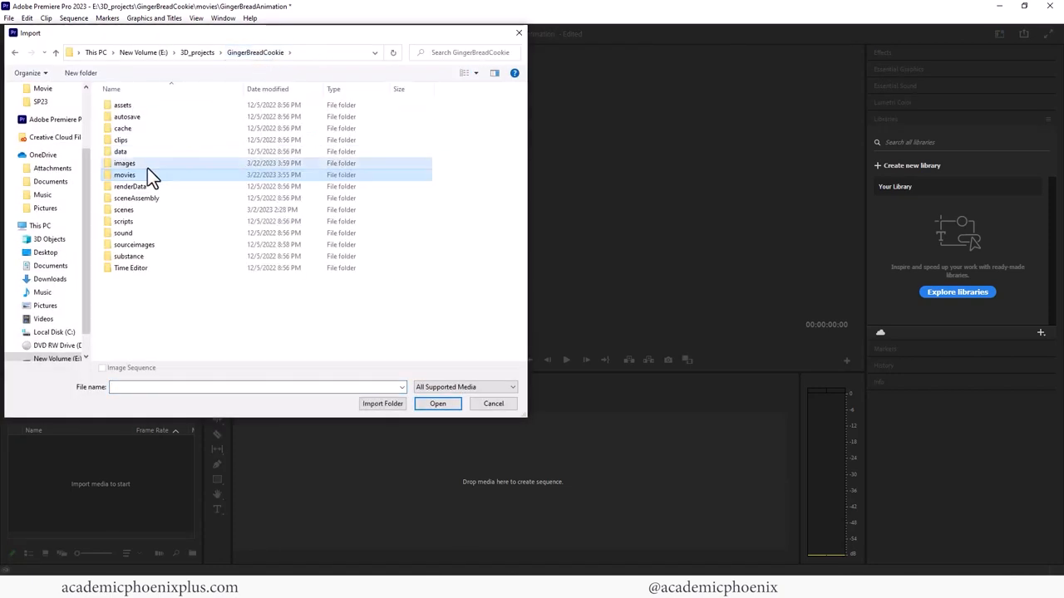
pyautogui.doubleClick(125, 163)
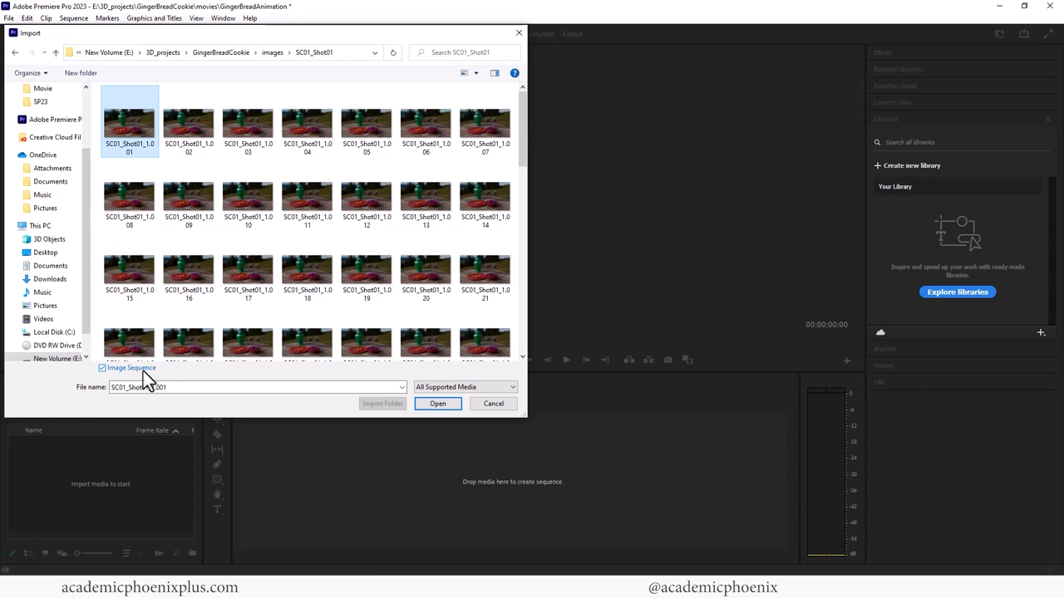
pyautogui.click(437, 404)
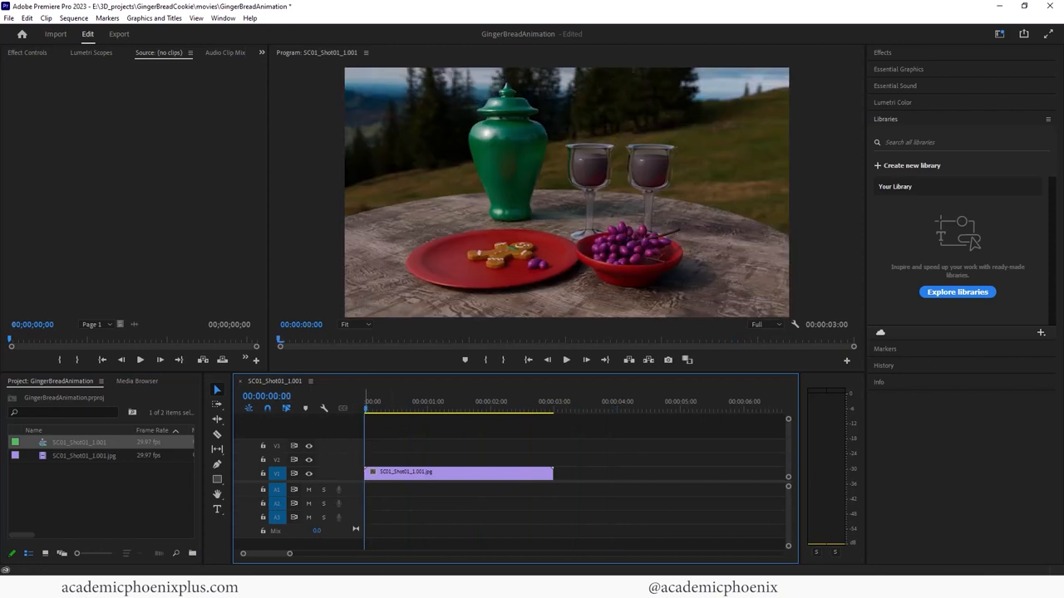
# Import the SC01_Shot02 frames as an image sequence
pyautogui.click(375, 409)
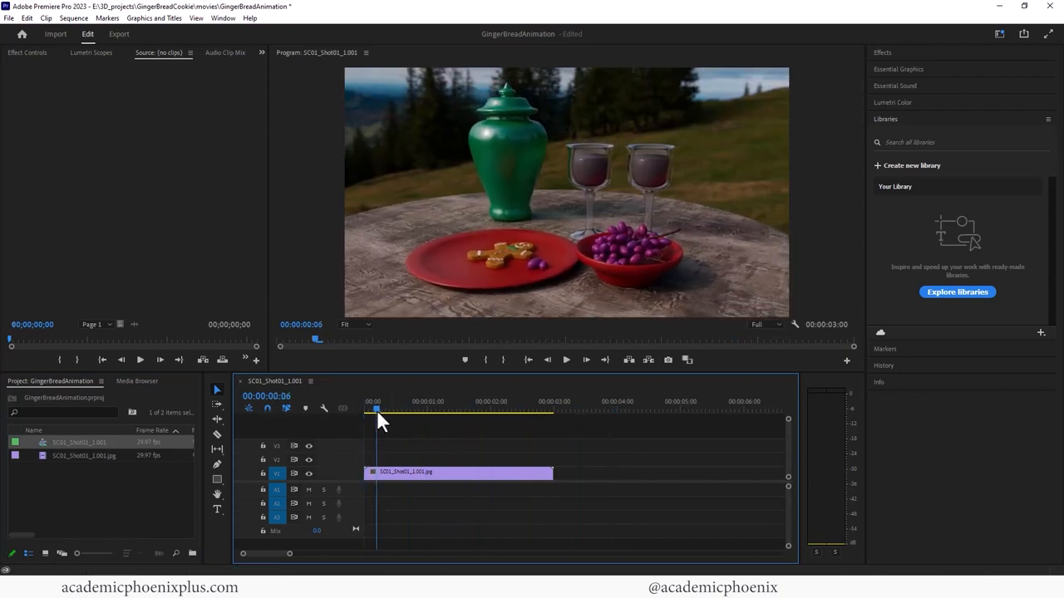
pyautogui.click(10, 16)
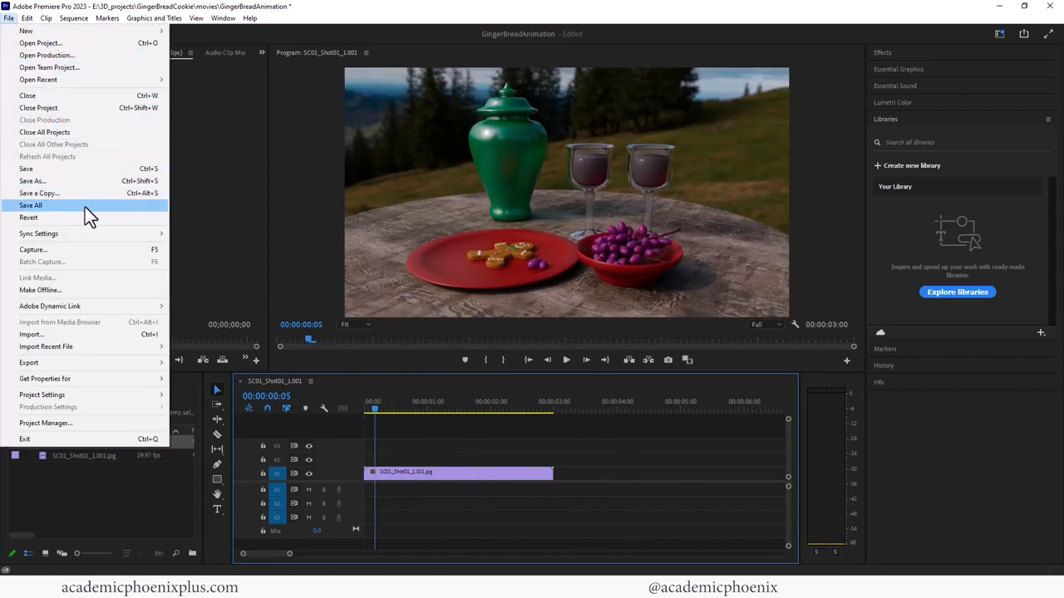
pyautogui.click(29, 334)
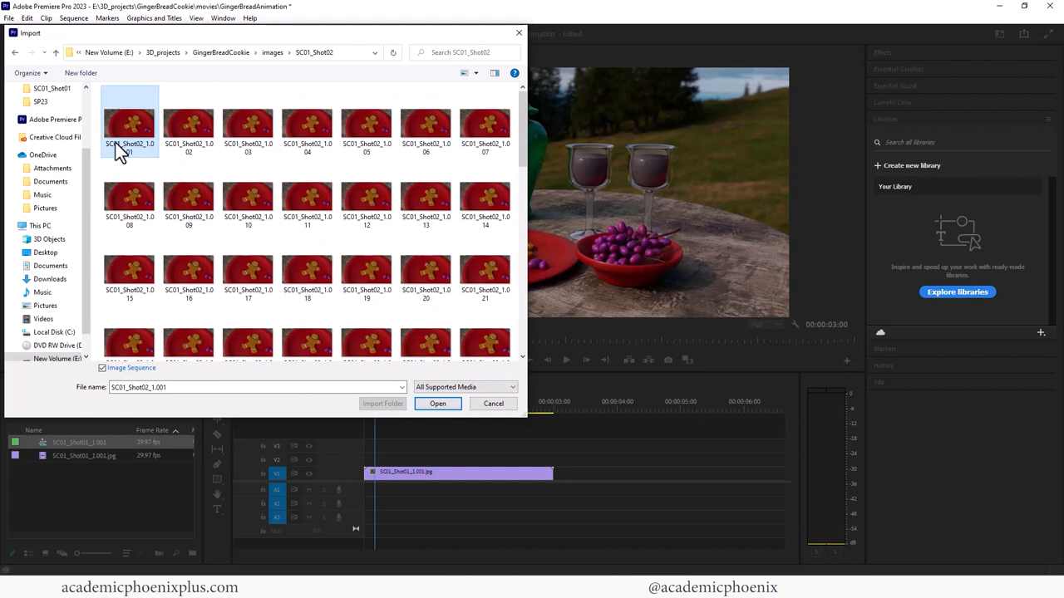
pyautogui.click(493, 404)
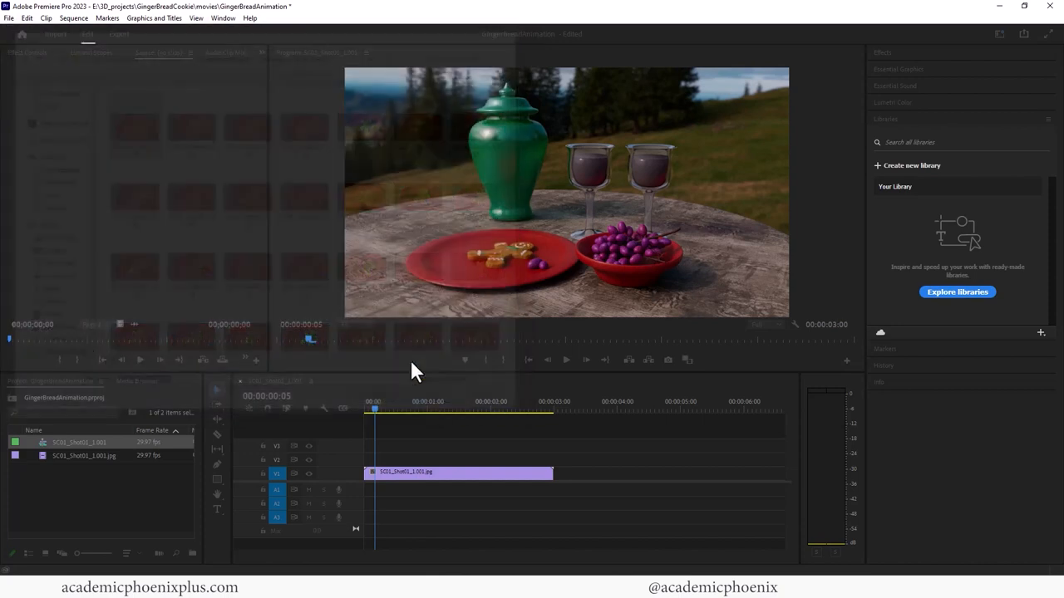
# Import the SC01_Shot03 frames as an image sequence and begin importing SC01_Shot04
pyautogui.click(10, 16)
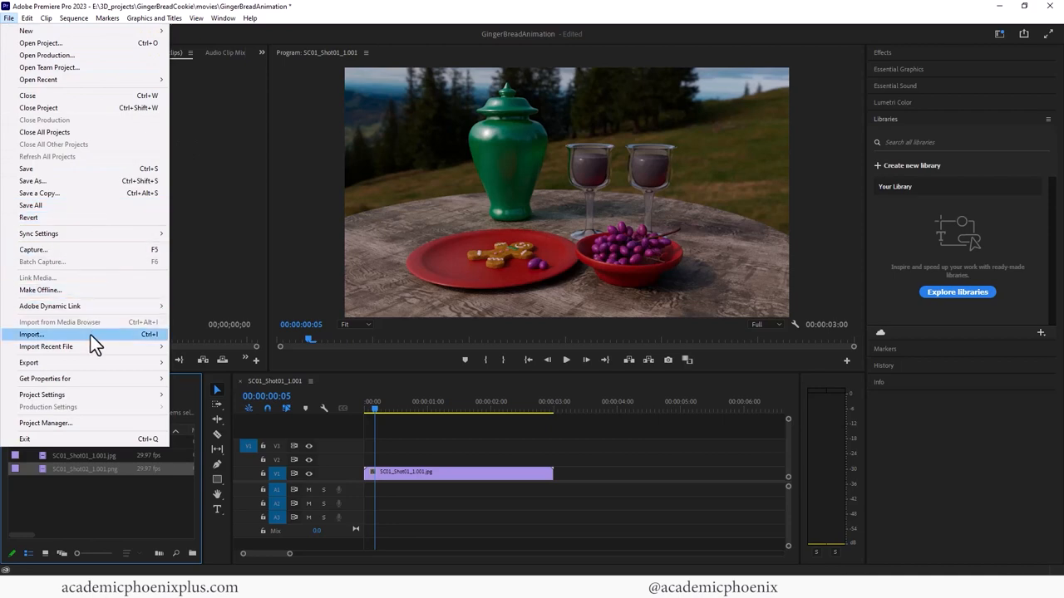
pyautogui.click(32, 334)
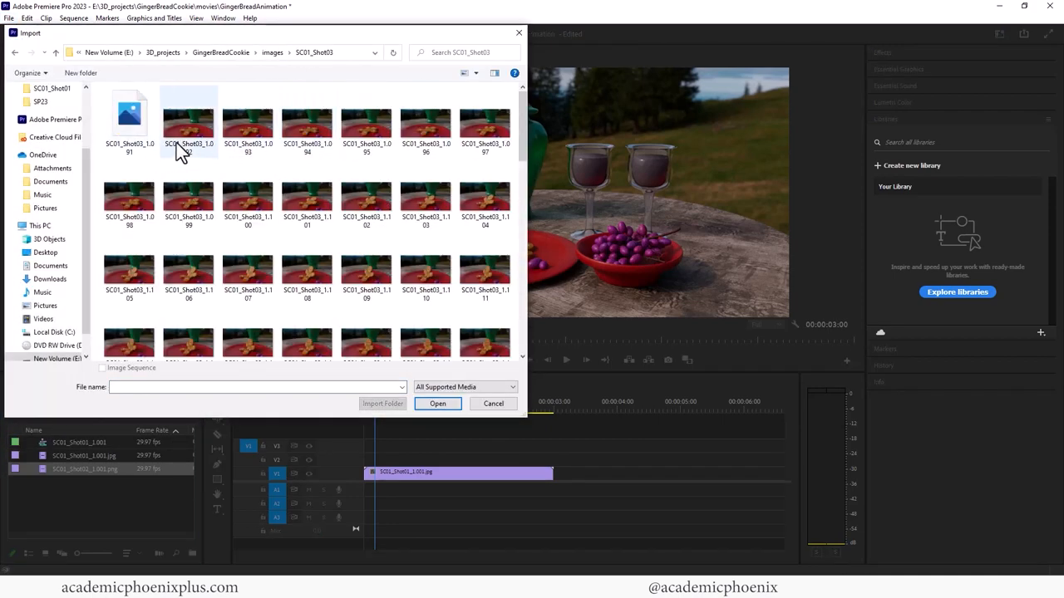
pyautogui.click(188, 119)
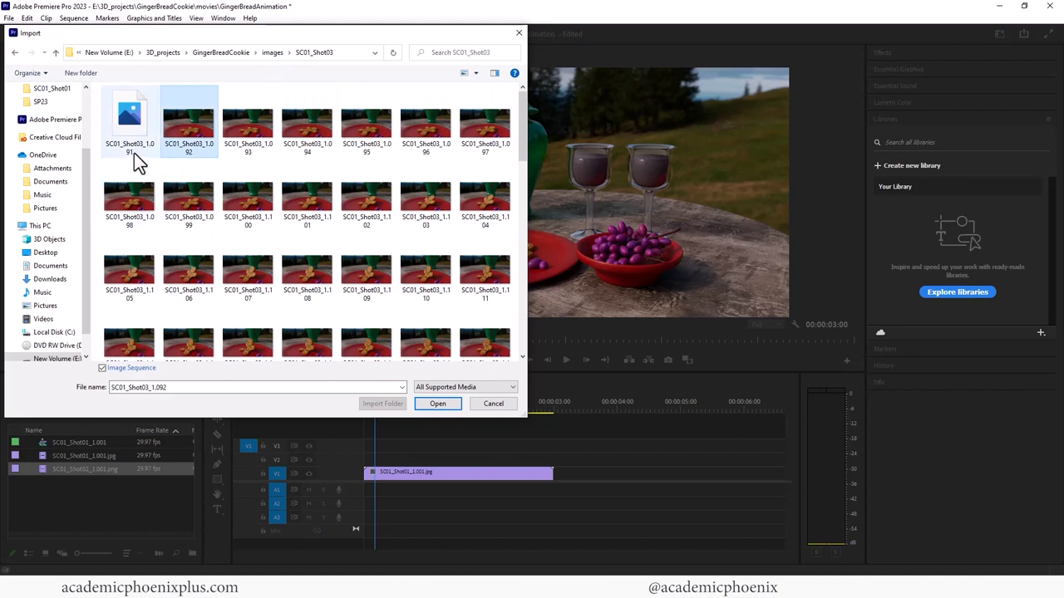
pyautogui.click(189, 119)
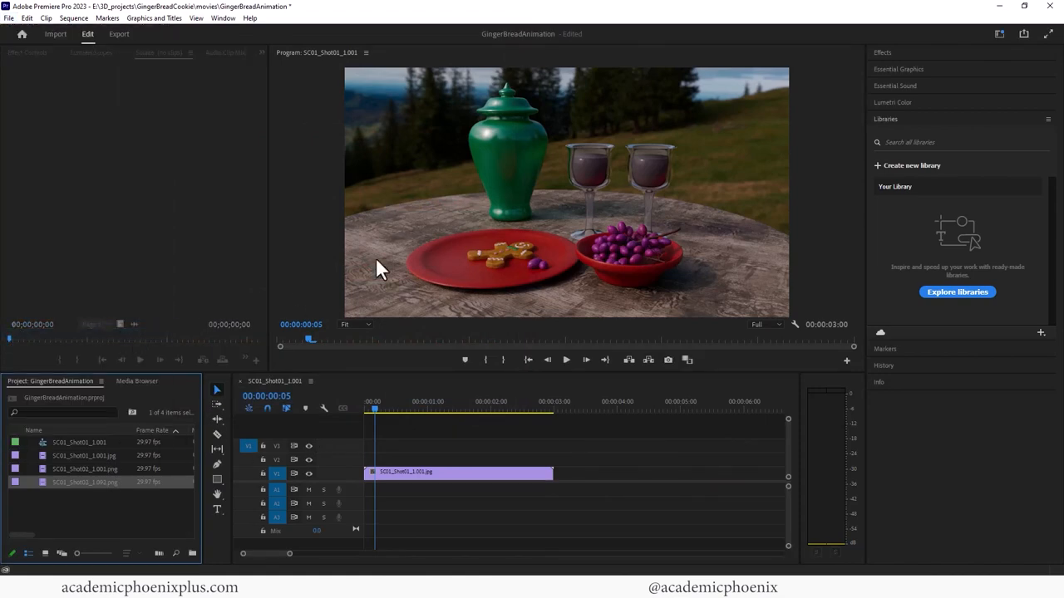
pyautogui.click(55, 33)
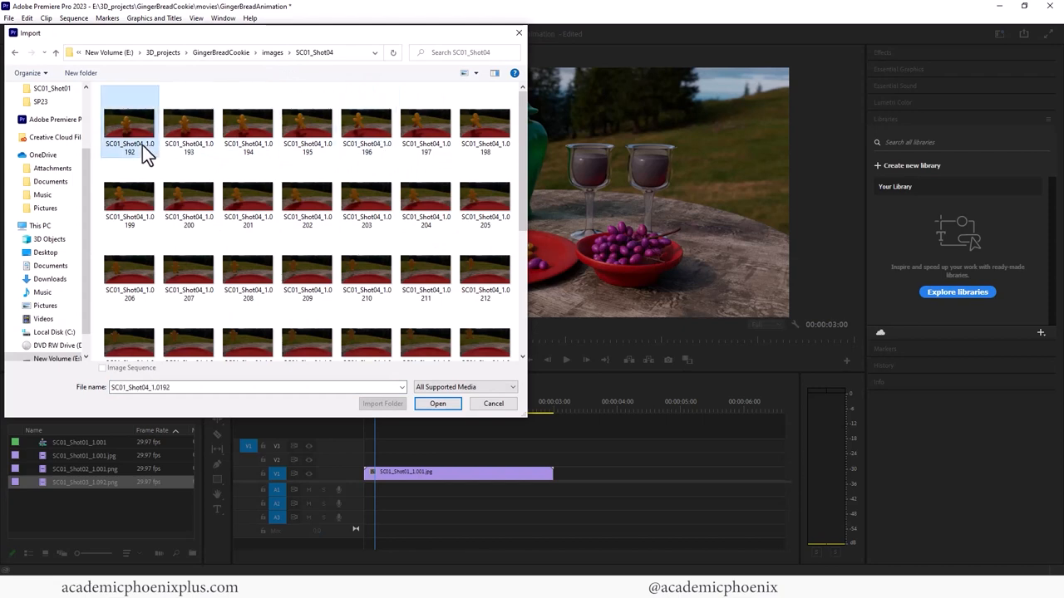
# Import the SC01_Shot04 frames as an image sequence
pyautogui.click(437, 404)
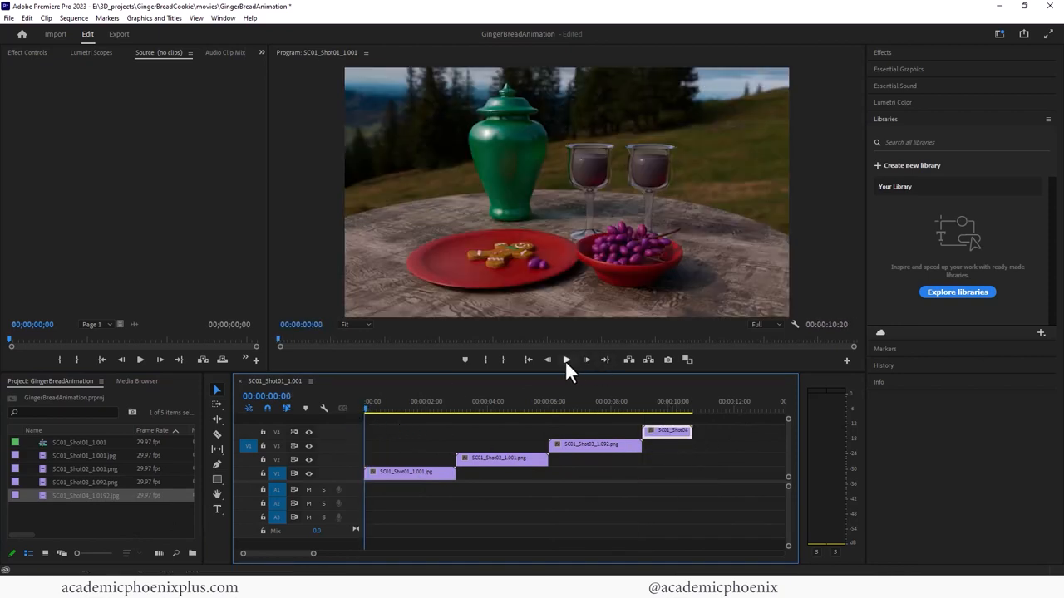
pyautogui.click(565, 359)
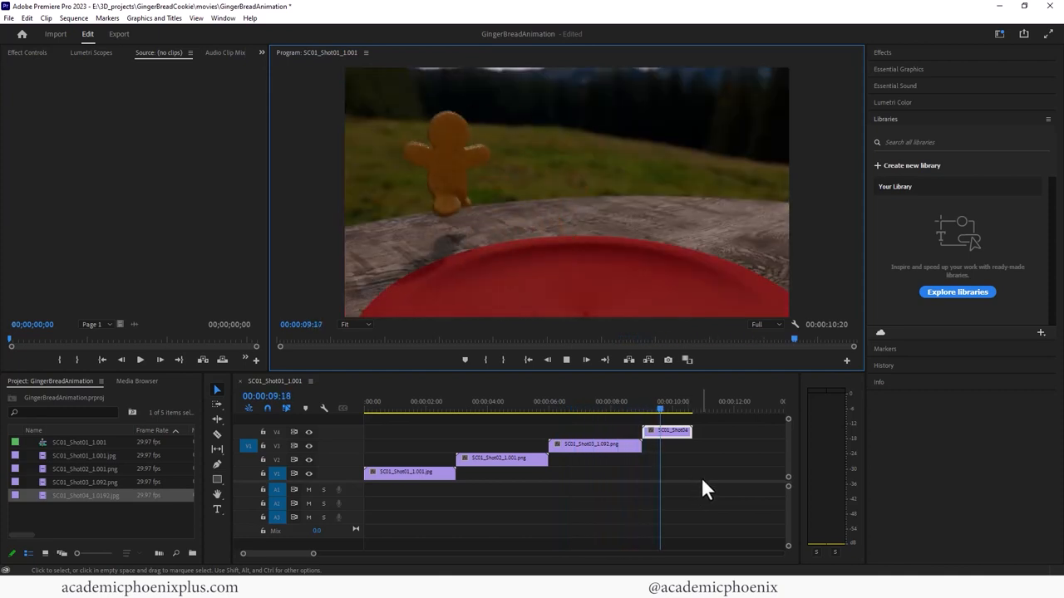
pyautogui.click(695, 412)
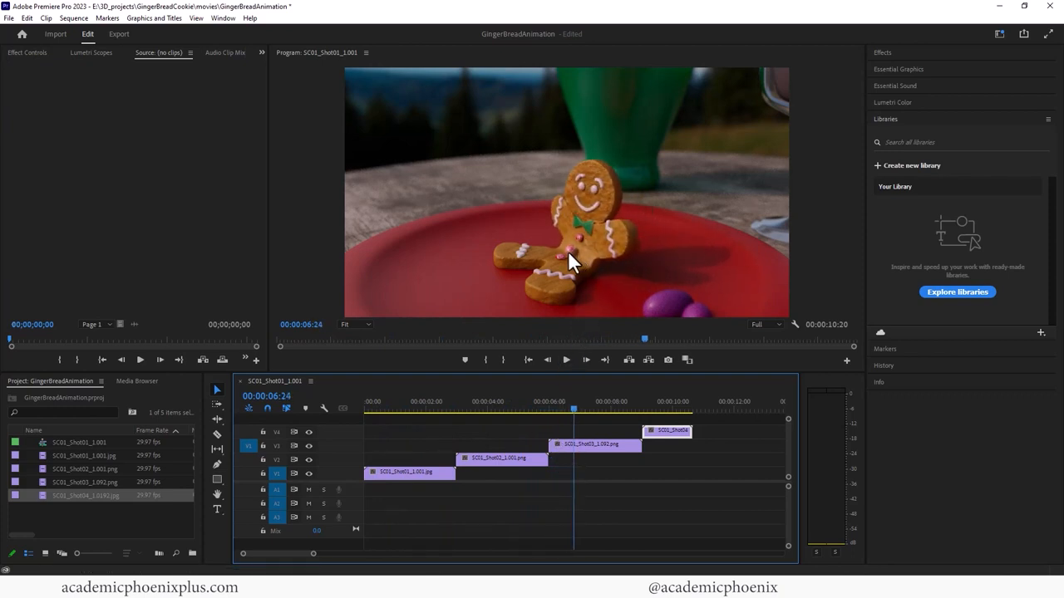
pyautogui.moveTo(582, 250)
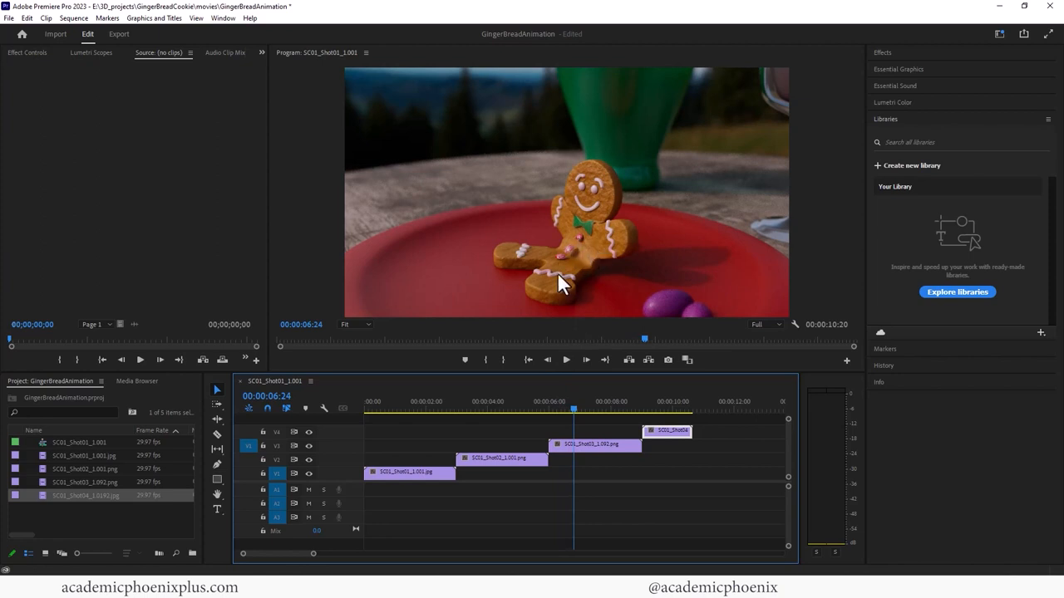
pyautogui.moveTo(590, 246)
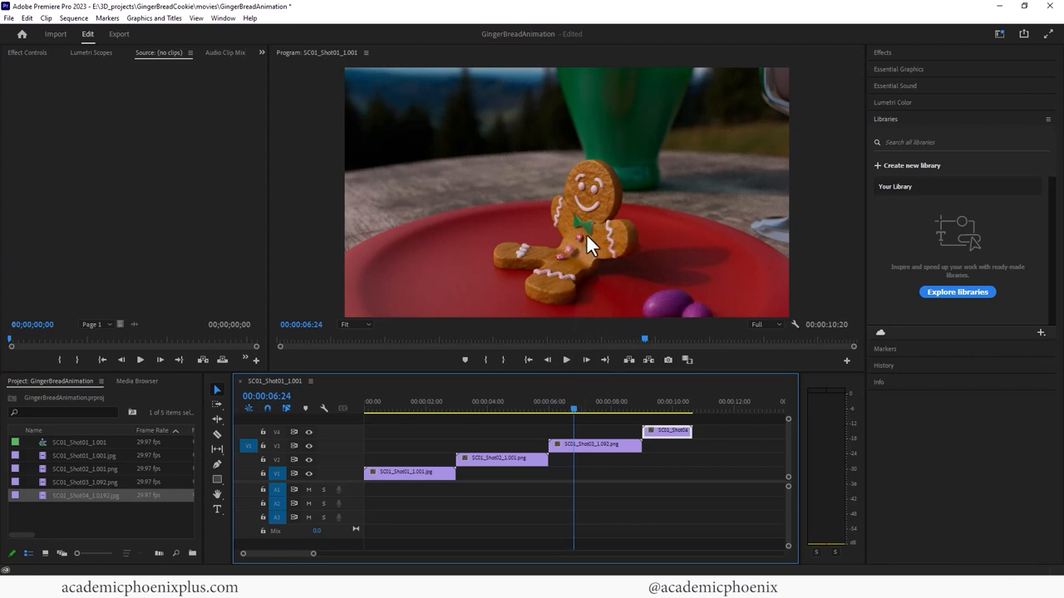
pyautogui.moveTo(582, 253)
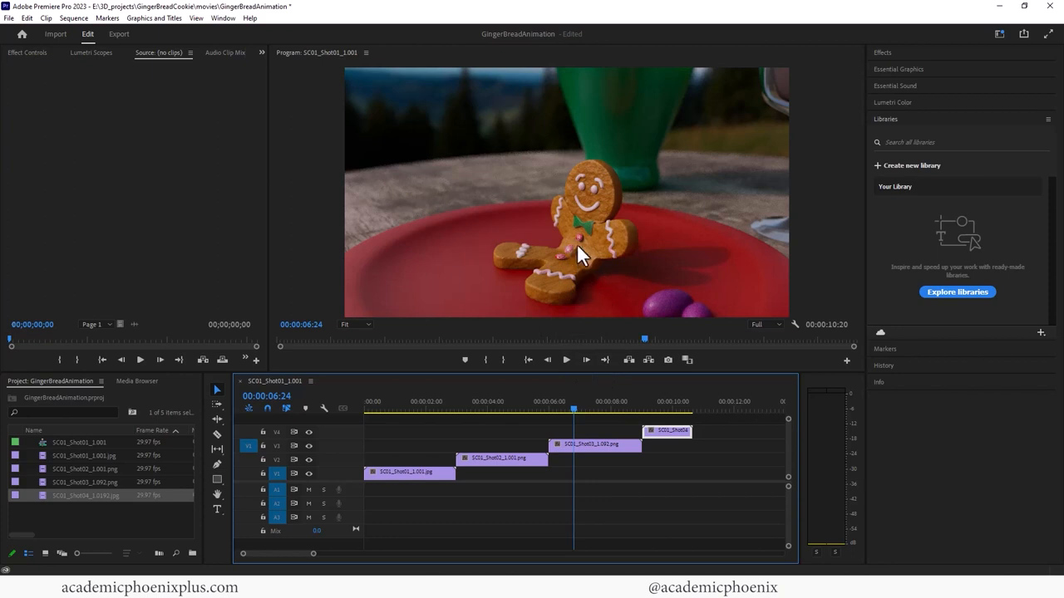
pyautogui.moveTo(628, 291)
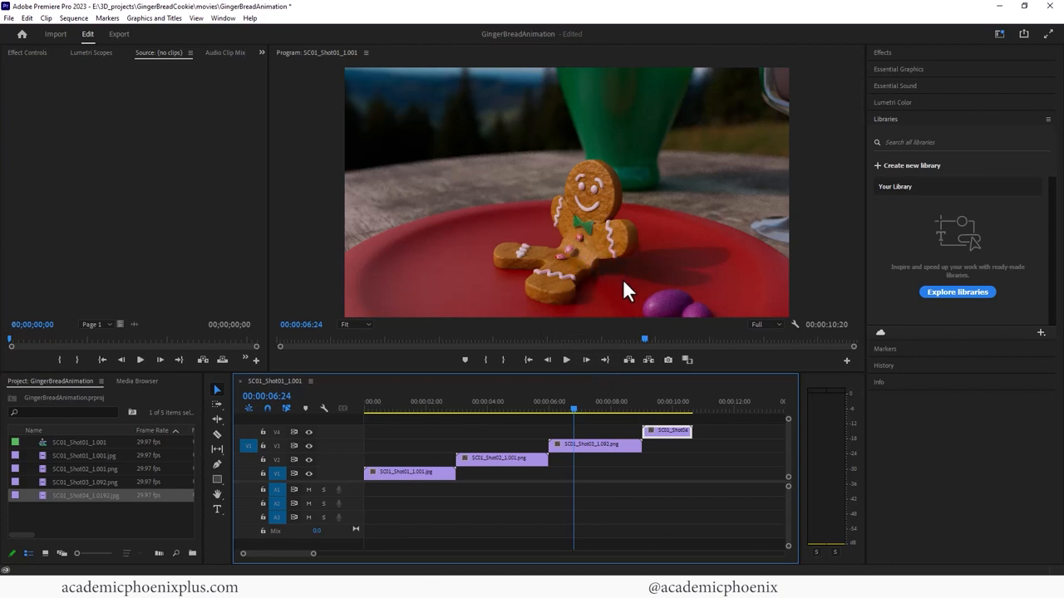
pyautogui.moveTo(582, 264)
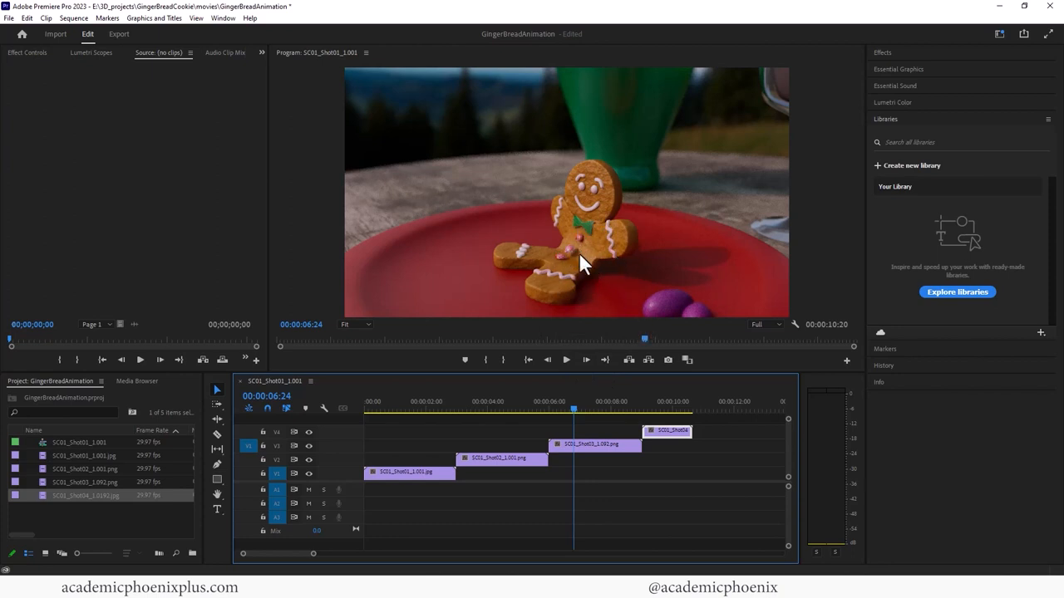
pyautogui.moveTo(578, 252)
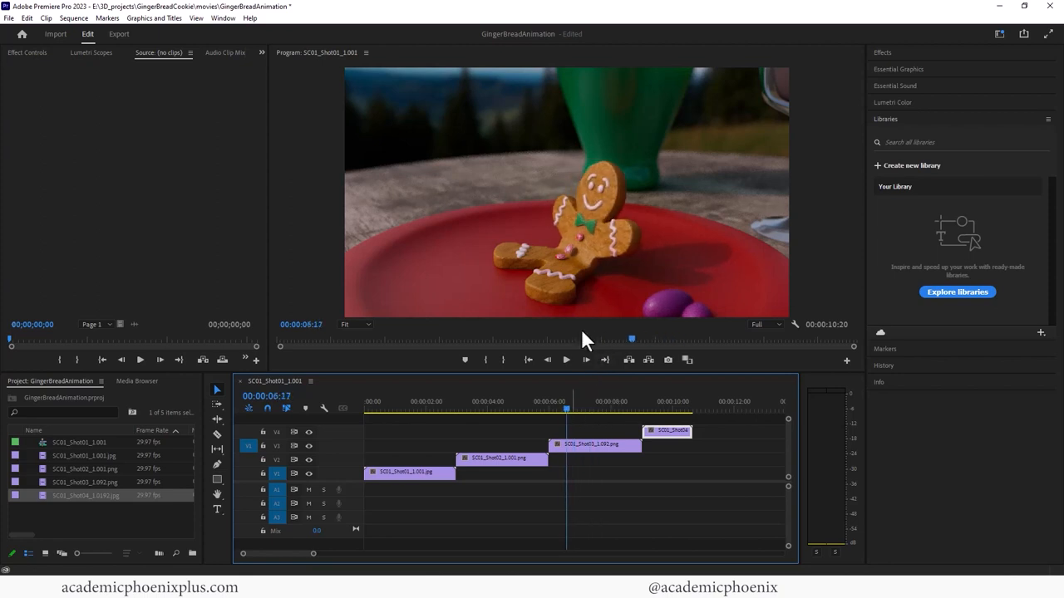
pyautogui.click(595, 412)
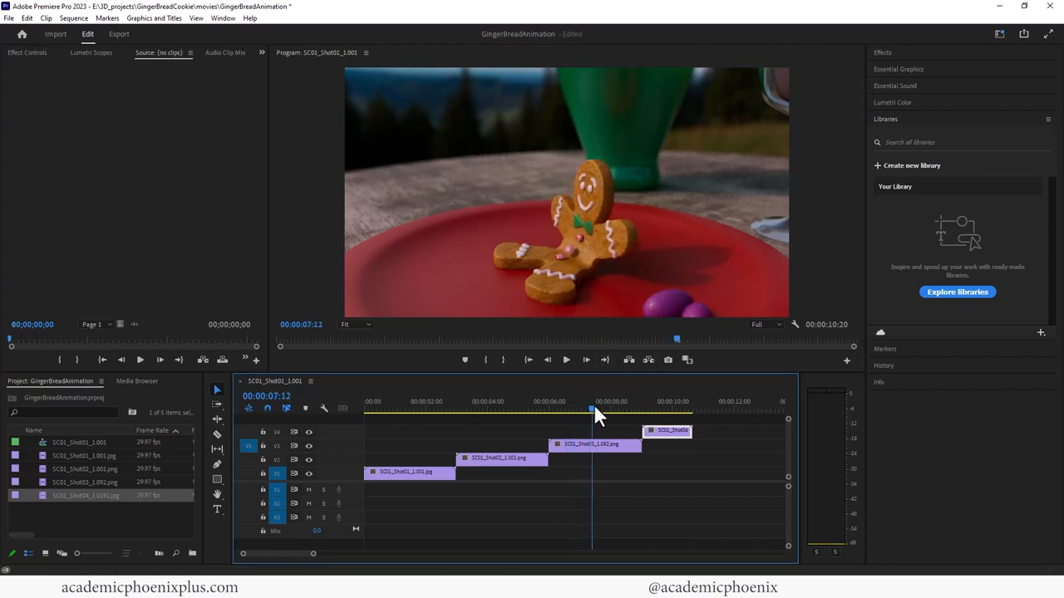
pyautogui.moveTo(593, 411); pyautogui.dragTo(632, 411)
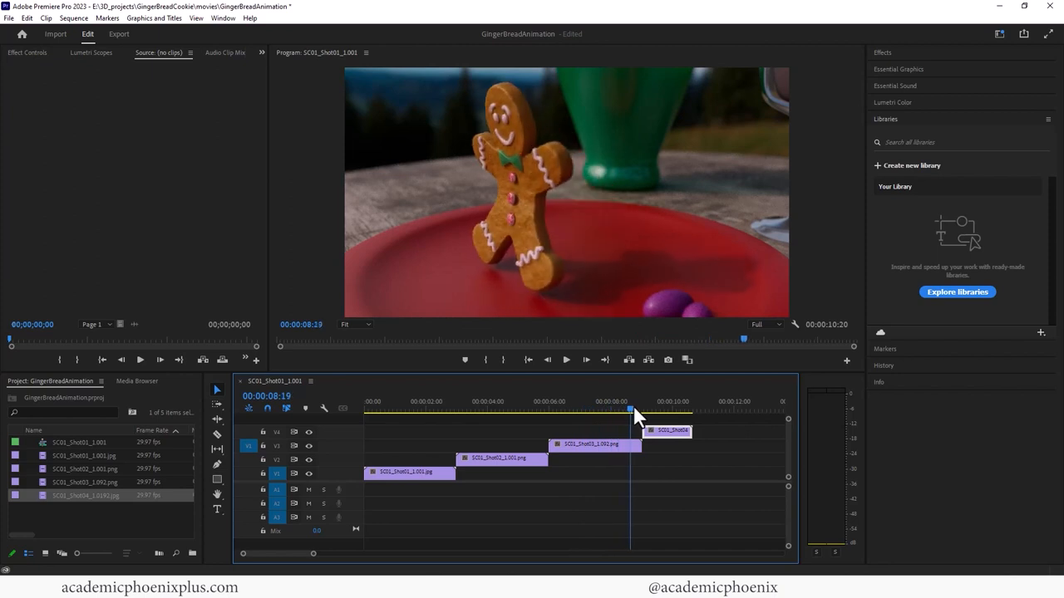
pyautogui.moveTo(632, 419); pyautogui.dragTo(661, 419)
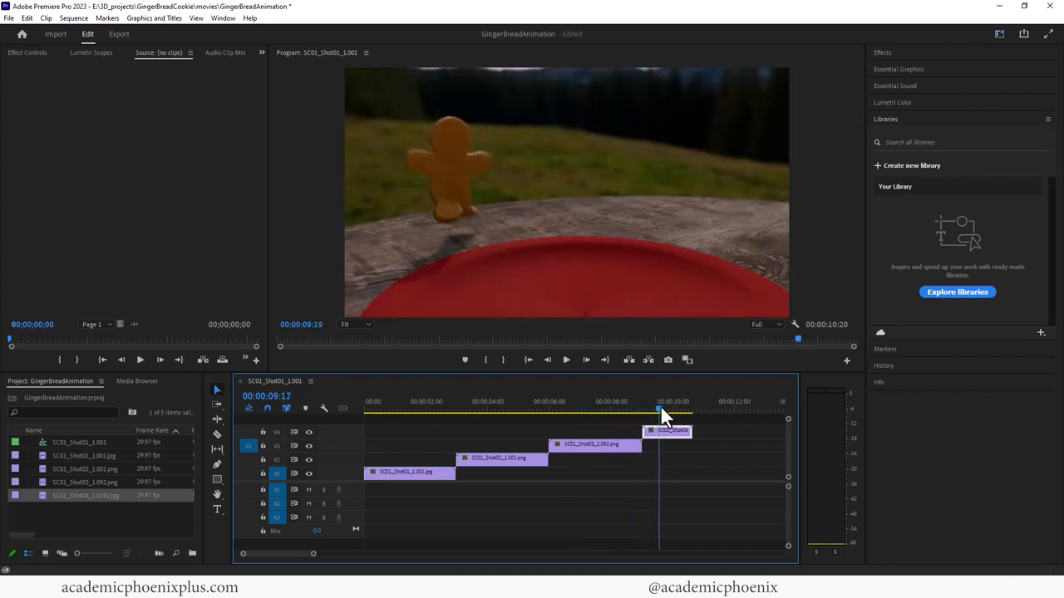
pyautogui.click(364, 401)
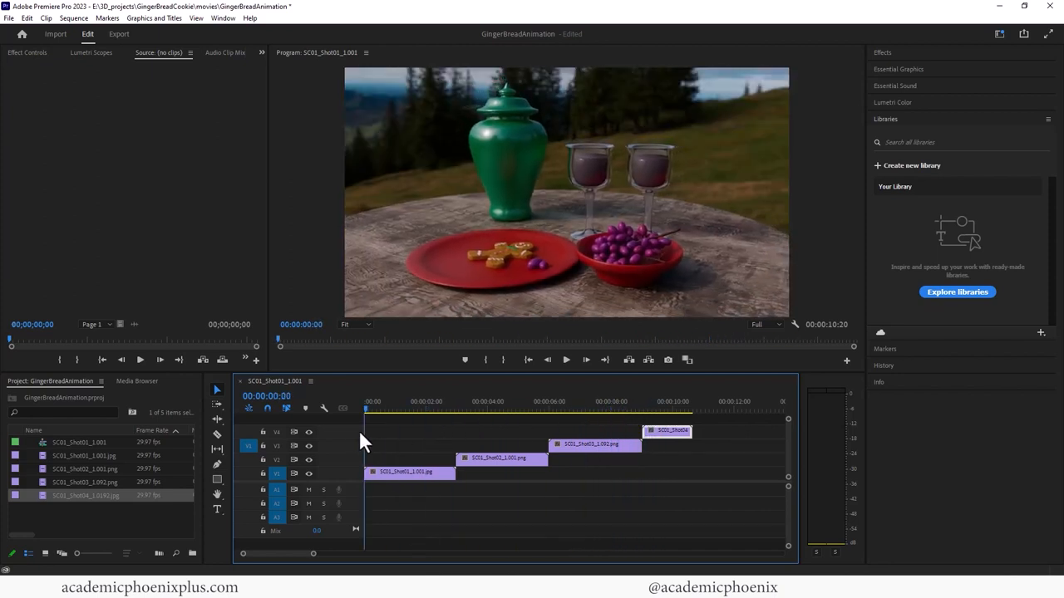
# Interpret the SC01_Shot01 footage at an assumed frame rate of 24 fps
pyautogui.click(565, 359)
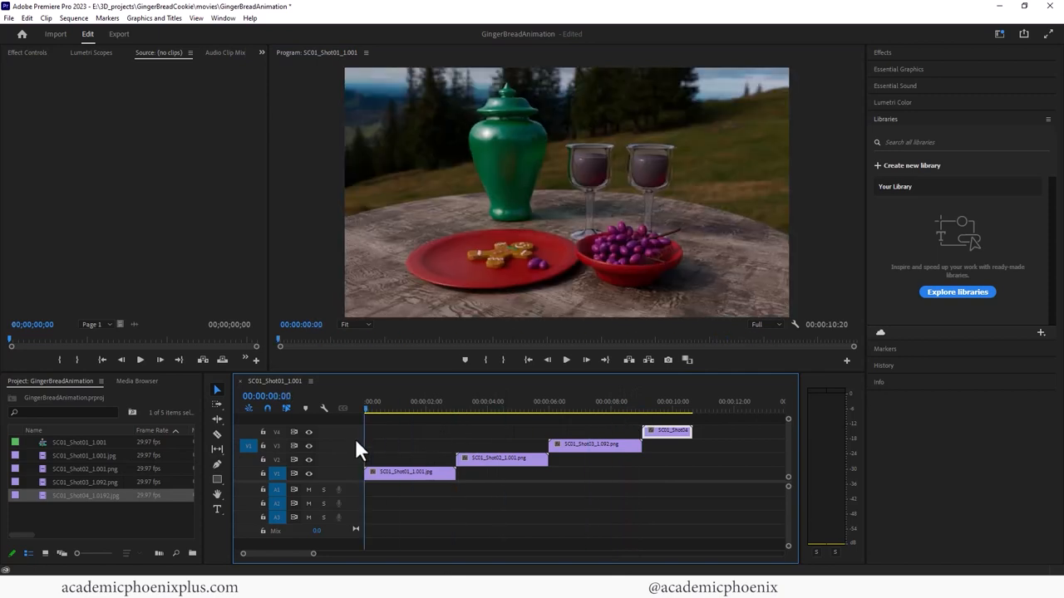
pyautogui.moveTo(462, 441)
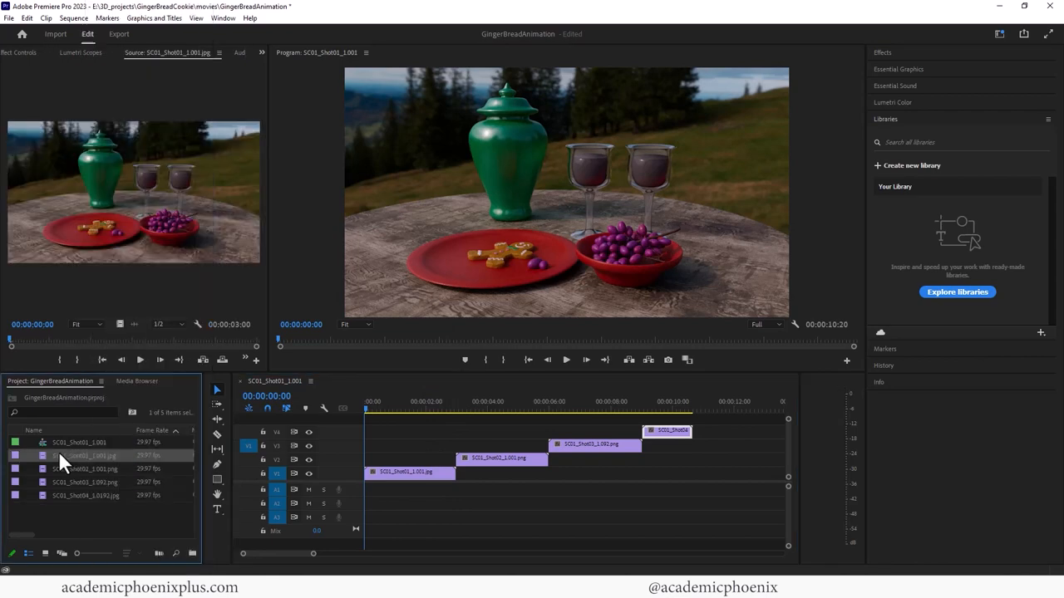
pyautogui.rightClick(63, 462)
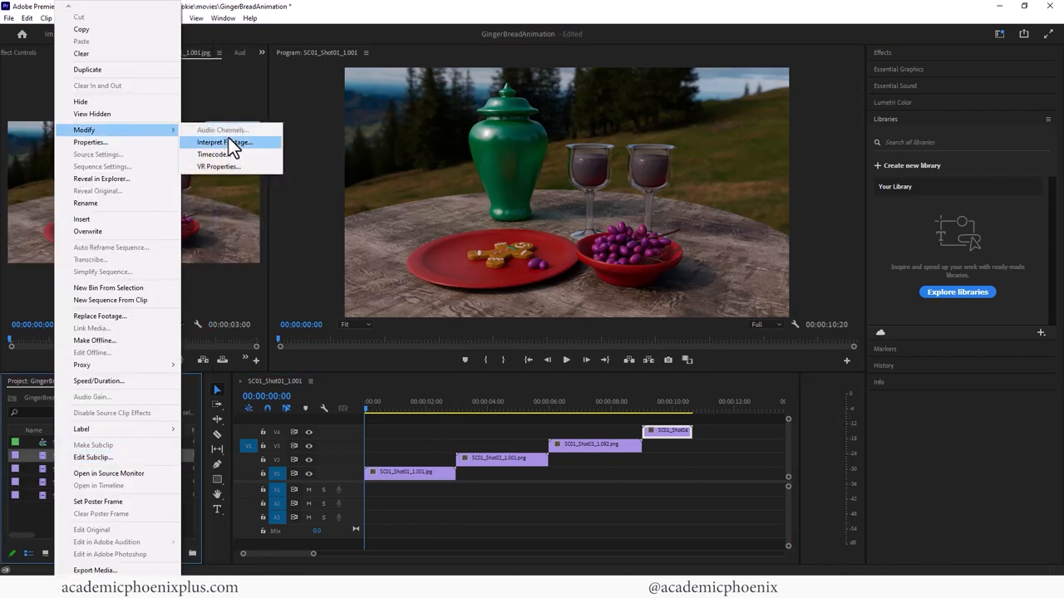
pyautogui.click(223, 143)
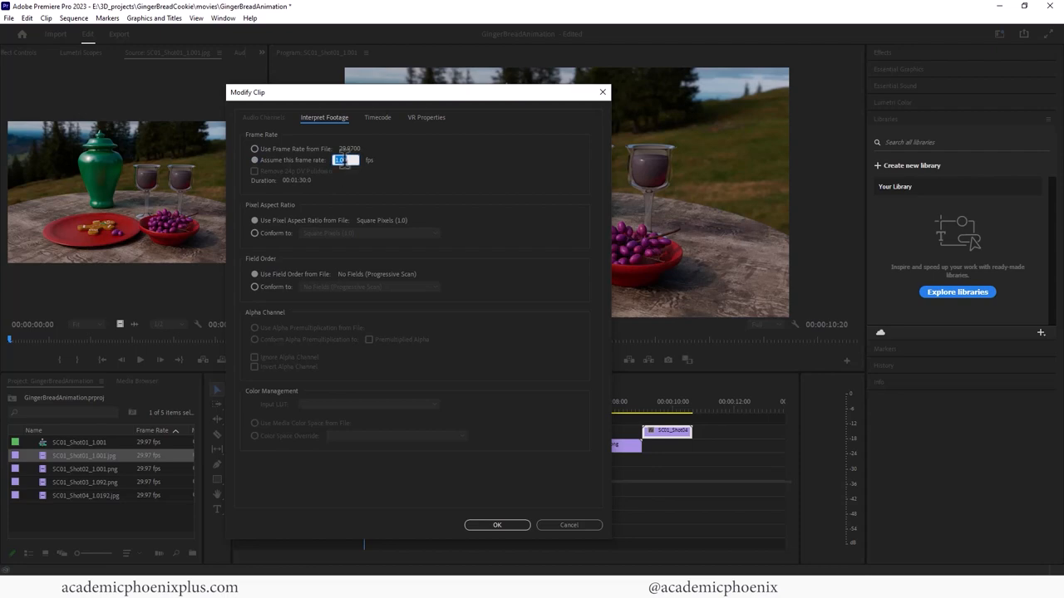
pyautogui.write('24')
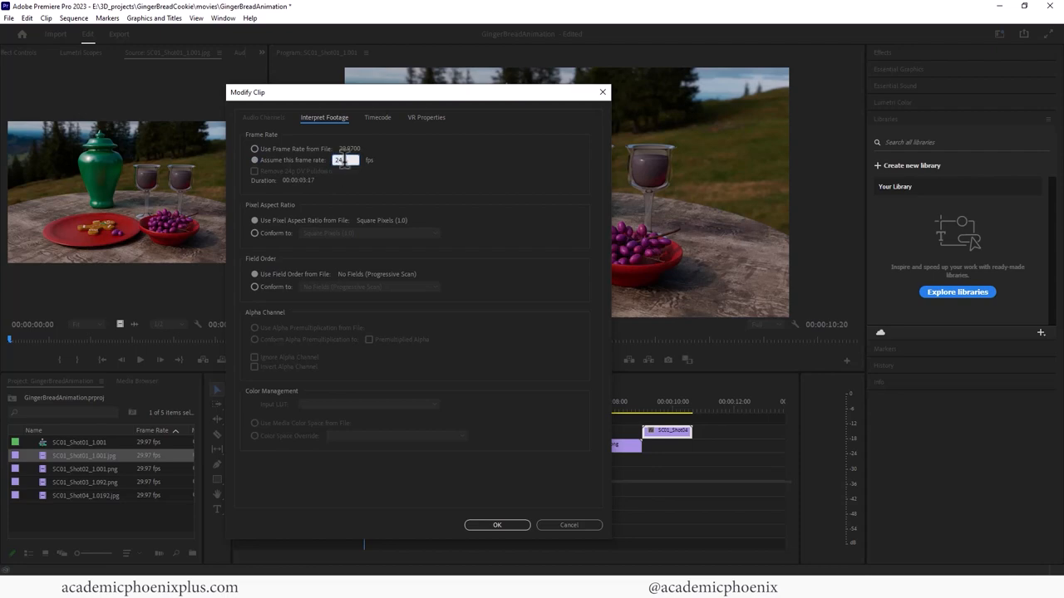
pyautogui.click(497, 526)
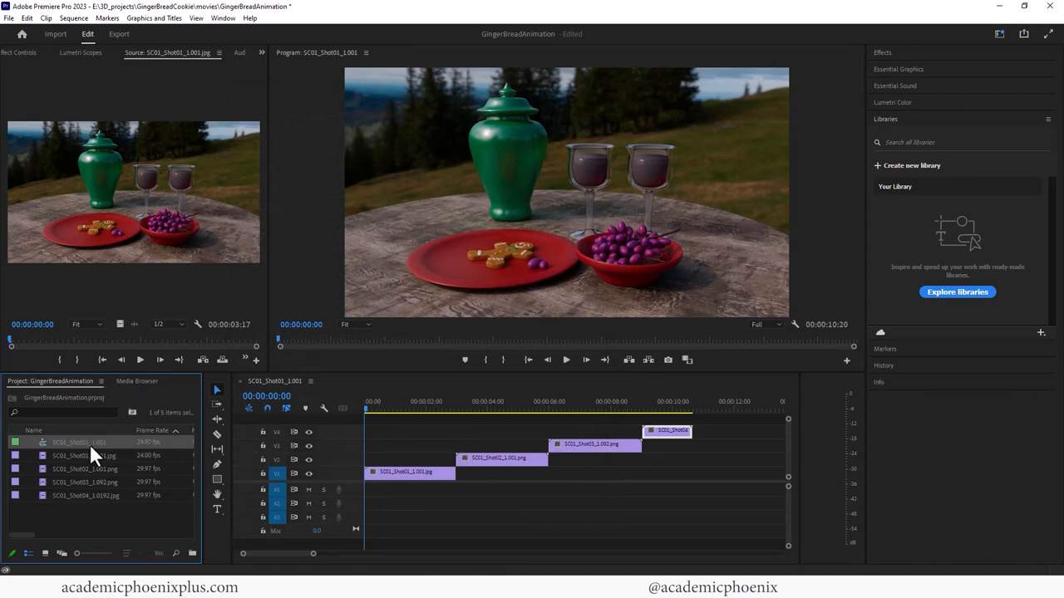
# Set the sequence's timebase to 24.00 frames per second in Sequence Settings
pyautogui.rightClick(80, 443)
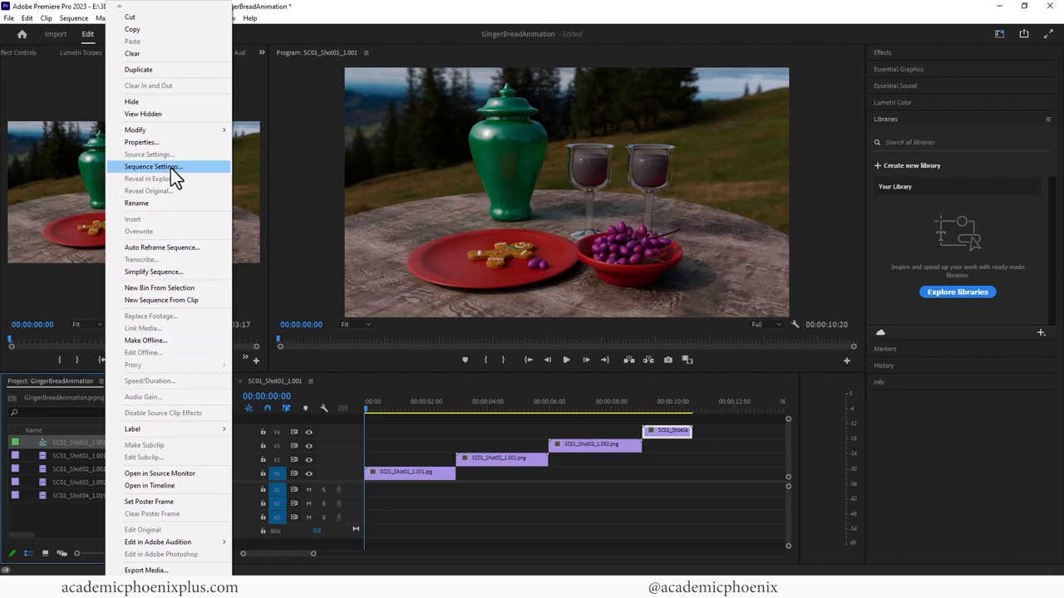
pyautogui.click(153, 166)
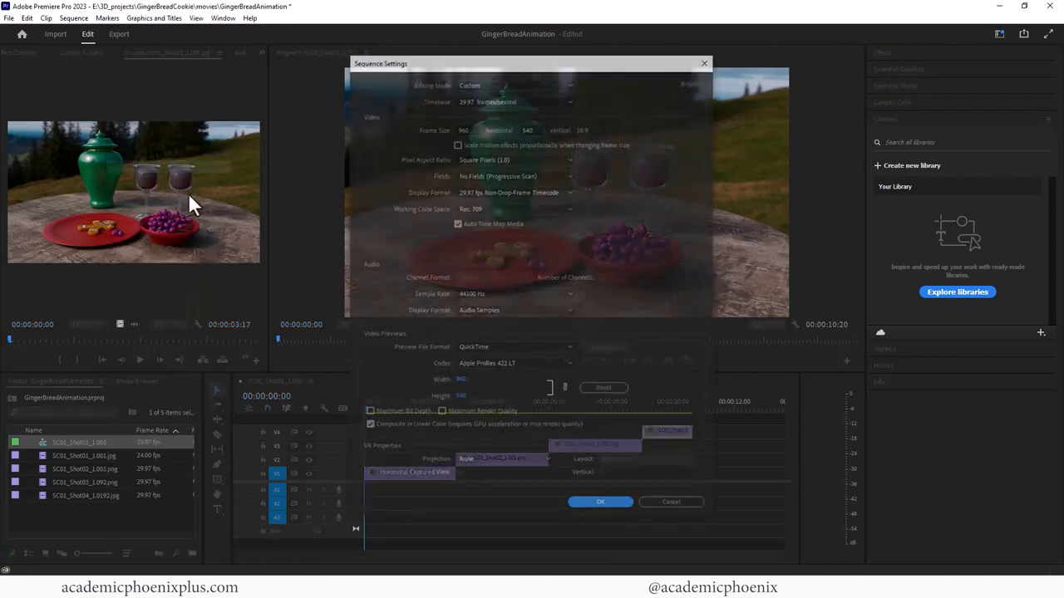
pyautogui.click(515, 100)
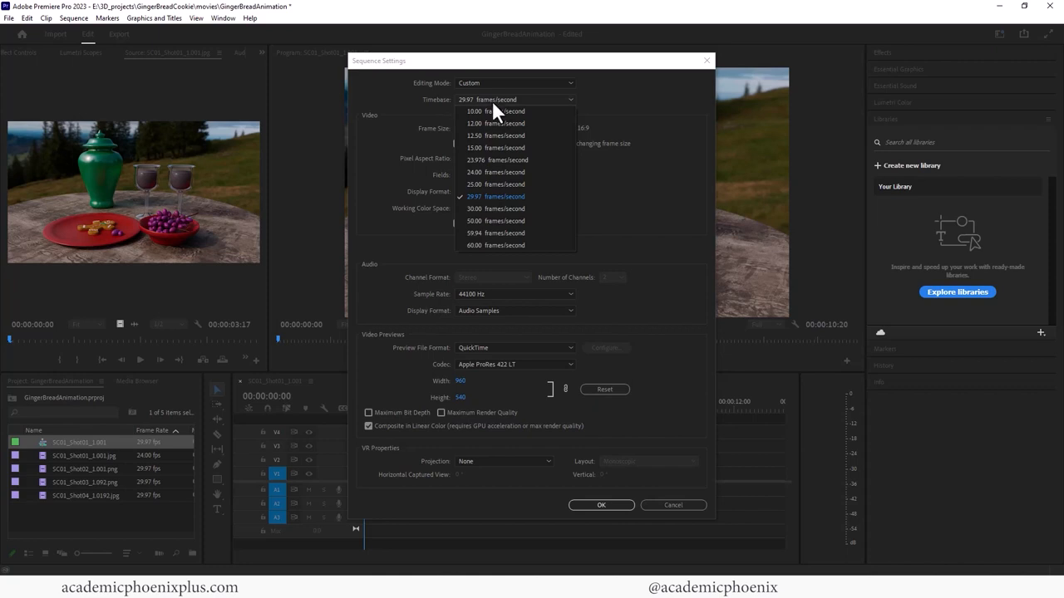
pyautogui.click(474, 172)
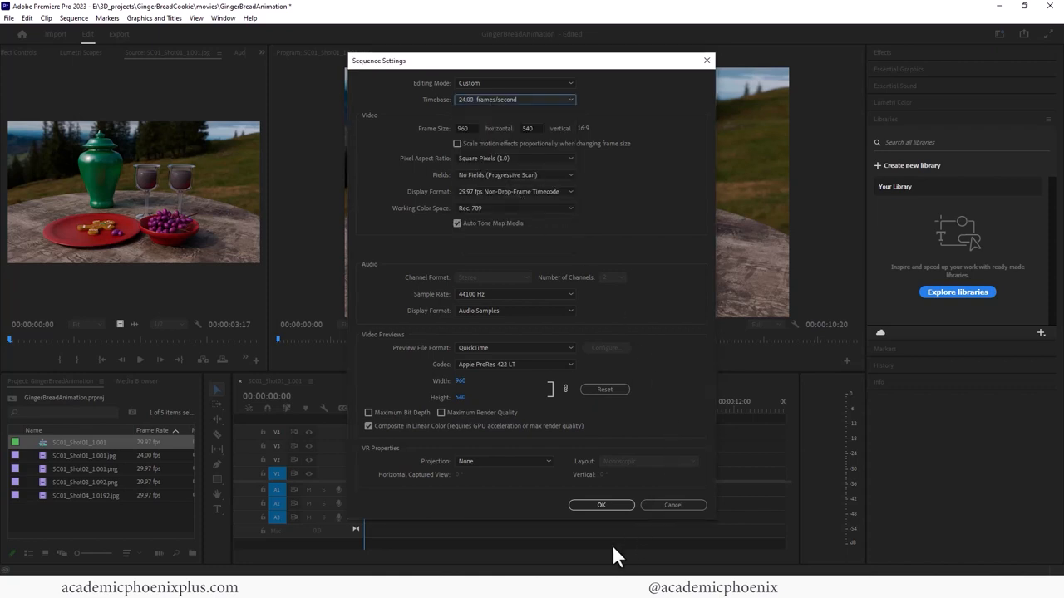
pyautogui.click(602, 506)
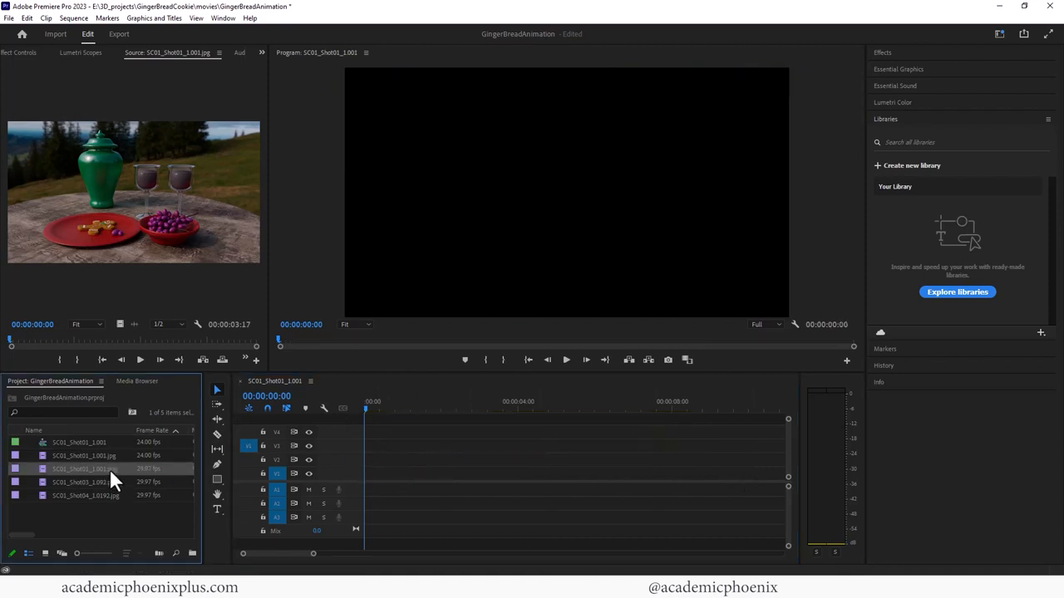
# Interpret the next shot's image sequence at 24 fps
pyautogui.rightClick(83, 468)
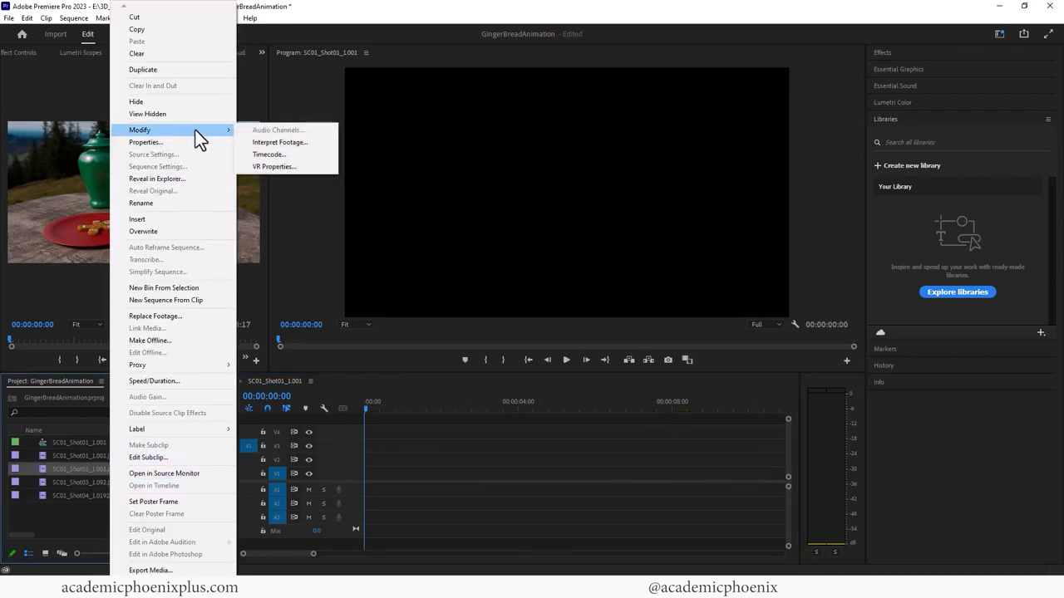
pyautogui.click(280, 142)
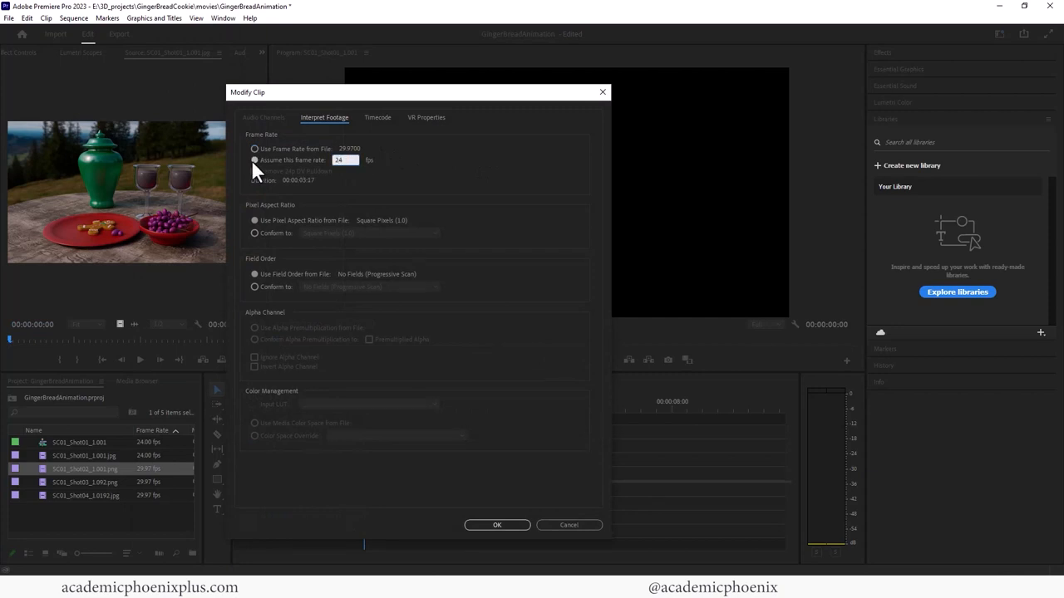
pyautogui.click(495, 525)
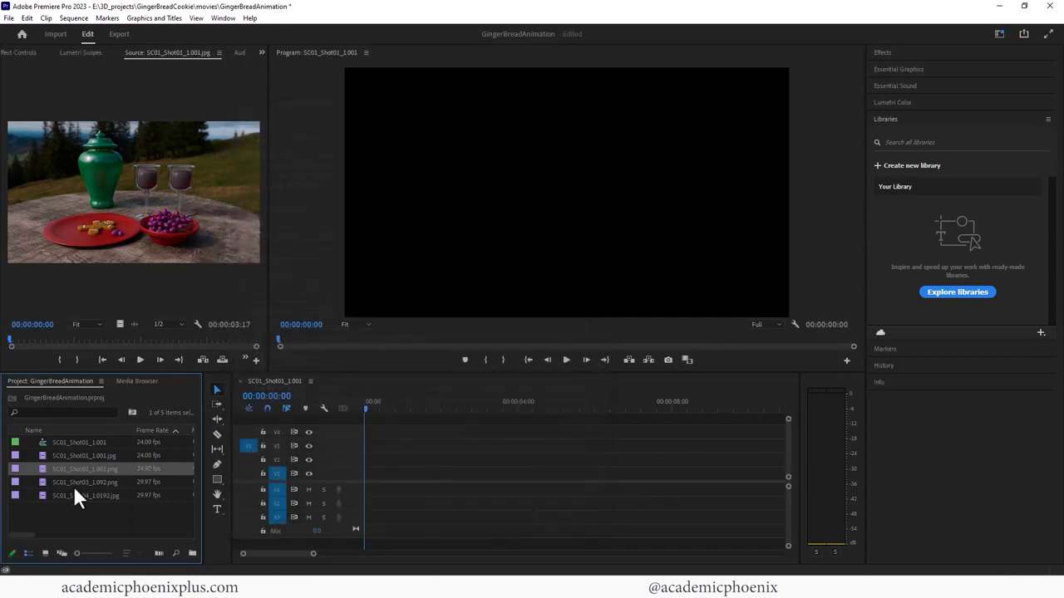
# Interpret the last shot's image sequence at 24 fps as well
pyautogui.rightClick(80, 496)
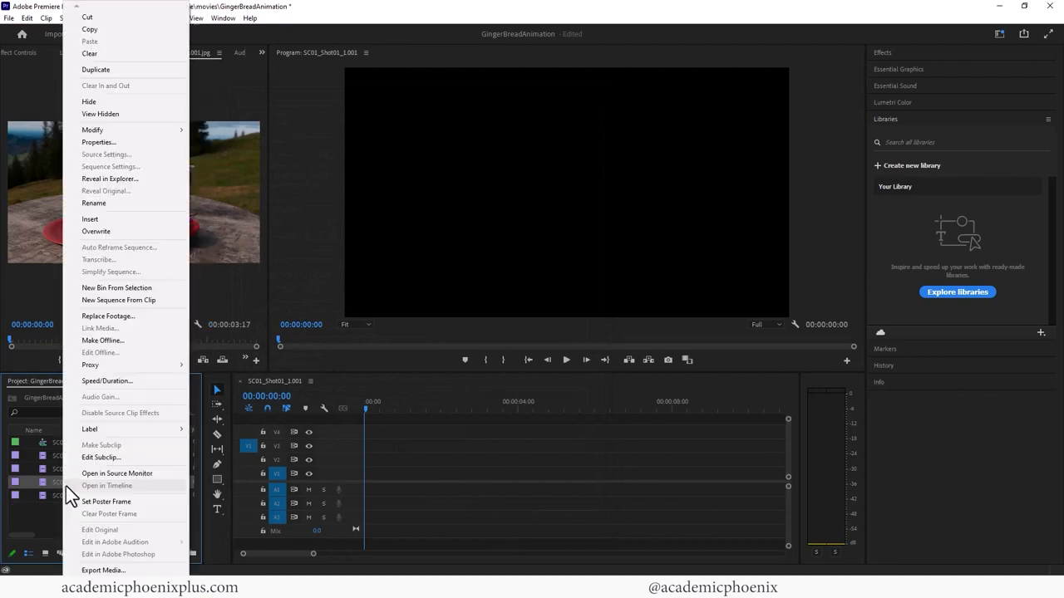
pyautogui.moveTo(130, 130)
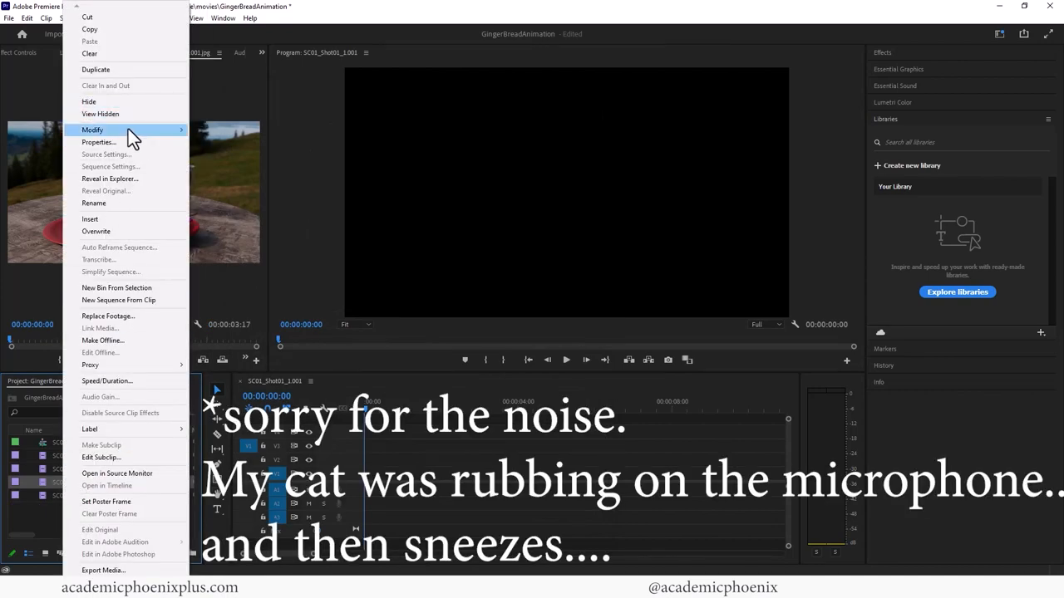
pyautogui.click(93, 130)
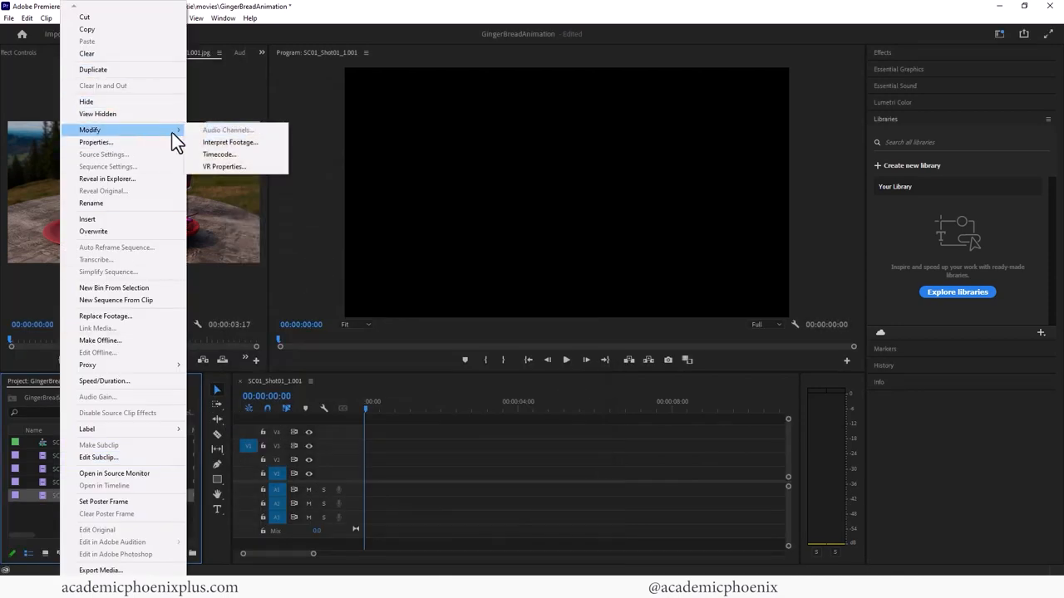
pyautogui.click(229, 141)
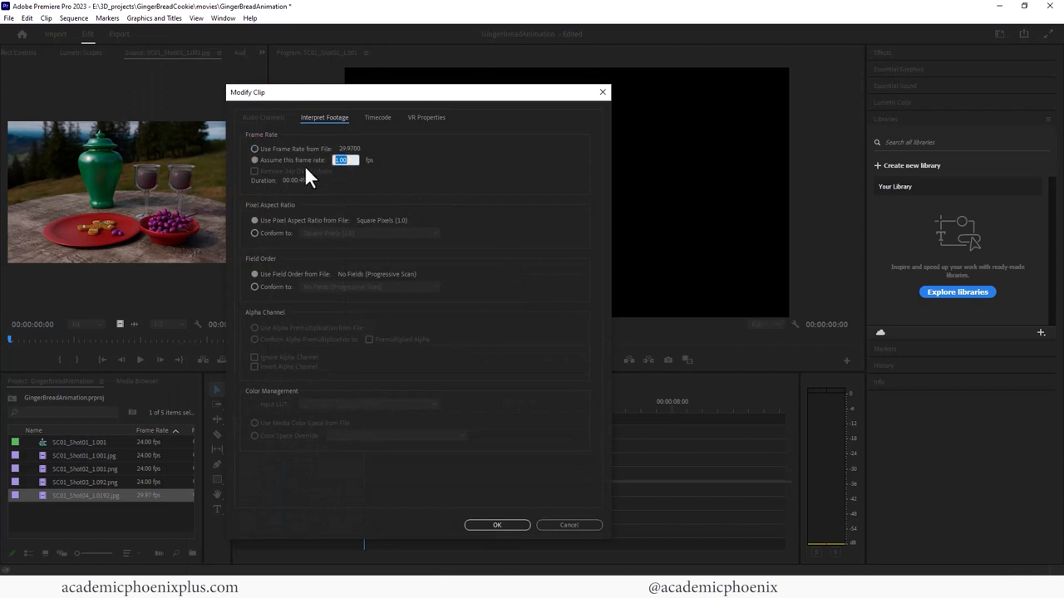
pyautogui.click(497, 525)
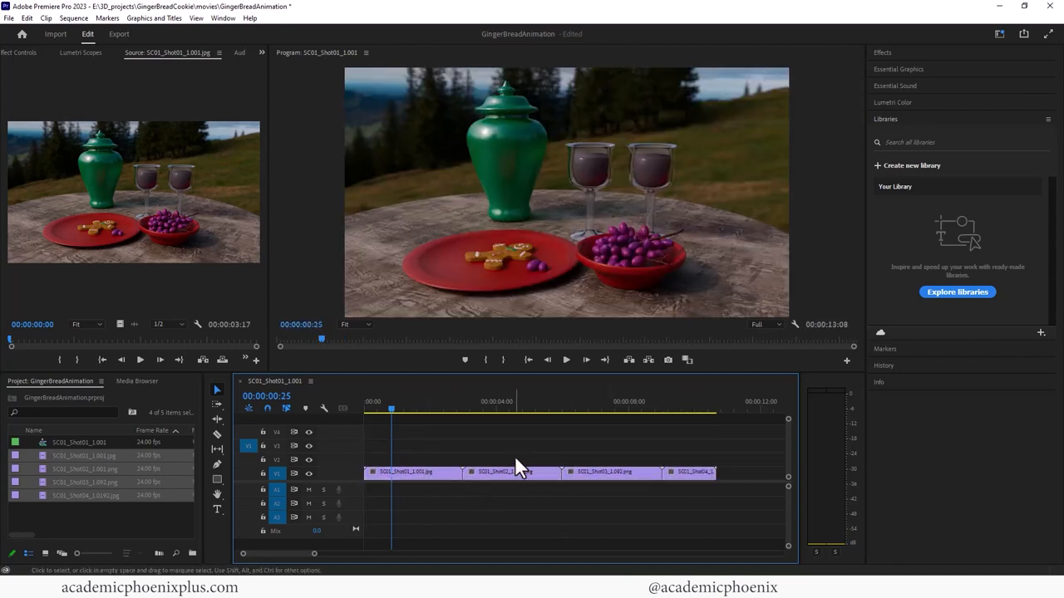
# Search the effects for 'dis' and add a Cross Dissolve where the first two shots meet
pyautogui.click(881, 51)
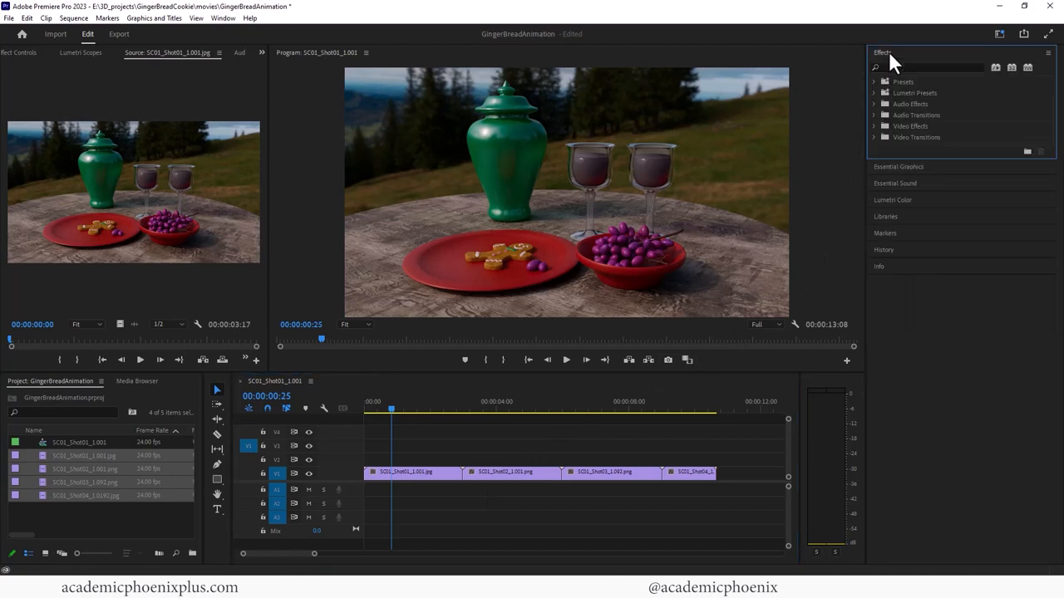
pyautogui.click(931, 67)
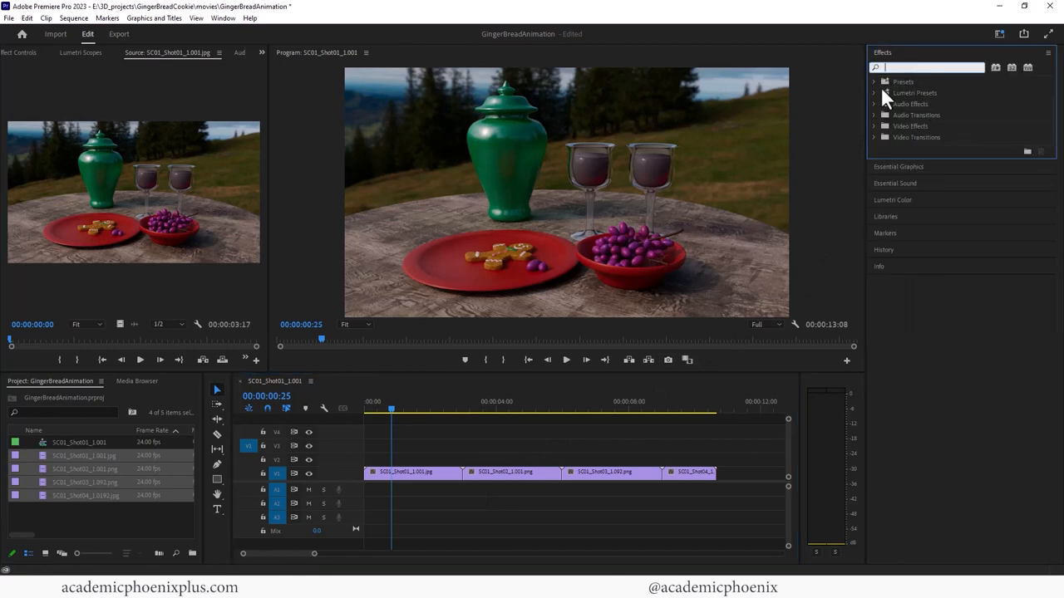
pyautogui.write('diss')
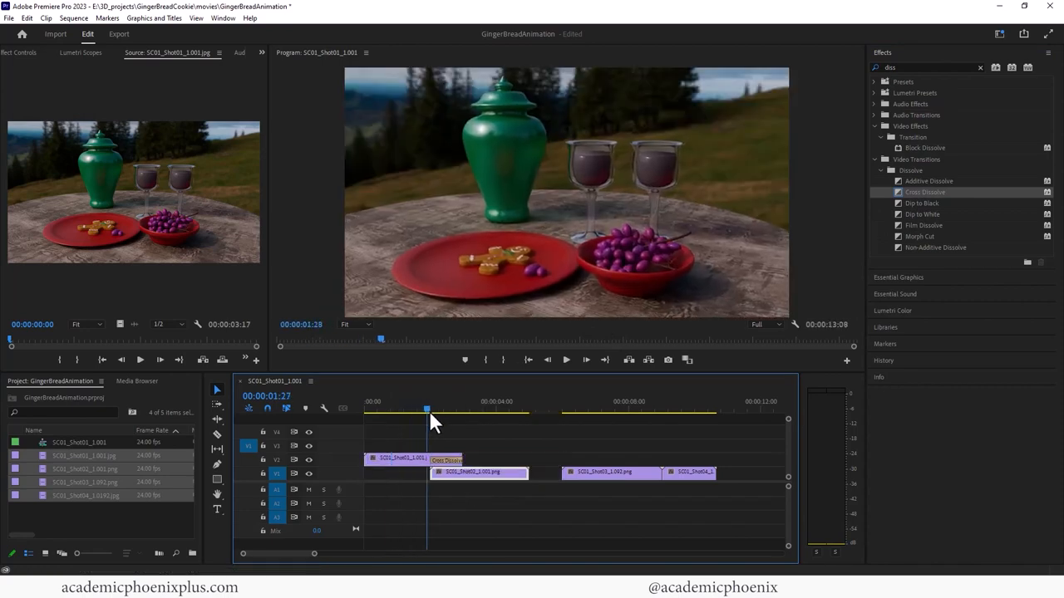
pyautogui.moveTo(425, 409); pyautogui.dragTo(369, 409)
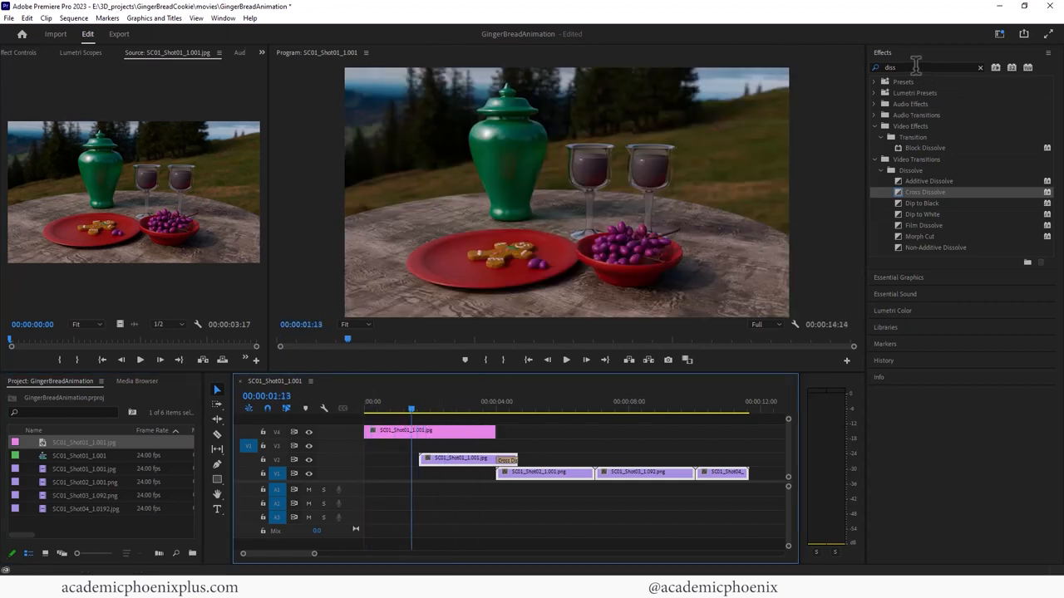
# Search the Effects panel for 'blur'
pyautogui.write('blur')
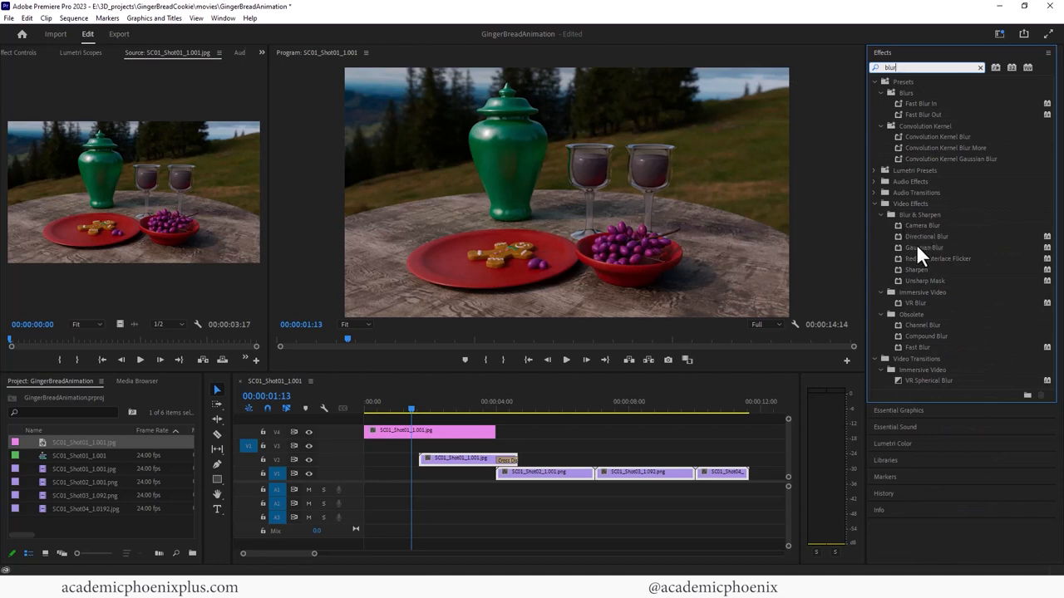
# Apply a Gaussian Blur effect to the top opening shot clip
pyautogui.click(432, 430)
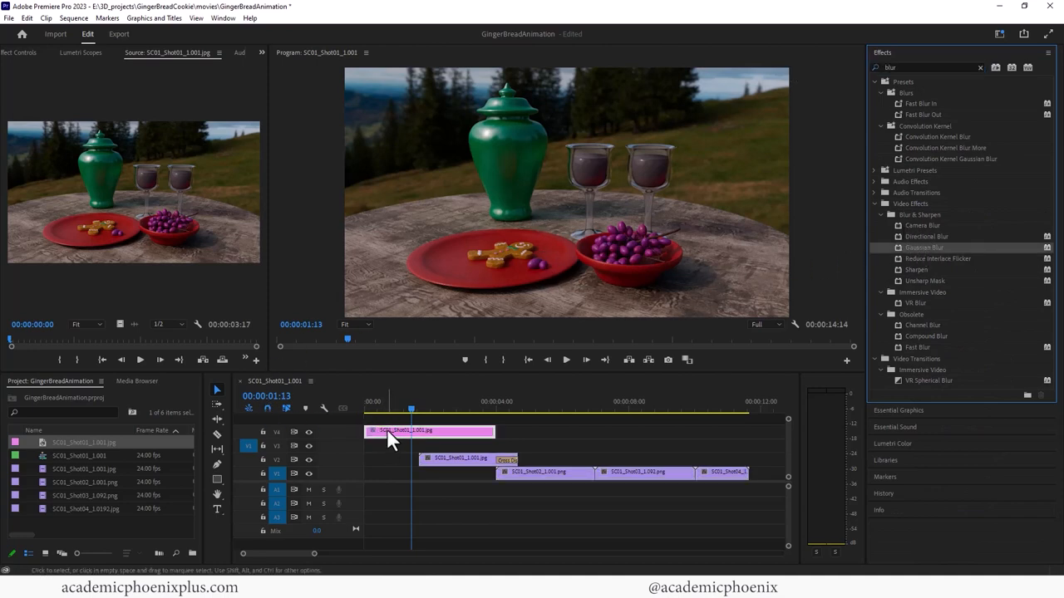
pyautogui.click(26, 51)
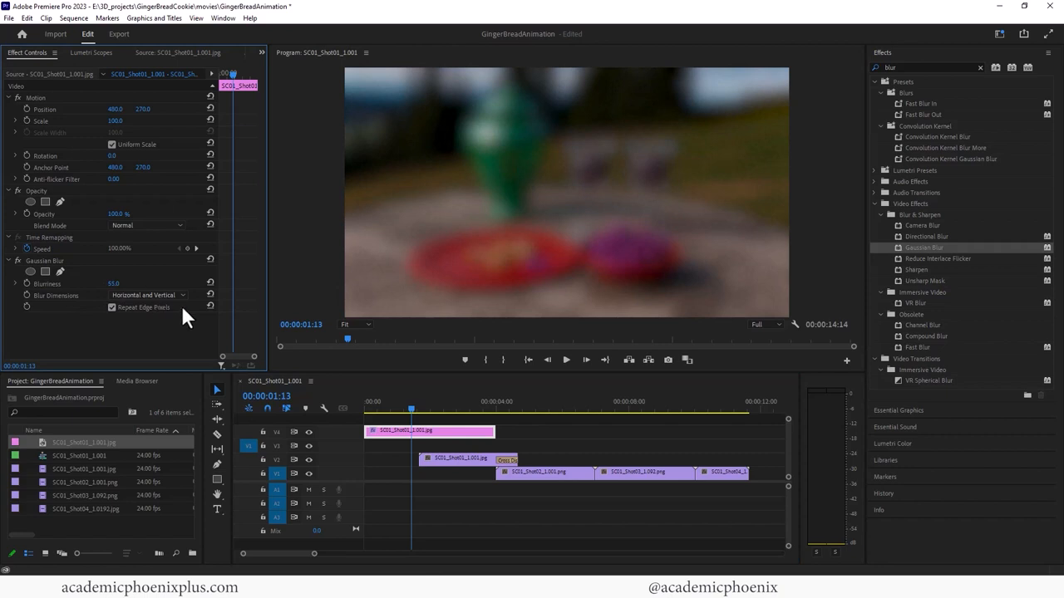
pyautogui.moveTo(70, 326)
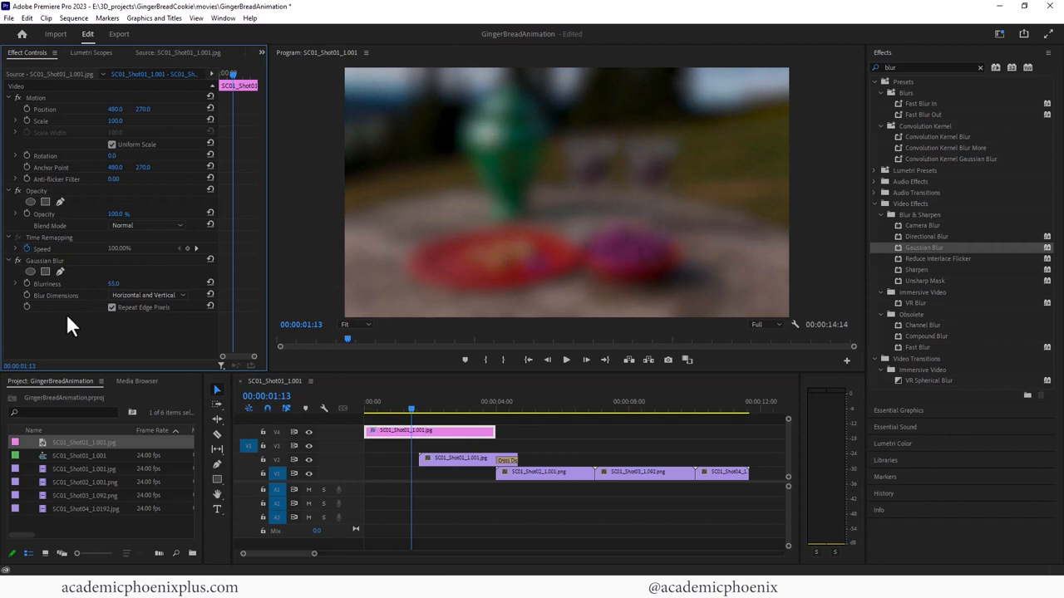
pyautogui.moveTo(209, 331)
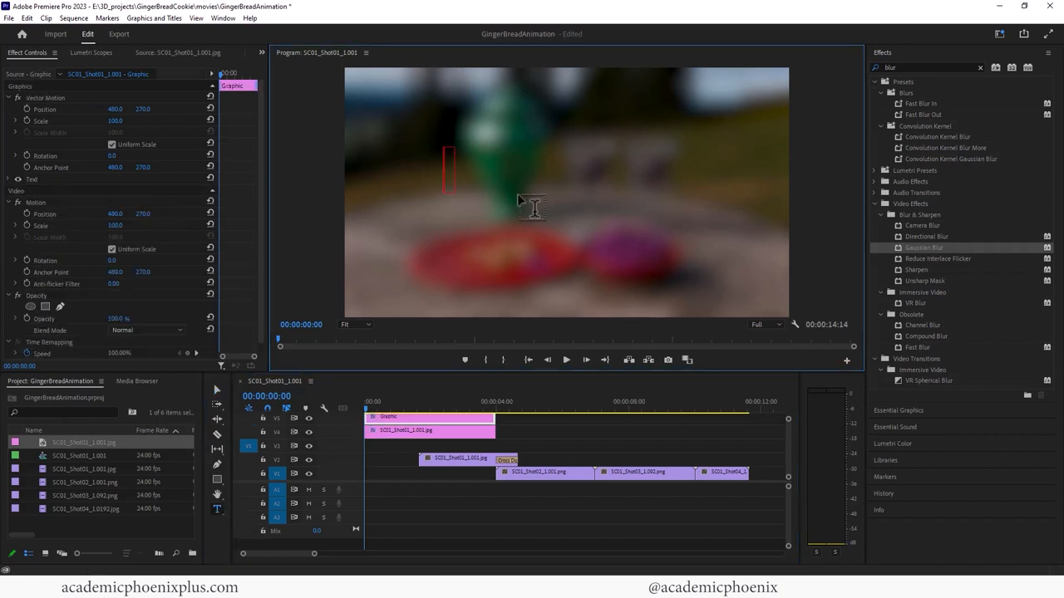
# Enter the title text 'Gingerbread' over the blurred opening frame and finish editing
pyautogui.write('Ginger')
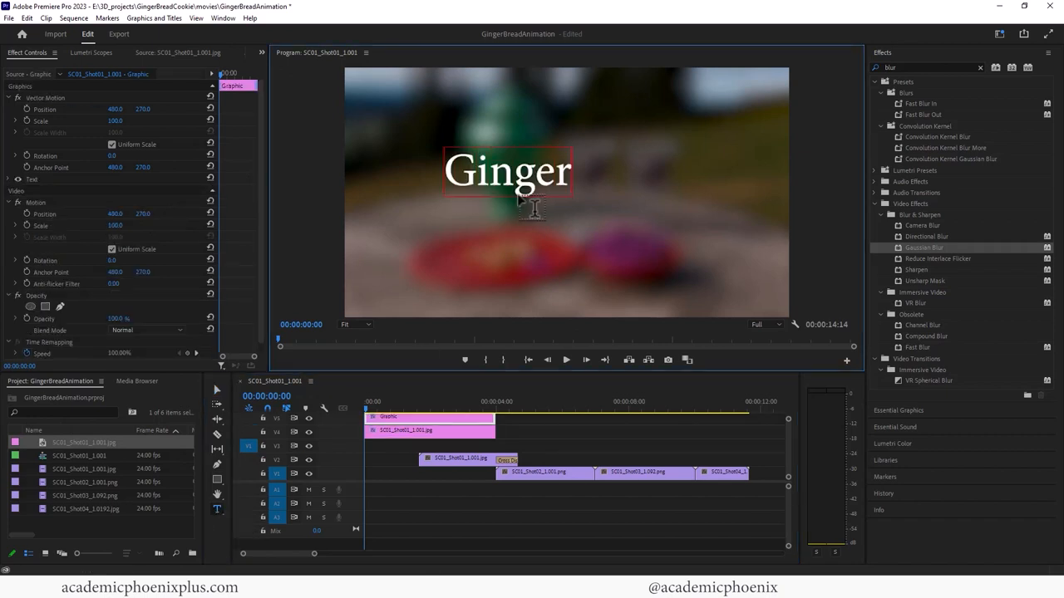
pyautogui.write('brea')
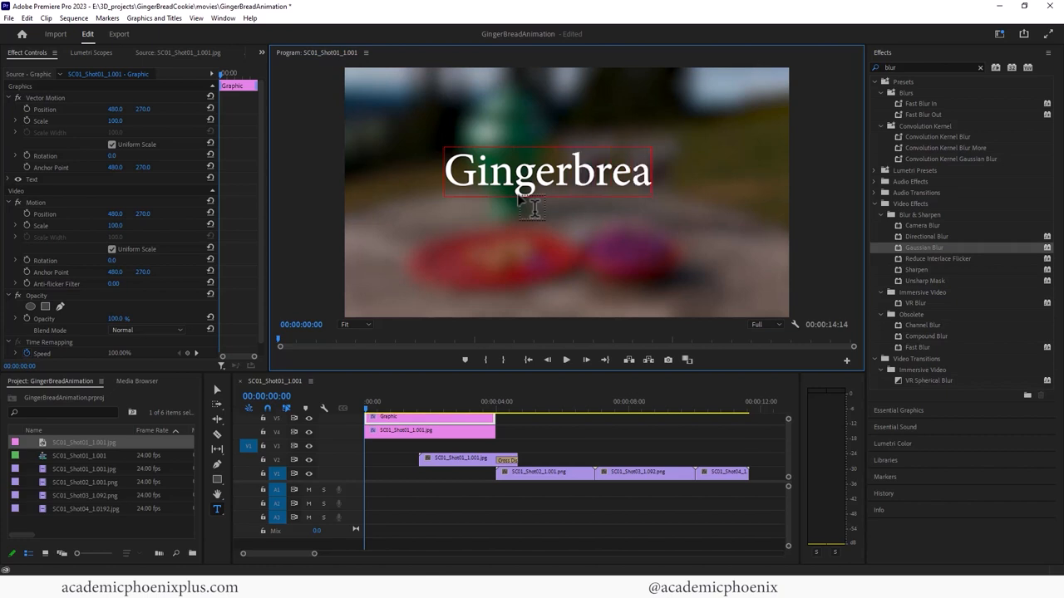
pyautogui.write('d')
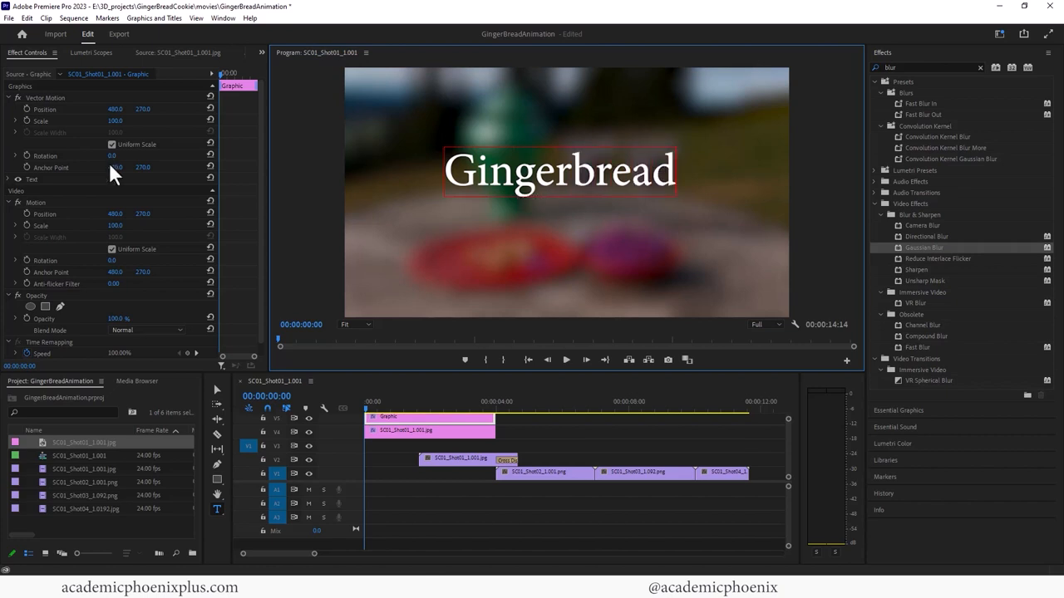
pyautogui.click(216, 391)
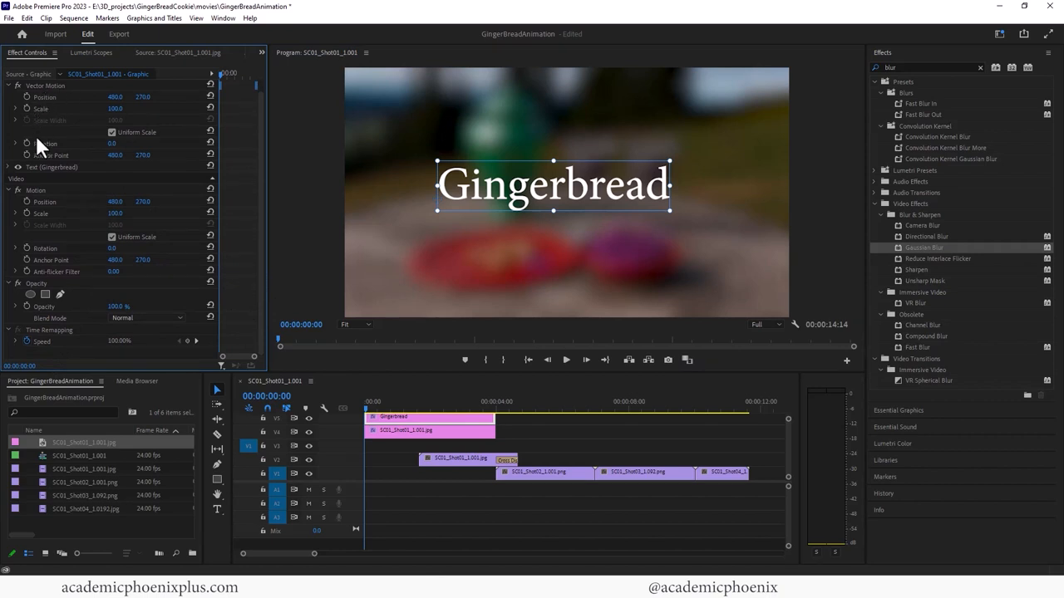
# Try several fonts for the title, including Niagara Engraved and a handwriting font
pyautogui.click(8, 166)
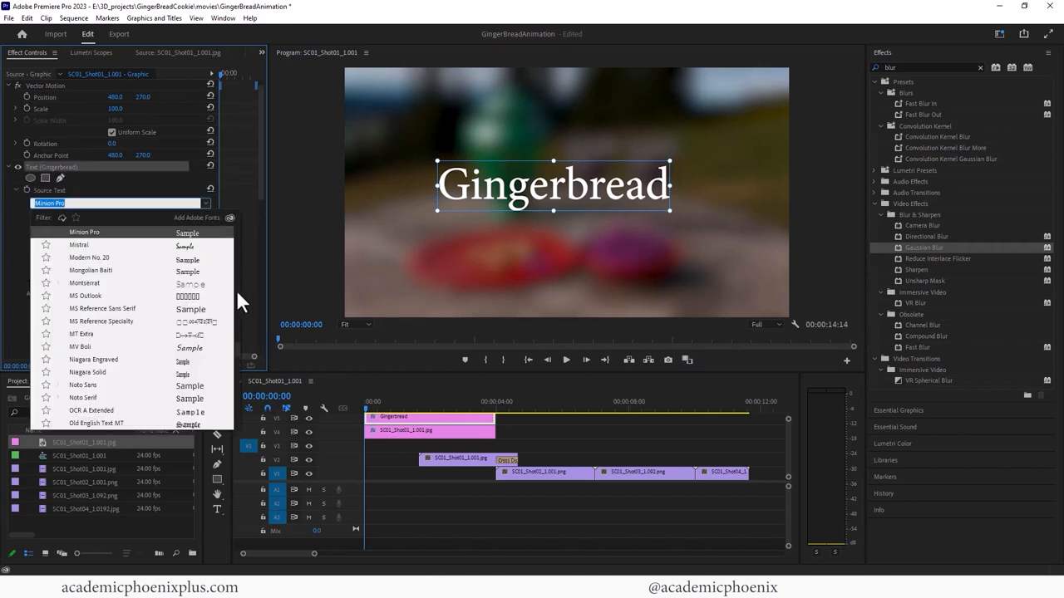
pyautogui.click(79, 244)
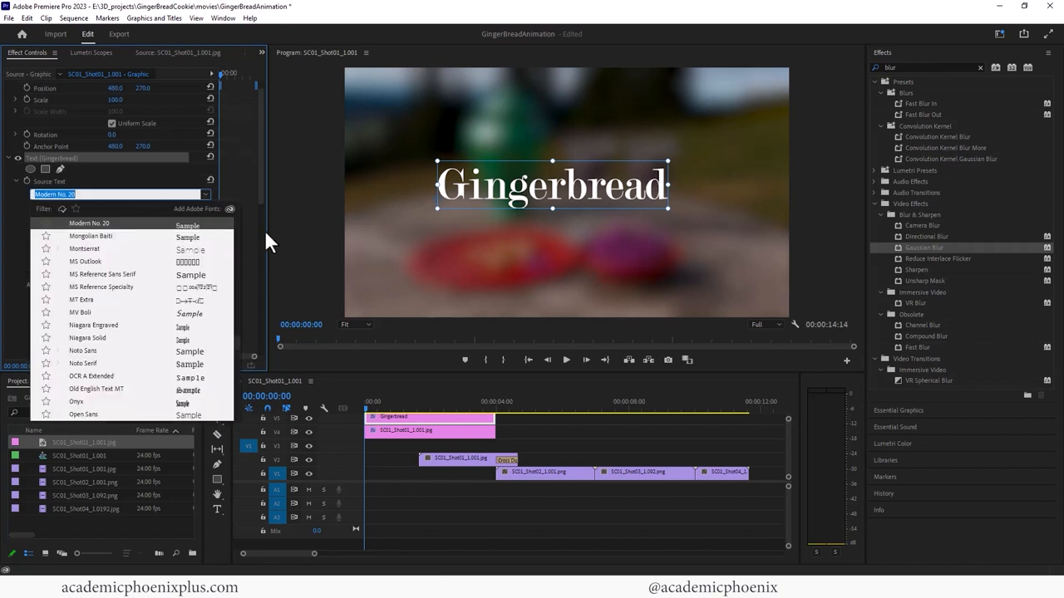
pyautogui.click(93, 324)
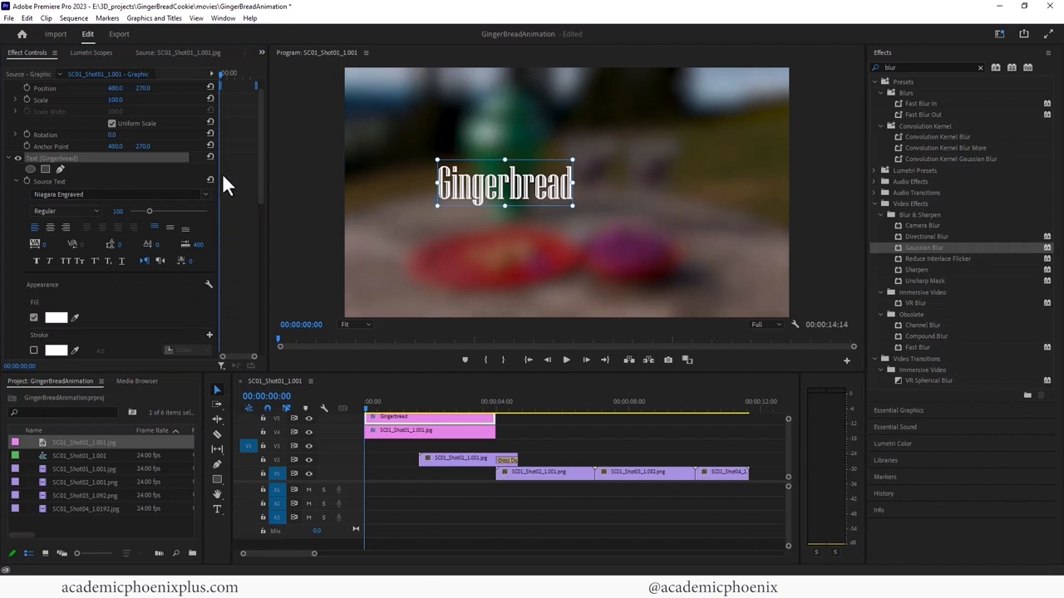
pyautogui.click(116, 192)
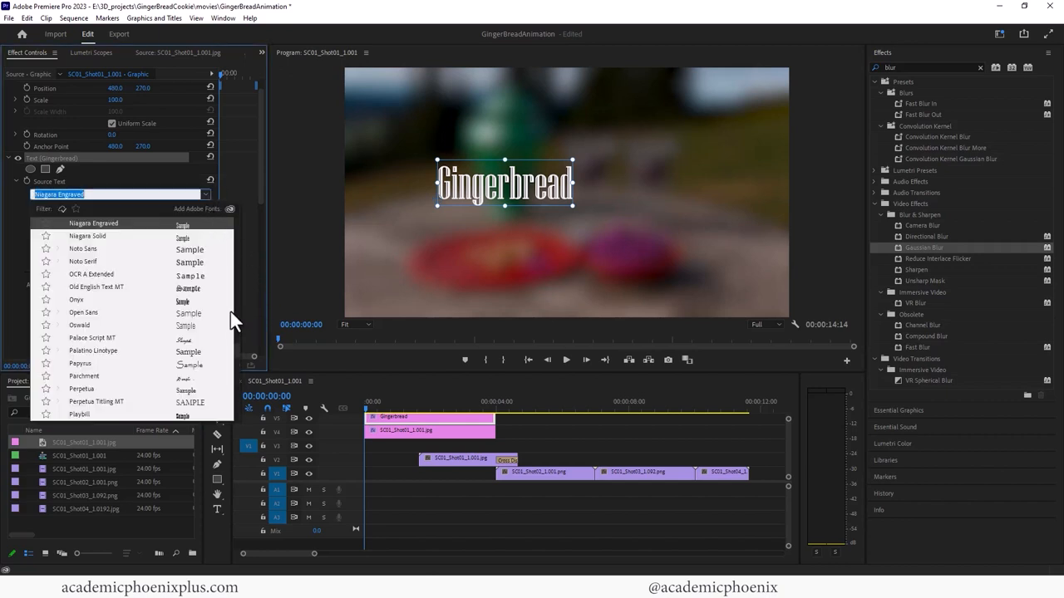
pyautogui.scroll(-3)
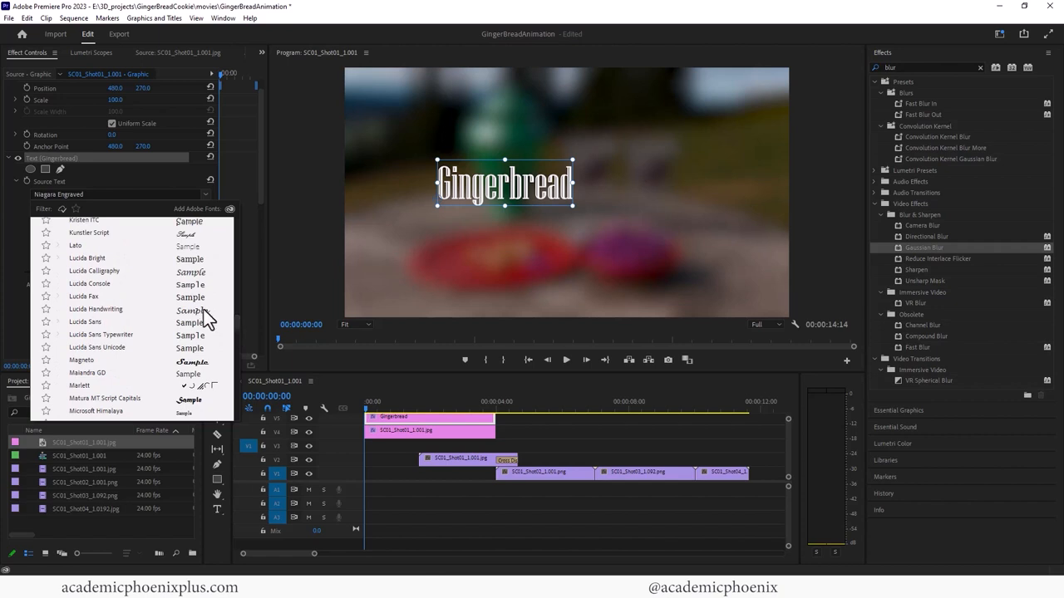
pyautogui.click(97, 308)
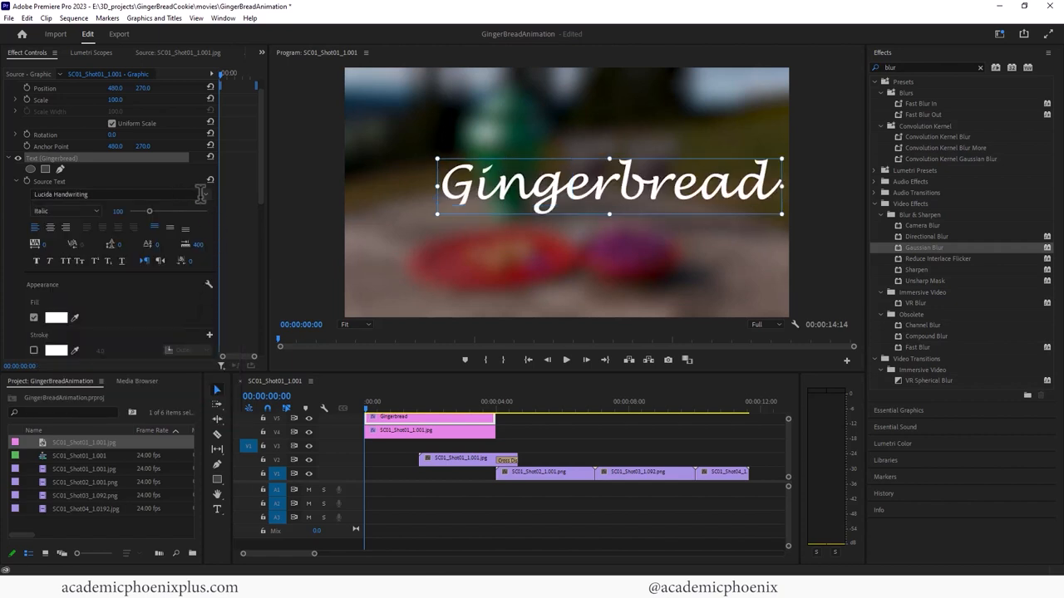
# Settle on Gill Sans Ultra Bold for the title and reduce its font size slightly
pyautogui.click(117, 193)
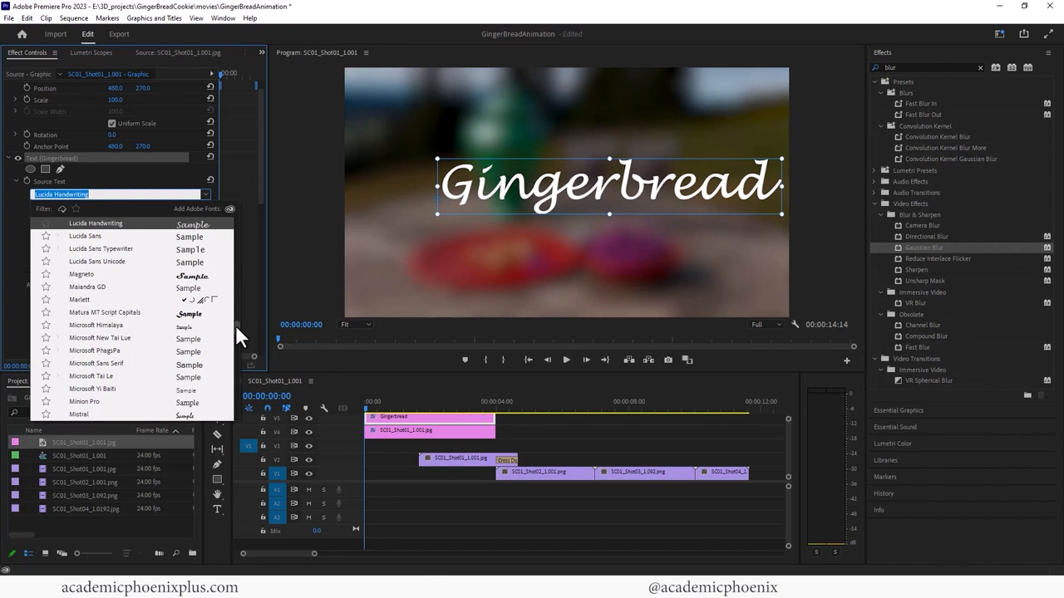
pyautogui.scroll(-3)
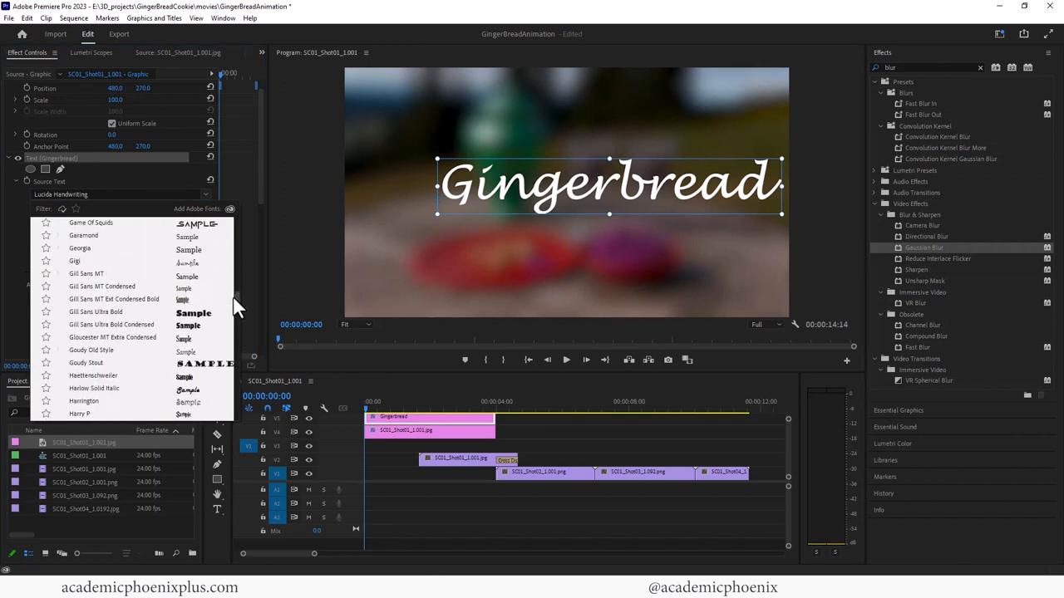
pyautogui.moveTo(209, 326)
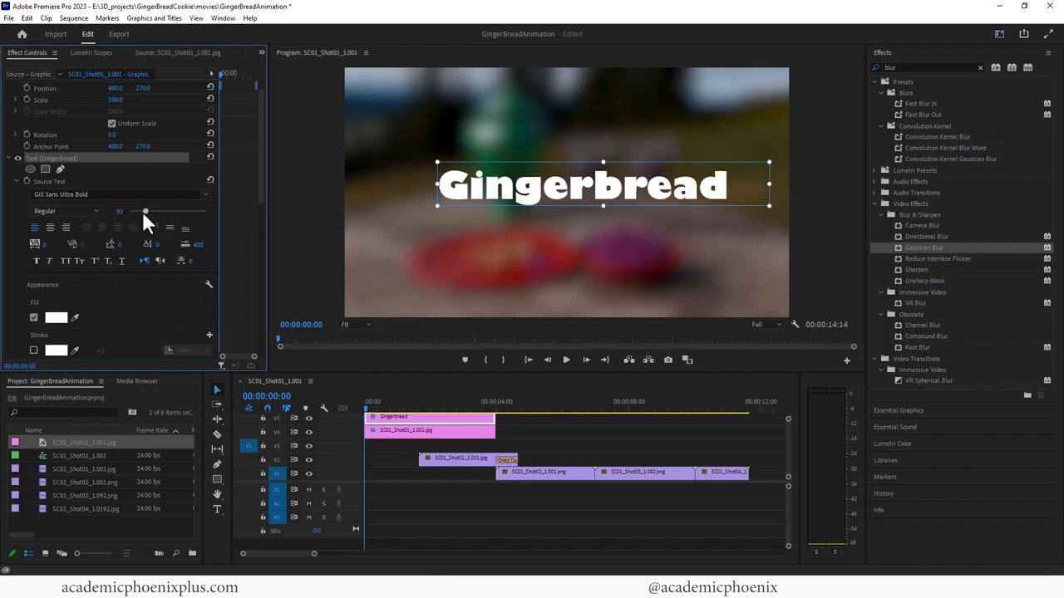
pyautogui.moveTo(146, 211); pyautogui.dragTo(143, 211)
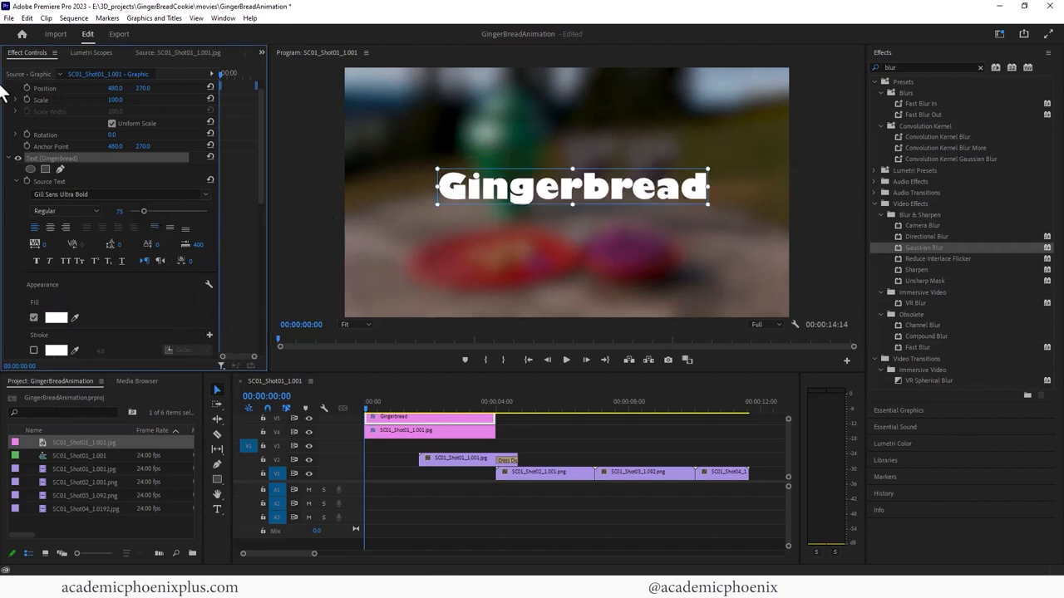
pyautogui.click(56, 316)
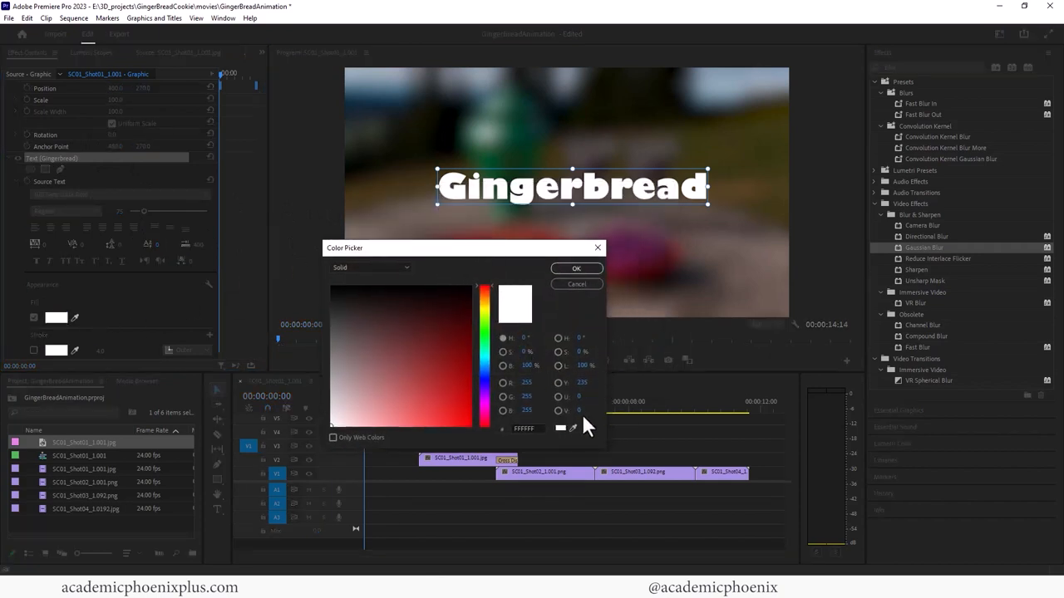
# Choose a bright orange fill for the Gingerbread title in the Color Picker and confirm it
pyautogui.click(429, 314)
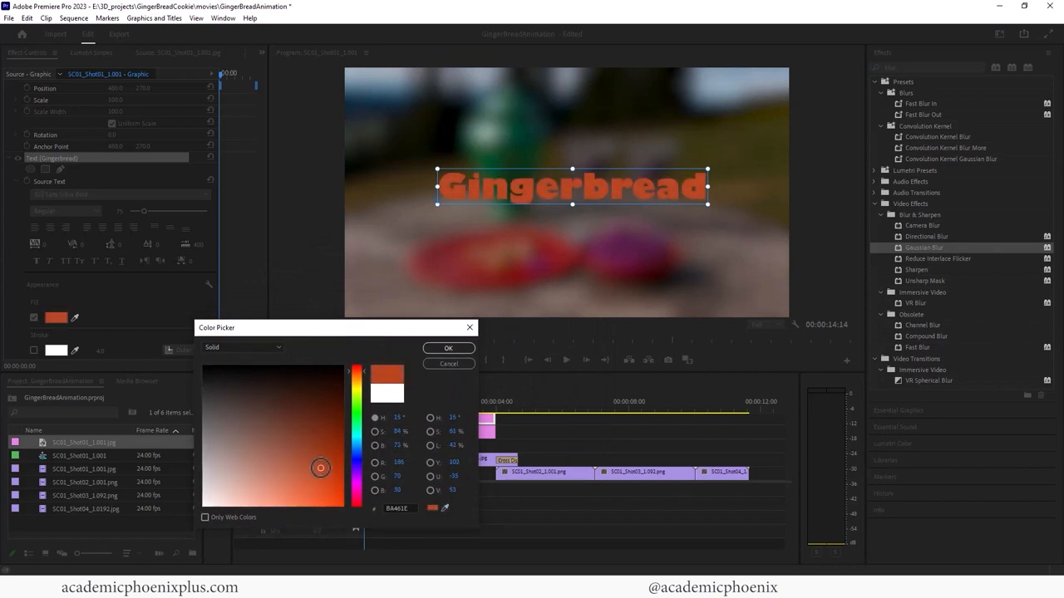
pyautogui.moveTo(319, 467); pyautogui.dragTo(299, 476)
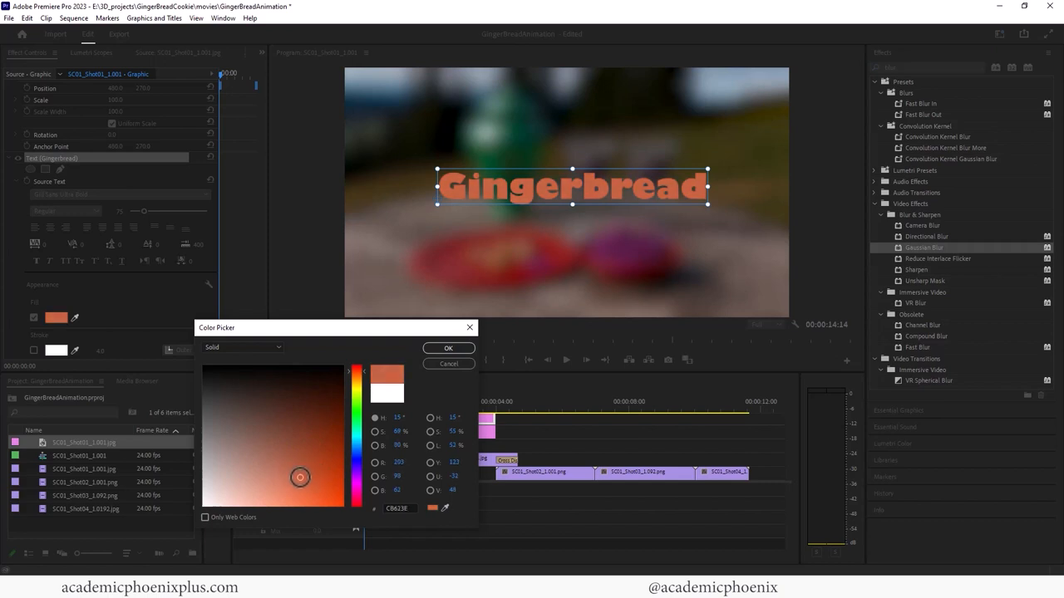
pyautogui.moveTo(299, 476); pyautogui.dragTo(316, 506)
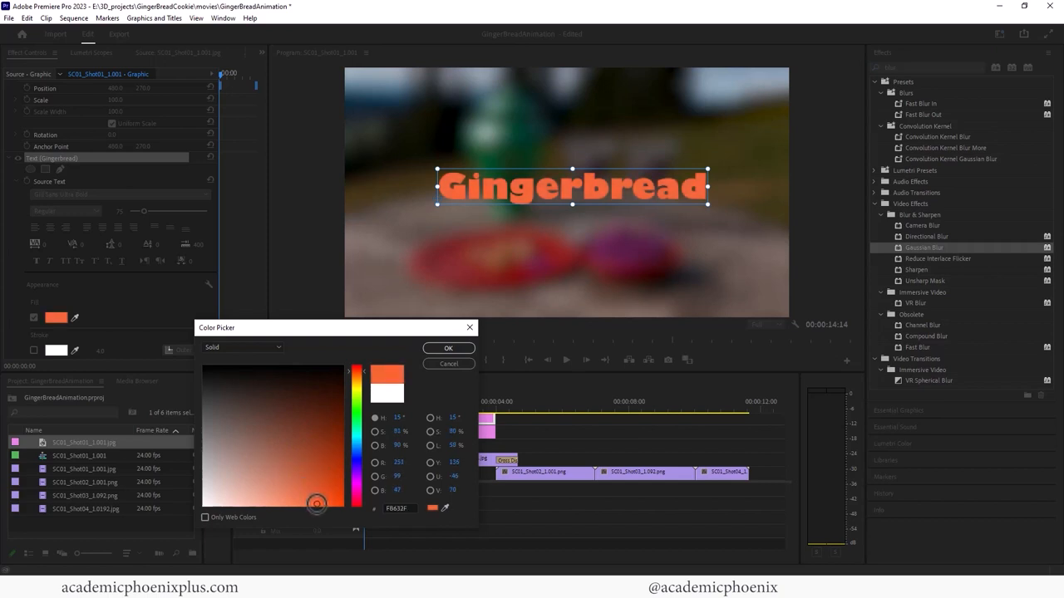
pyautogui.click(449, 347)
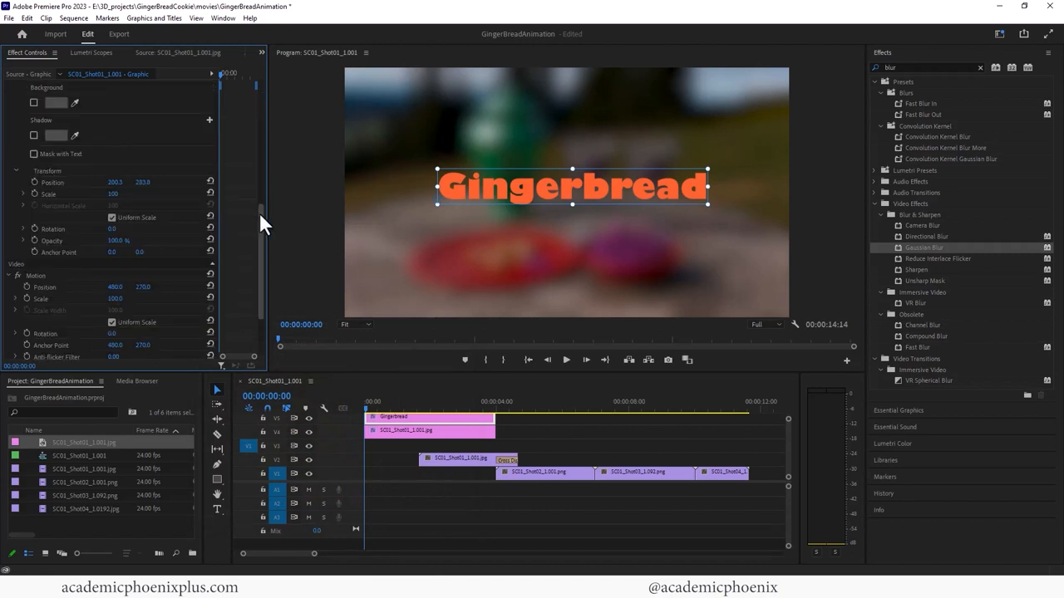
pyautogui.scroll(-3)
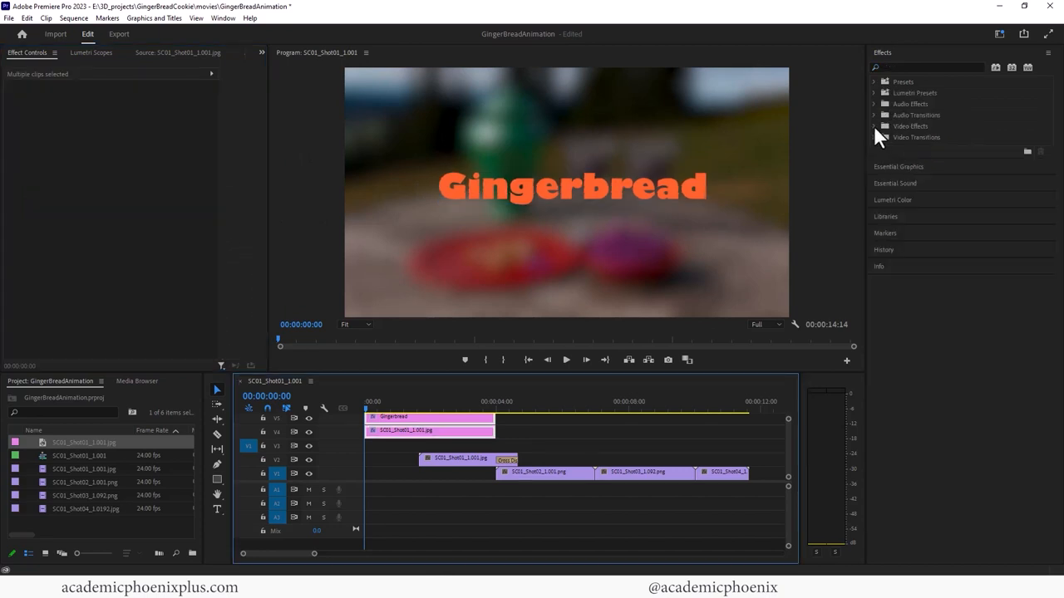
# Expand the Video Effects folder and its Blur & Sharpen category in the Effects panel
pyautogui.click(875, 126)
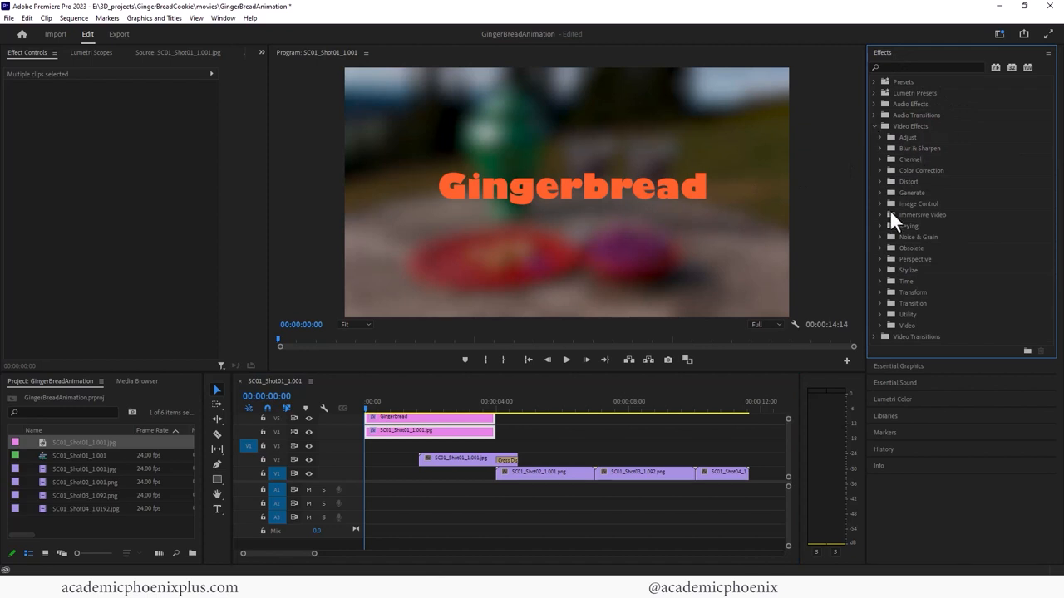
pyautogui.moveTo(872, 251)
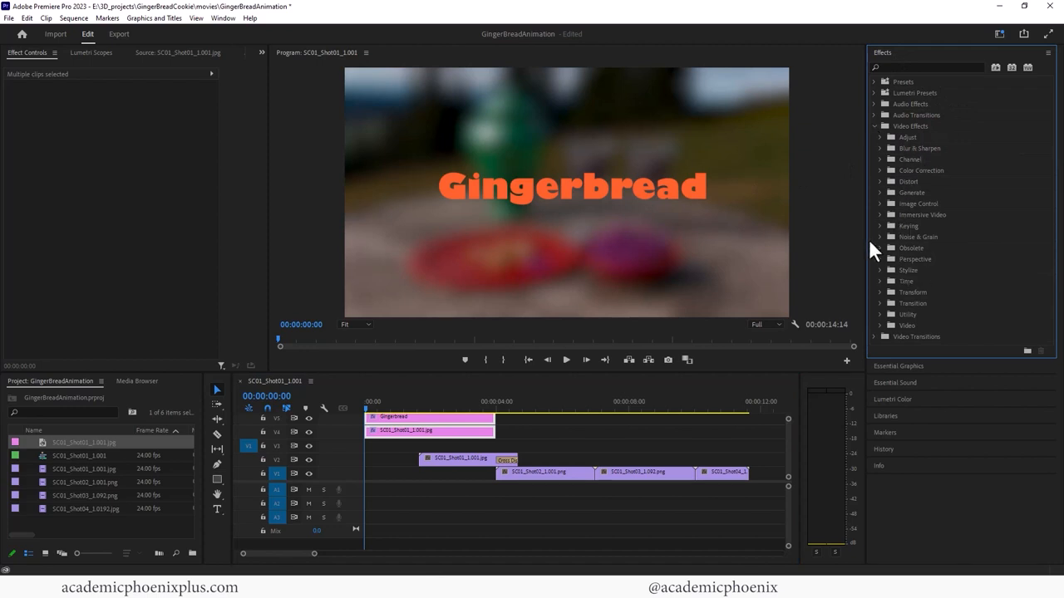
pyautogui.moveTo(885, 193)
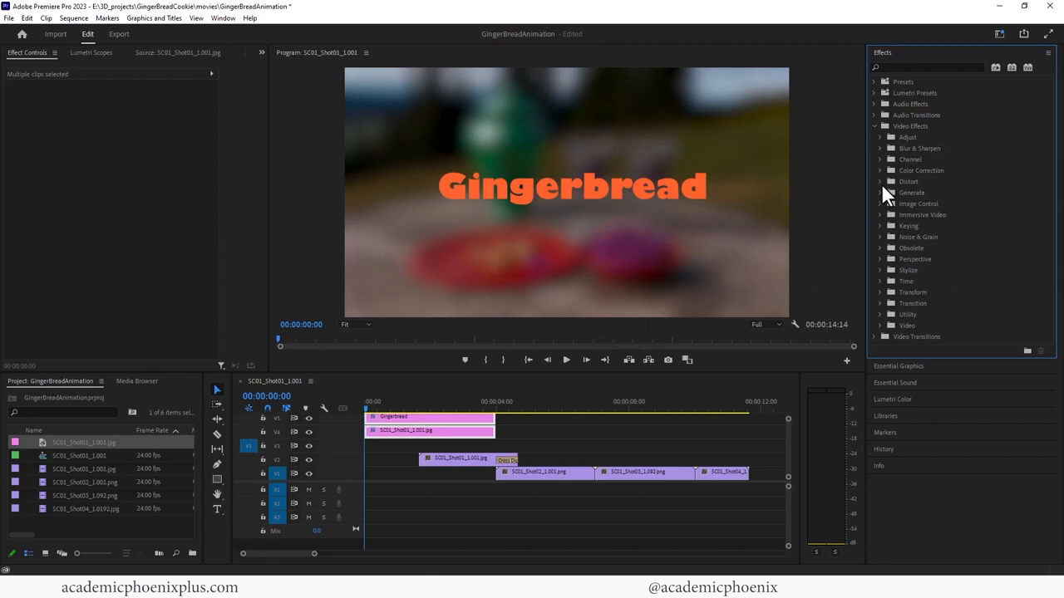
pyautogui.click(881, 148)
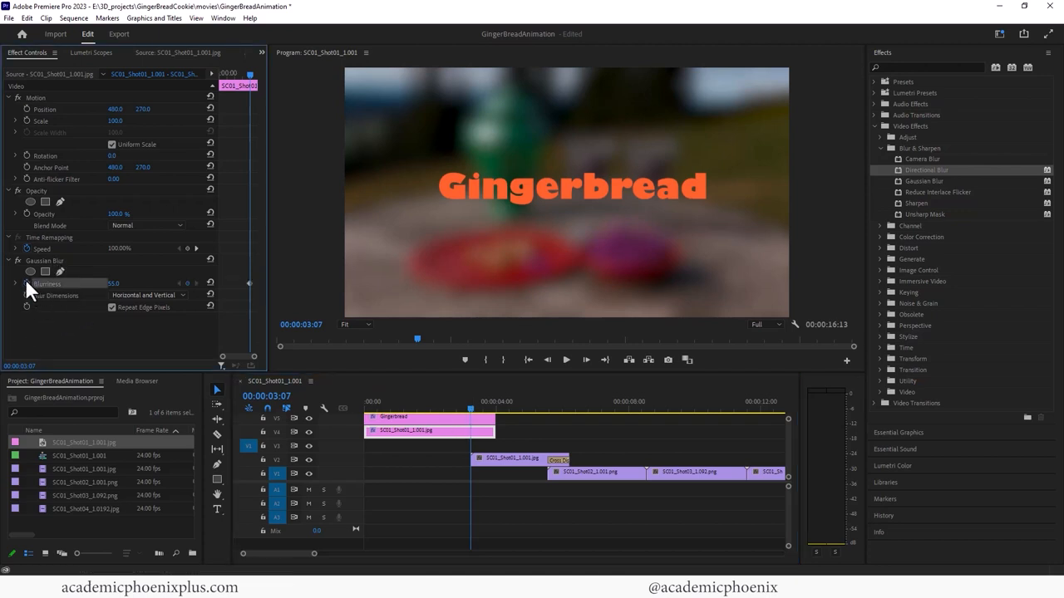
# Turn on keyframing for the Gaussian Blur's Blurriness on the opening shot
pyautogui.click(489, 407)
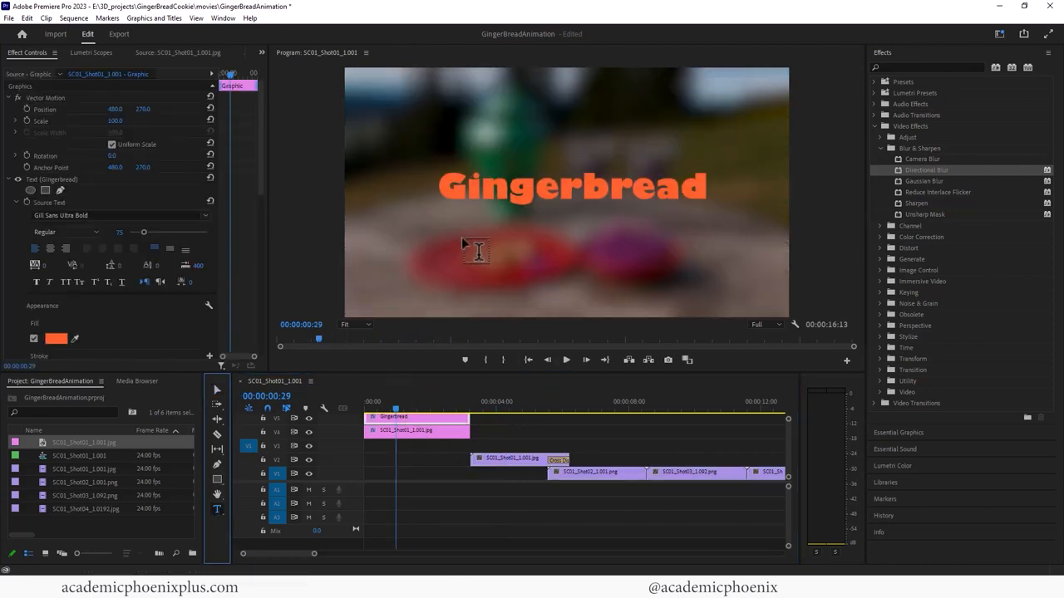
# Add the subtitle 'A short film by Academic Phoenix' and position it under the title
pyautogui.write('A')
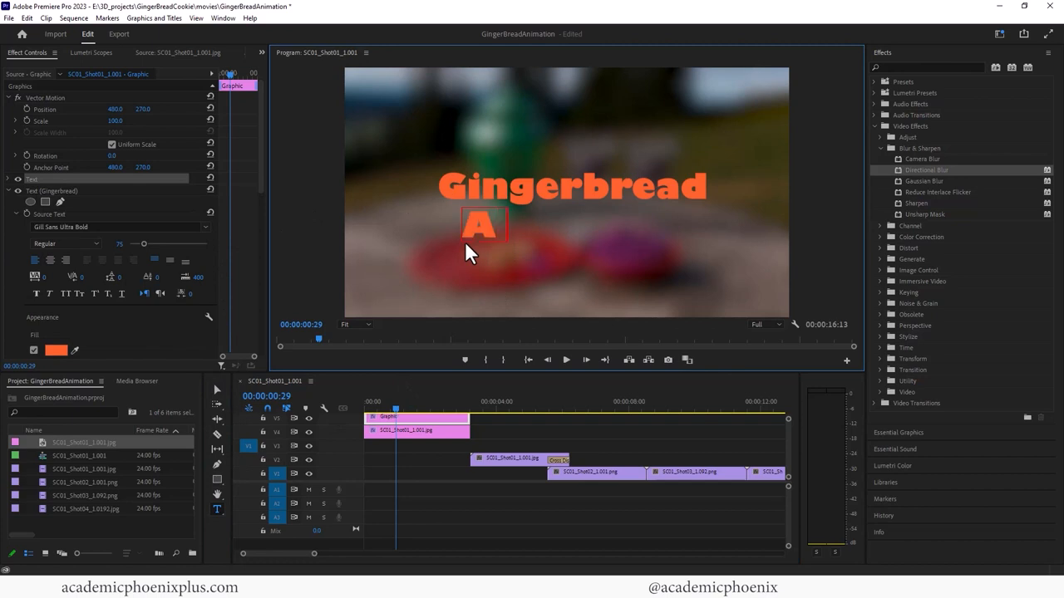
pyautogui.write('short film')
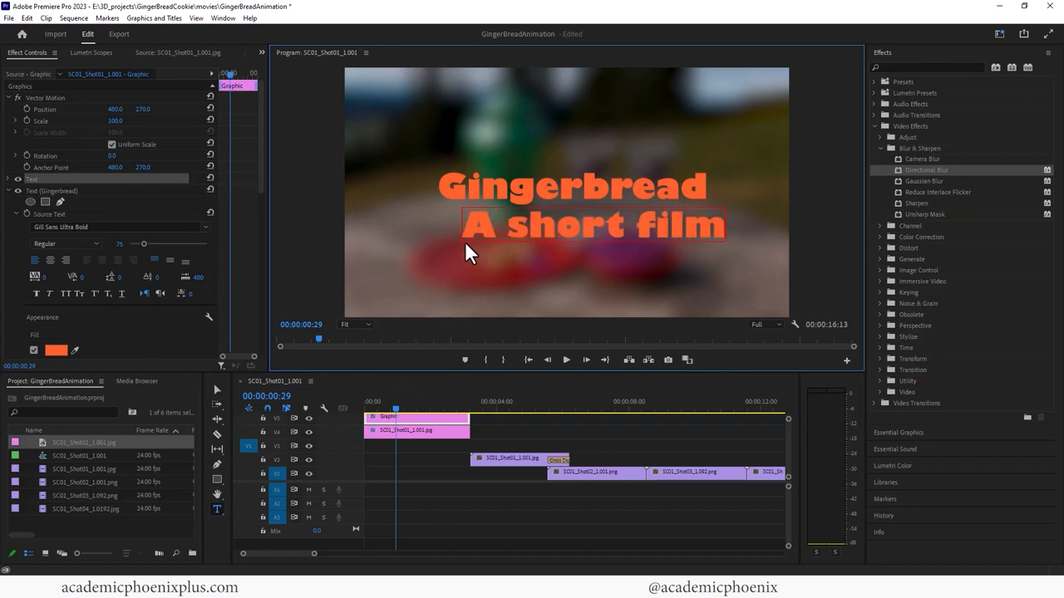
pyautogui.write('by')
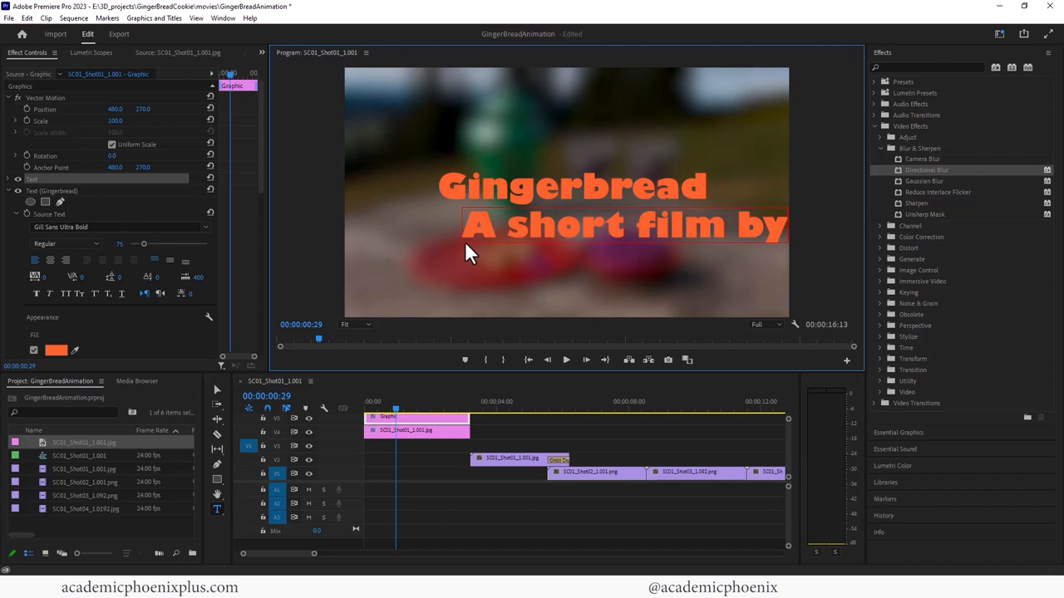
pyautogui.write('Academic Phoenix')
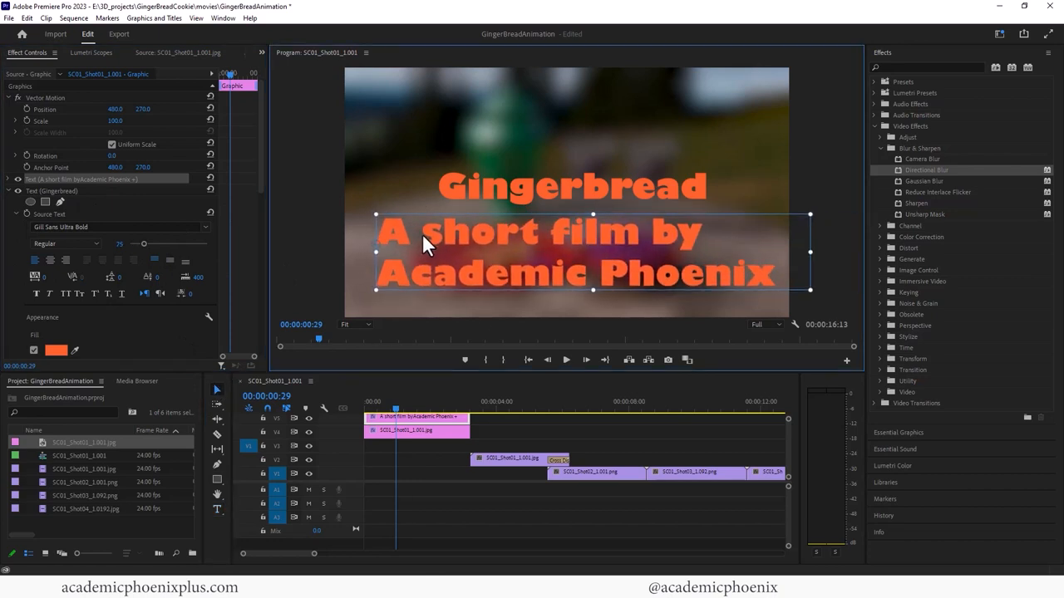
pyautogui.moveTo(143, 243); pyautogui.dragTo(118, 243)
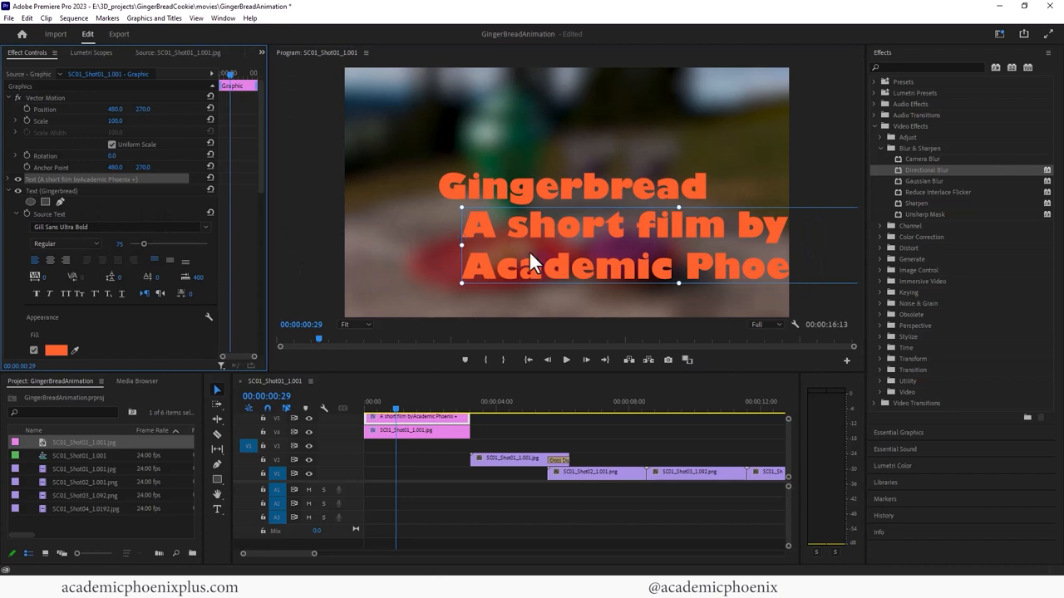
# Collapse the Gingerbread text properties and reveal the subtitle layer's text properties
pyautogui.click(27, 18)
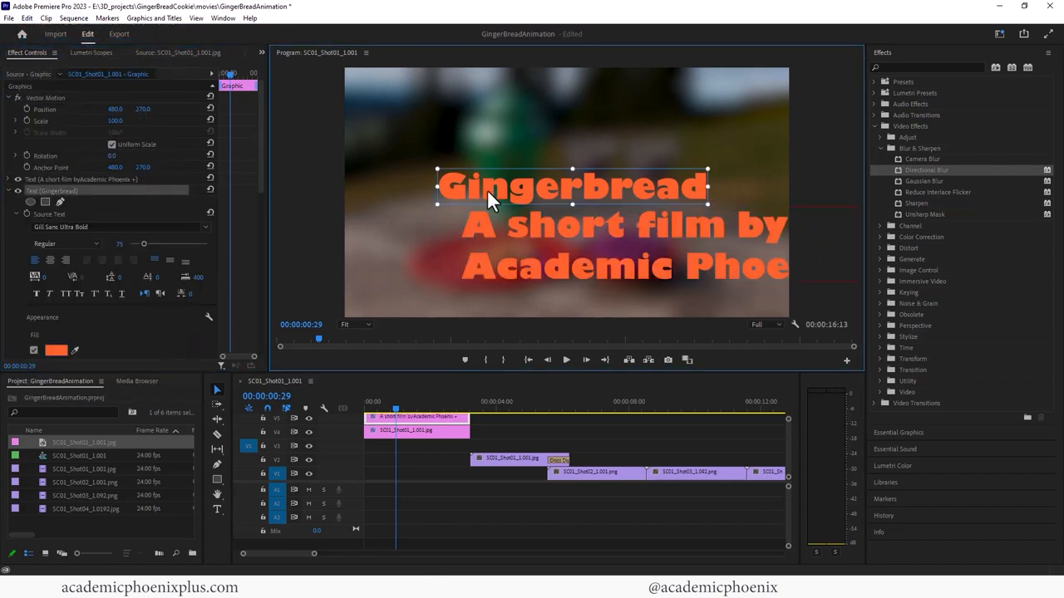
pyautogui.click(16, 190)
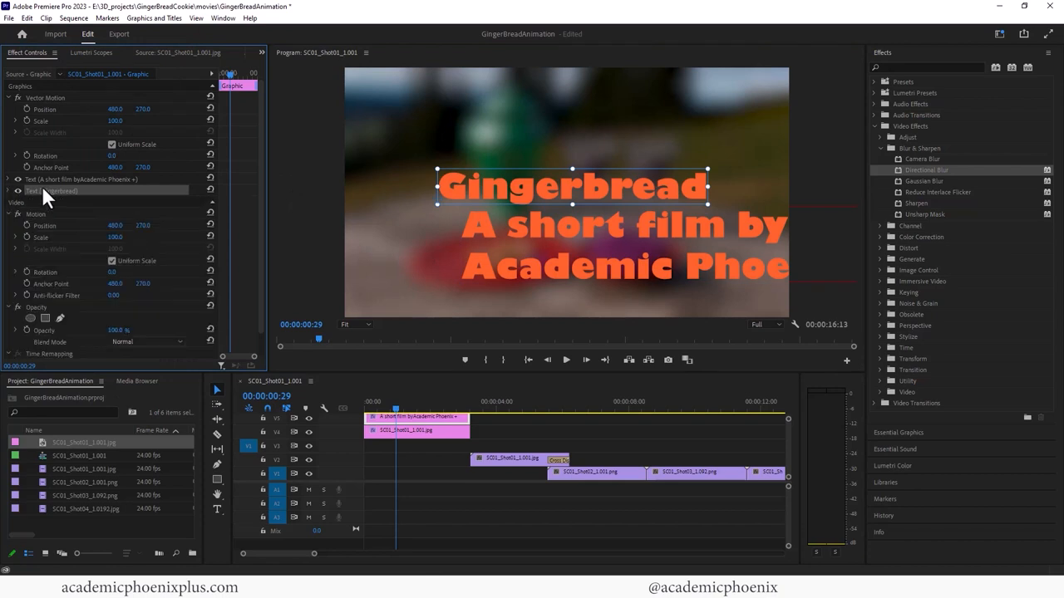
pyautogui.click(80, 179)
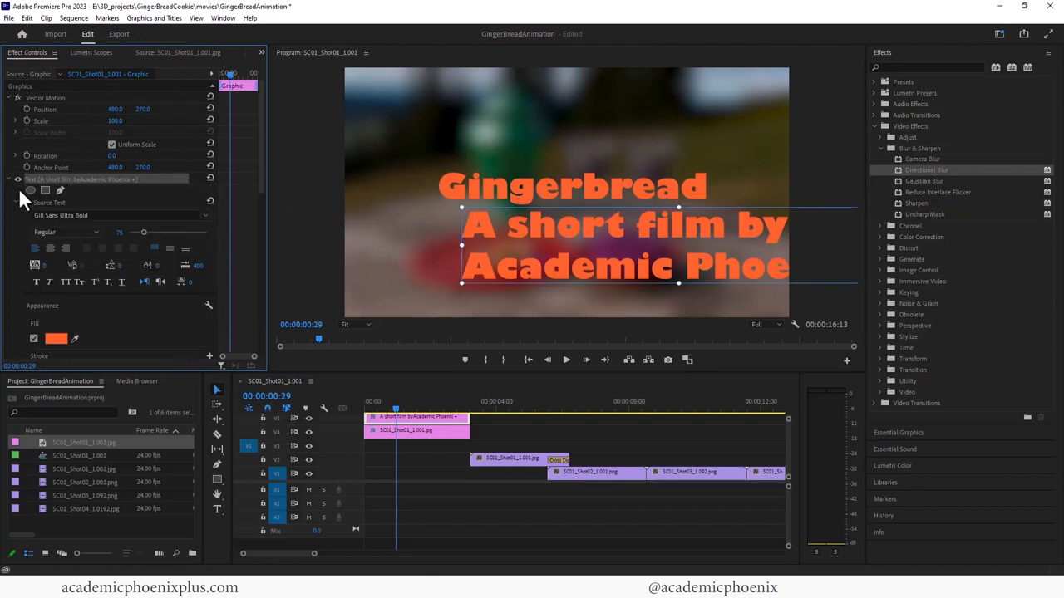
# Give the subtitle a blue-teal fill colour in the Color Picker
pyautogui.click(56, 339)
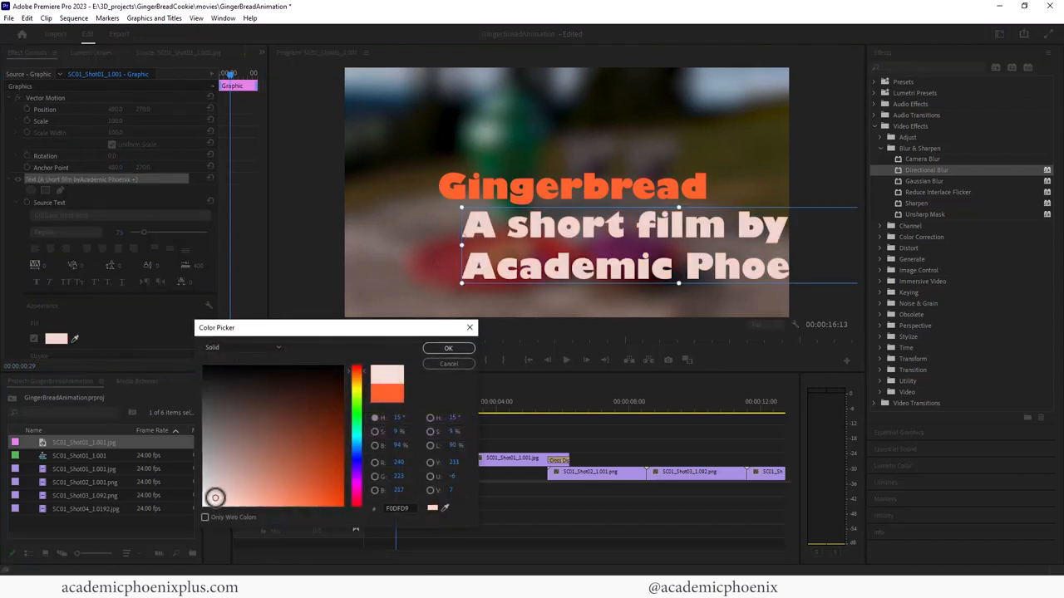
pyautogui.moveTo(214, 497); pyautogui.dragTo(342, 486)
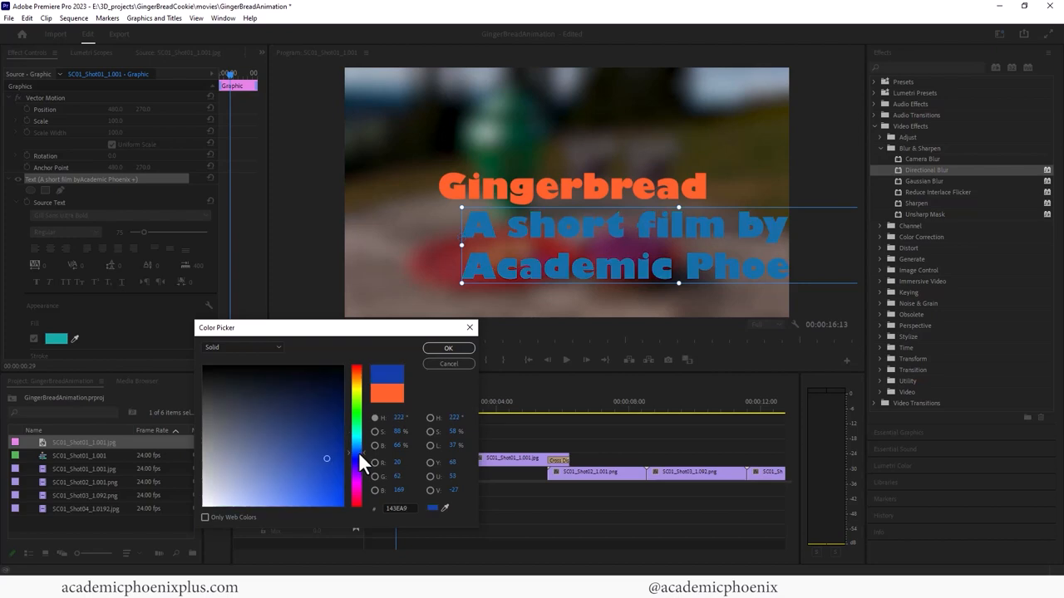
pyautogui.moveTo(358, 464); pyautogui.dragTo(358, 445)
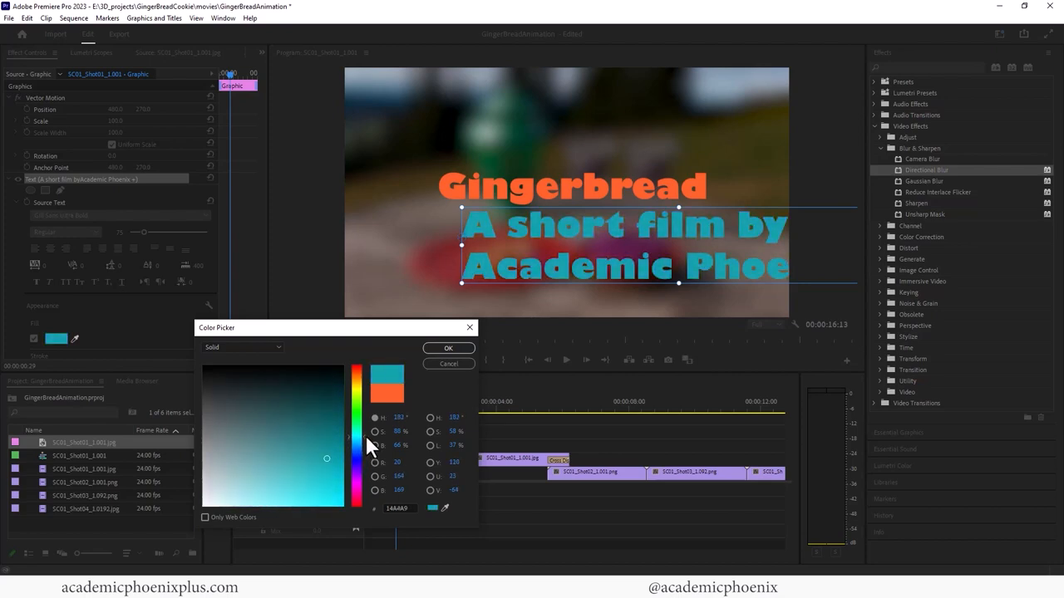
pyautogui.click(449, 347)
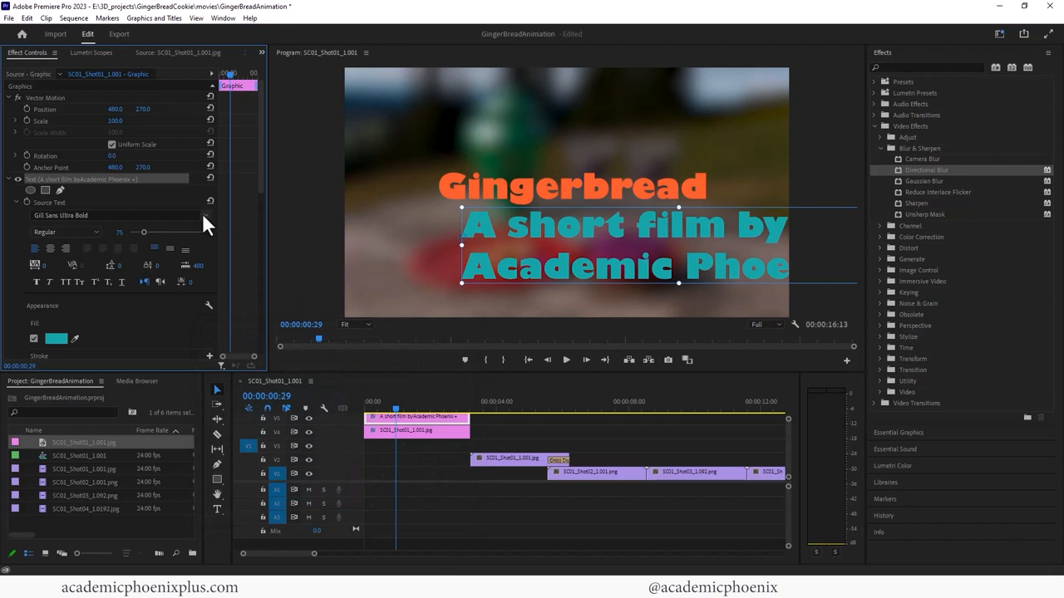
# Switch the subtitle to the lighter Gadugi Regular font with a bright cyan fill
pyautogui.click(113, 216)
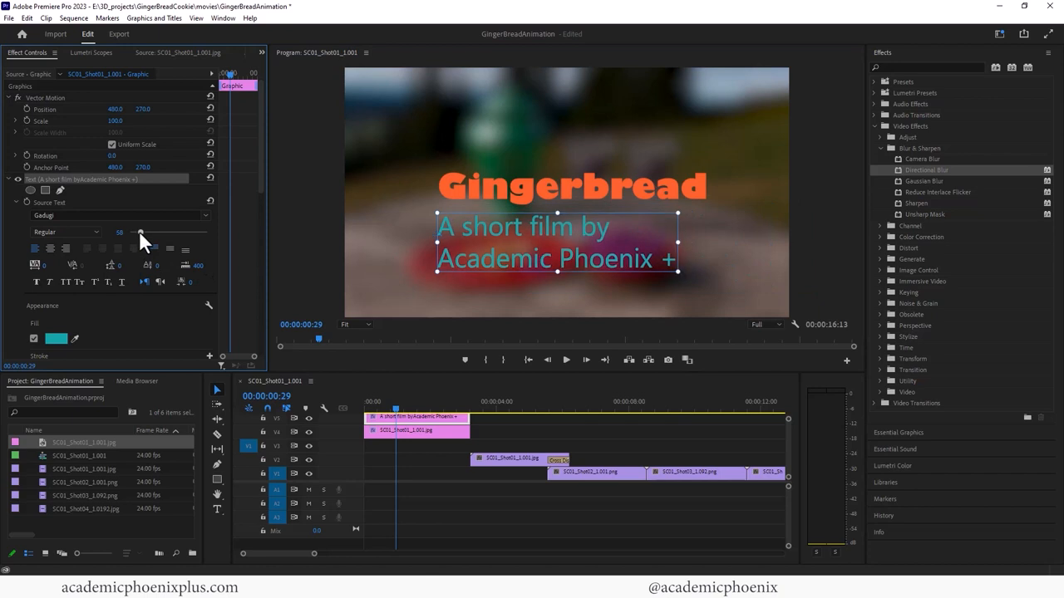
pyautogui.click(56, 339)
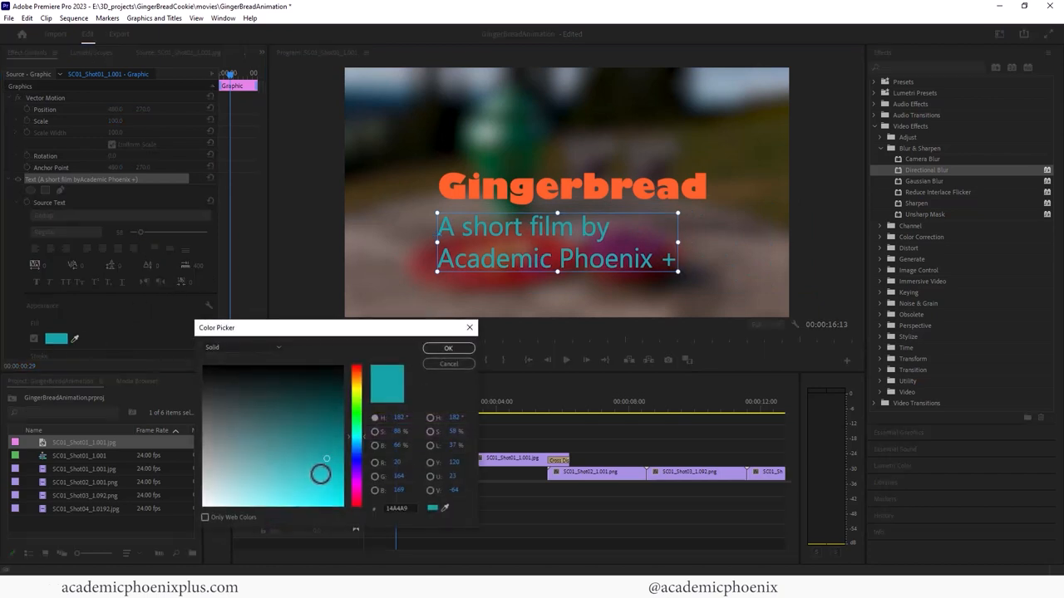
pyautogui.click(449, 349)
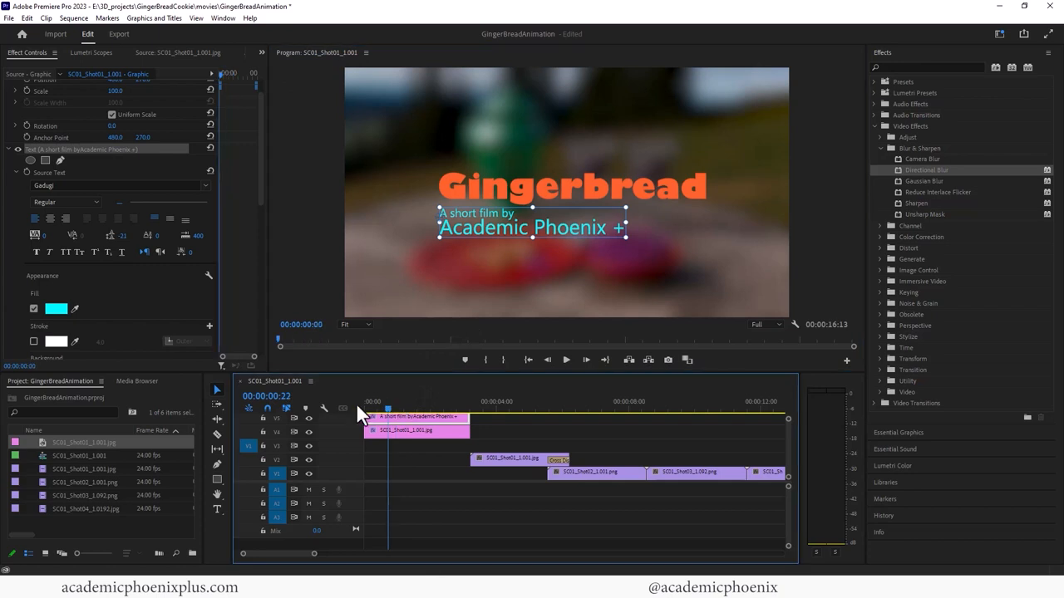
pyautogui.click(565, 359)
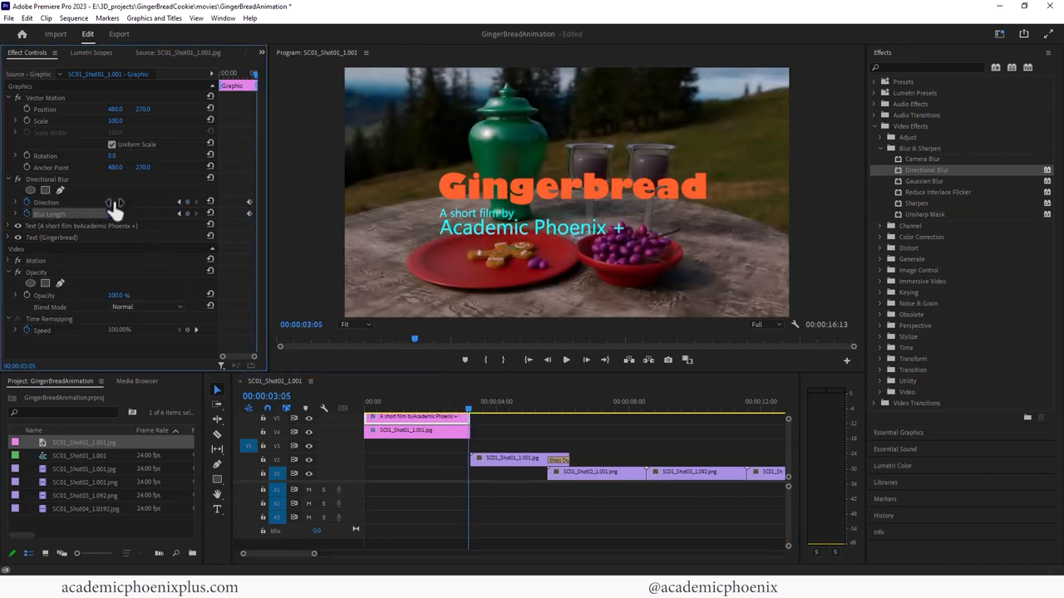
# Set the Directional Blur angle and stretch its Blur Length into long streaks, then bring it back down
pyautogui.moveTo(109, 203); pyautogui.dragTo(119, 202)
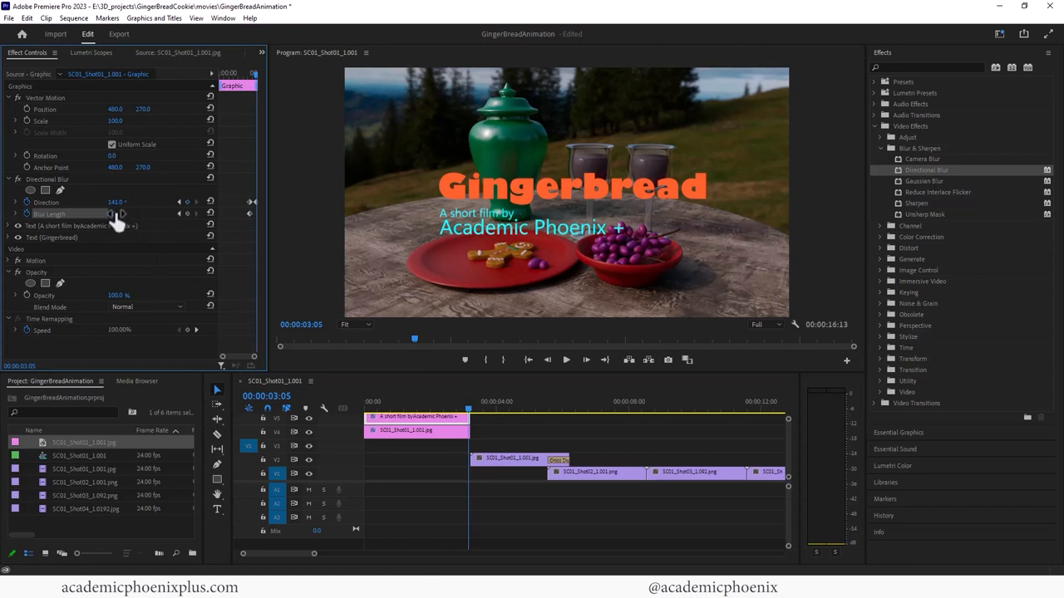
pyautogui.moveTo(114, 213); pyautogui.dragTo(113, 213)
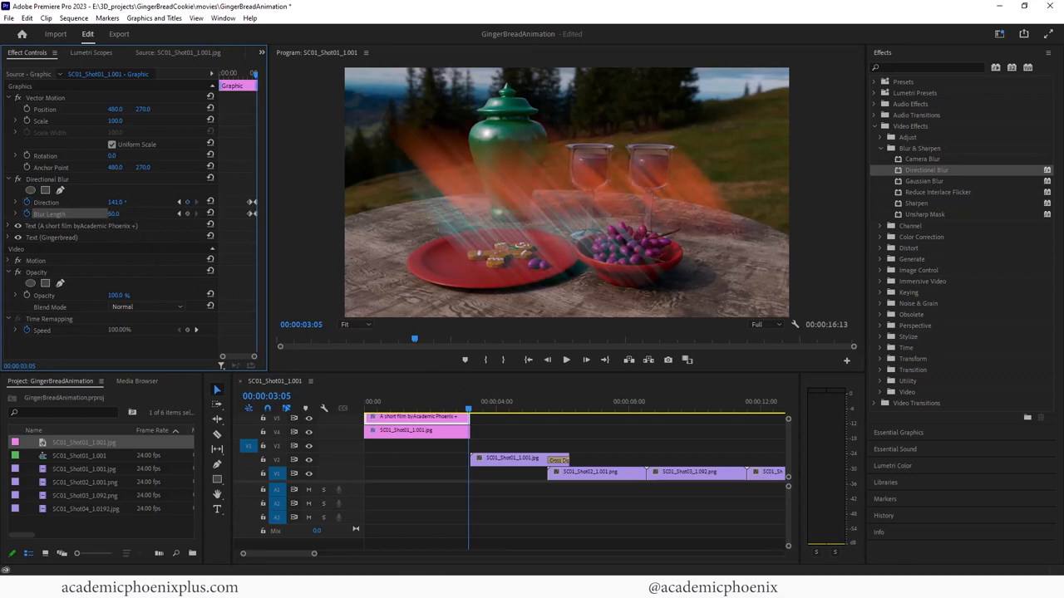
pyautogui.moveTo(469, 412); pyautogui.dragTo(452, 412)
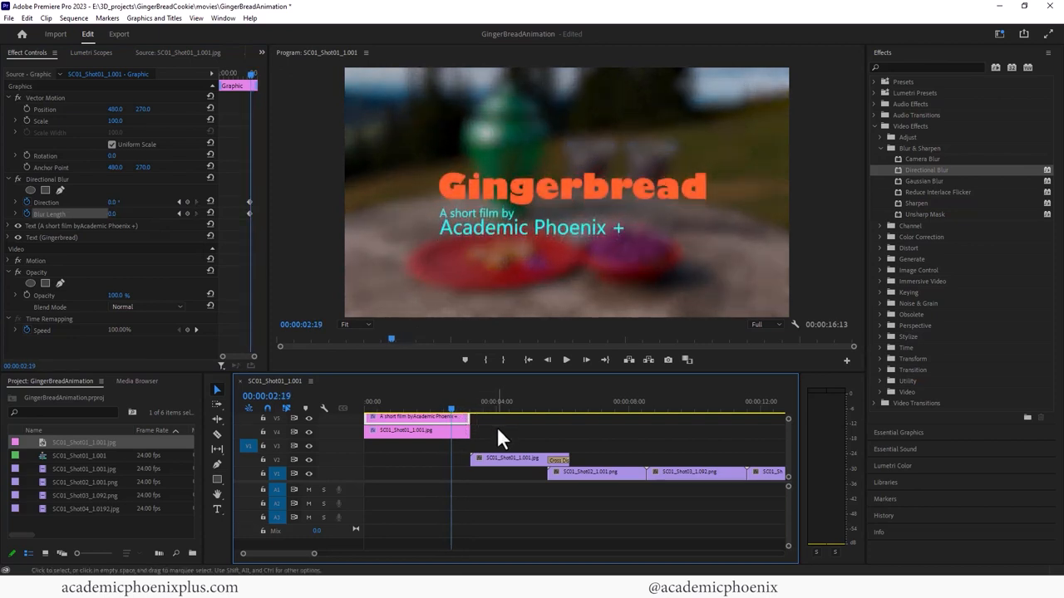
# Keyframe the Blur Length so the title streaks away around the three-second mark
pyautogui.click(468, 412)
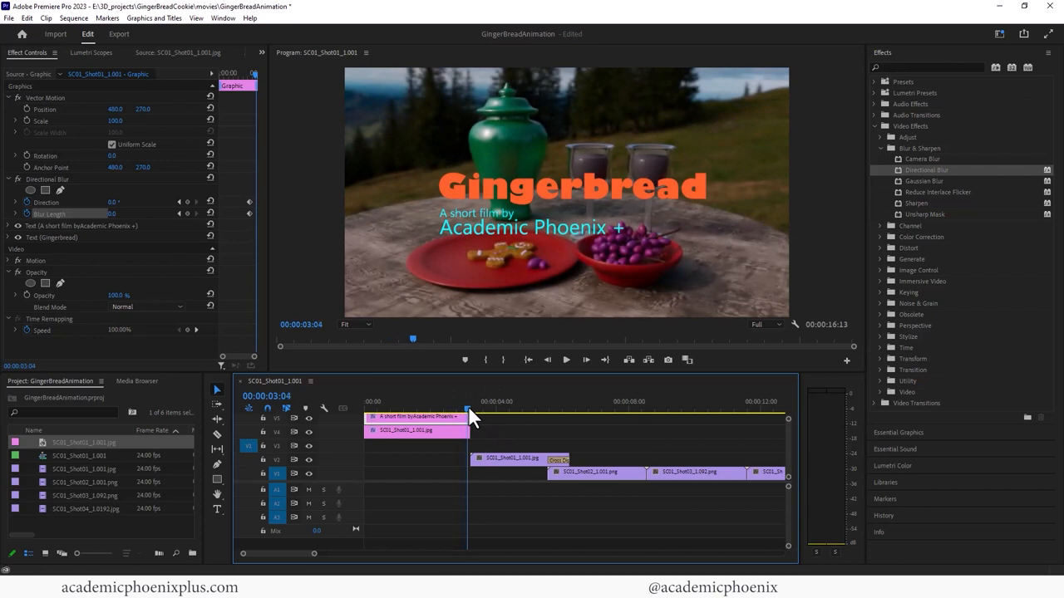
pyautogui.moveTo(469, 415); pyautogui.dragTo(463, 416)
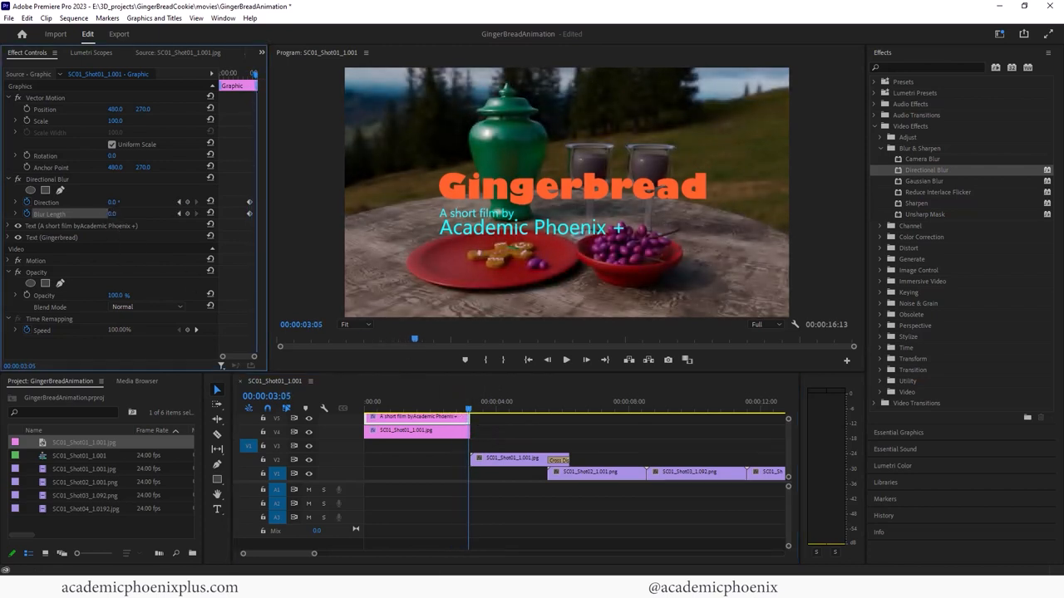
pyautogui.click(113, 213)
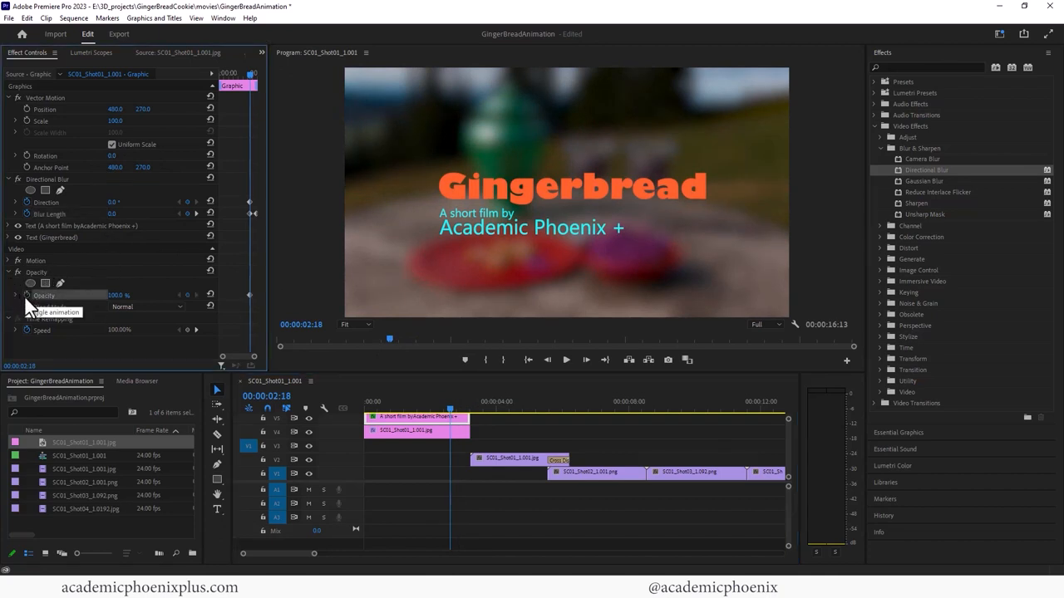
# Keyframe the title graphic's Opacity down to 0% just after three seconds
pyautogui.moveTo(449, 409); pyautogui.dragTo(469, 409)
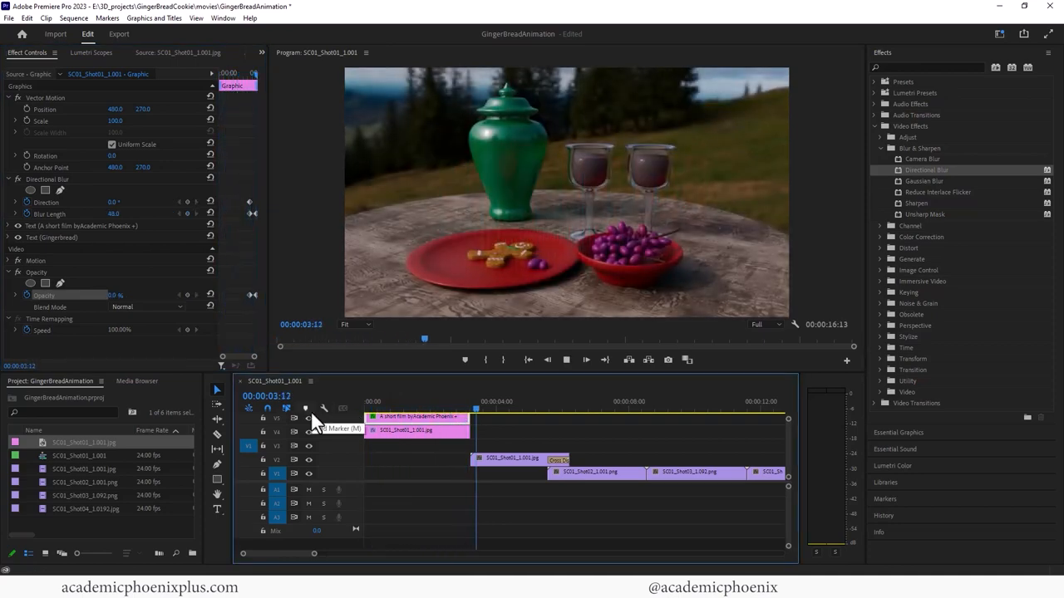
pyautogui.click(529, 407)
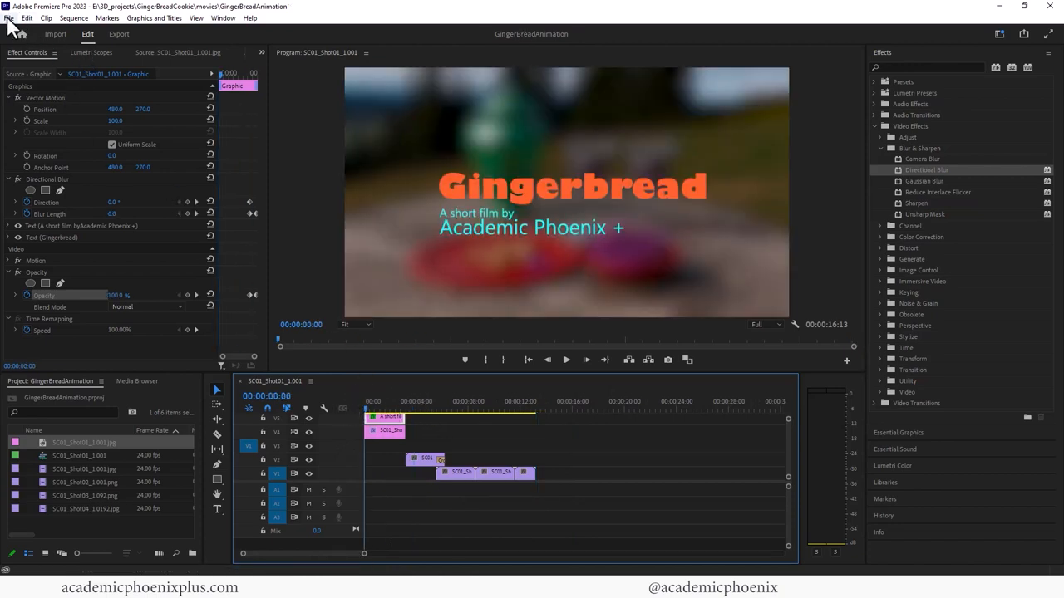
# Save, then send the sequence to the Media Encoder queue as an H.264 high-bitrate export
pyautogui.click(9, 16)
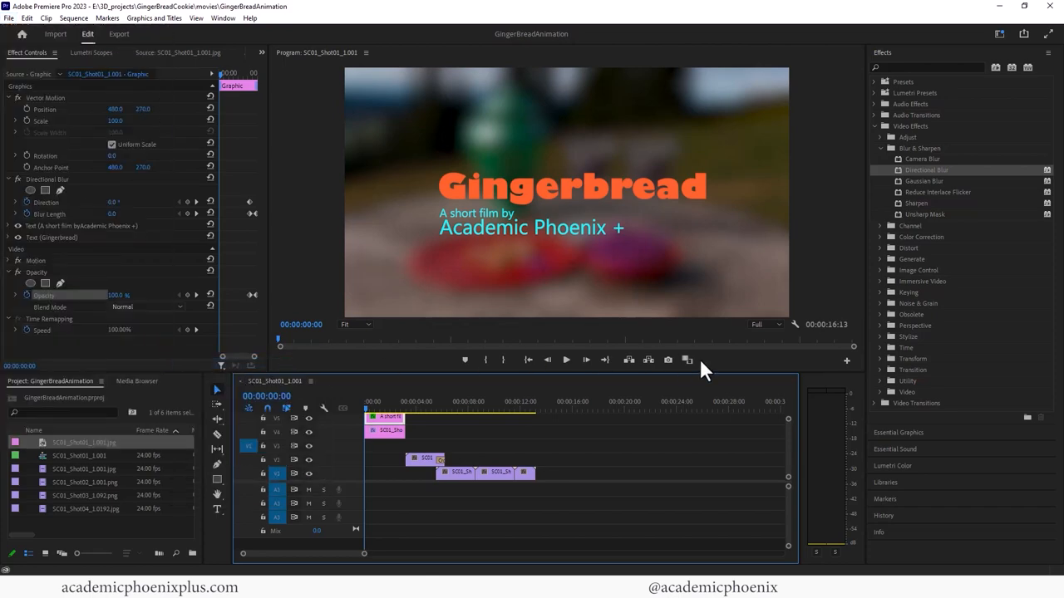
pyautogui.click(119, 33)
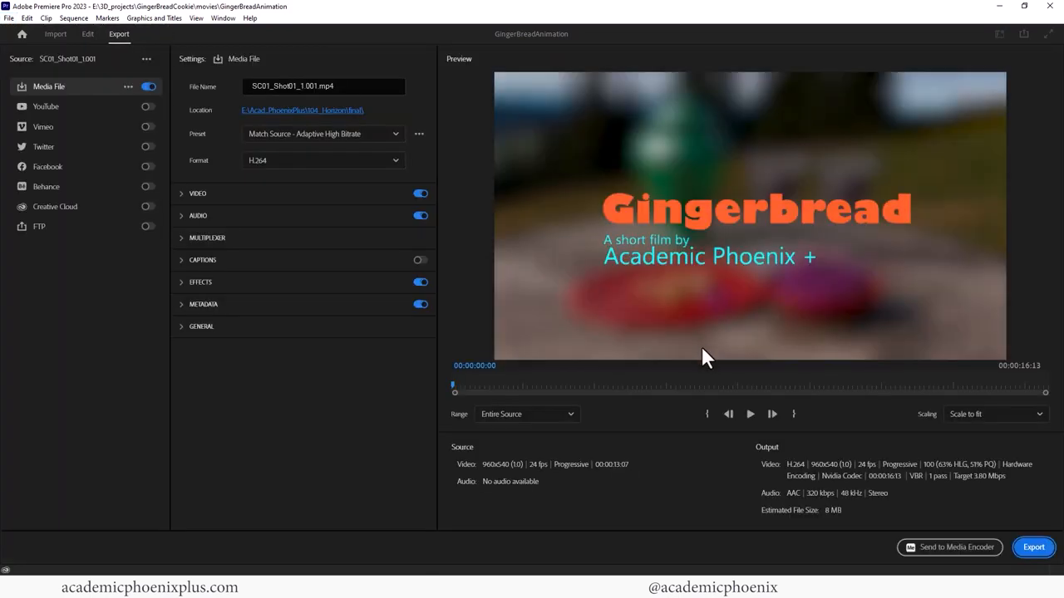
pyautogui.click(86, 33)
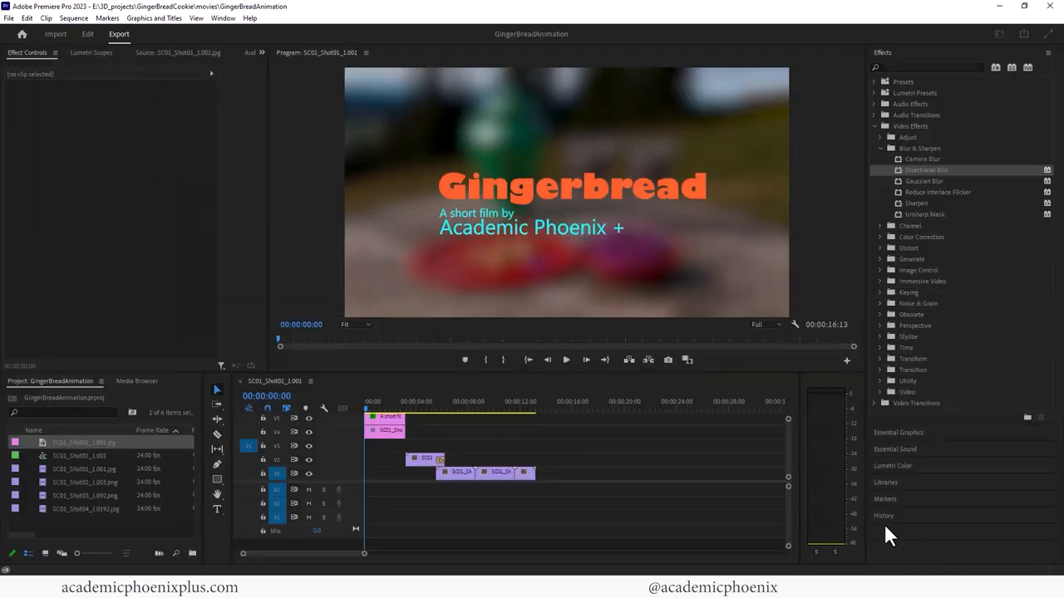
pyautogui.click(87, 33)
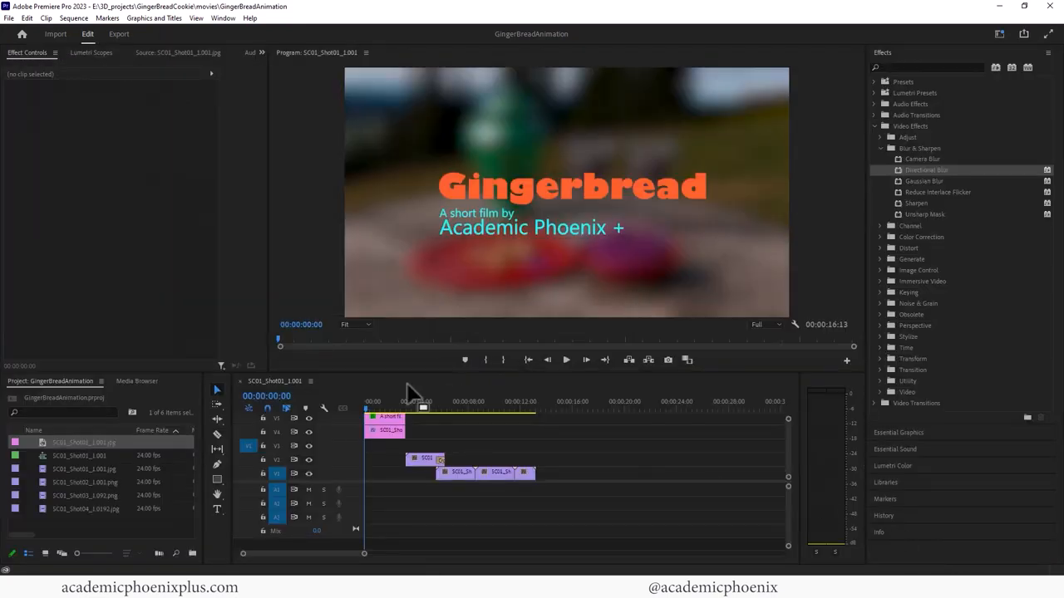
pyautogui.click(586, 130)
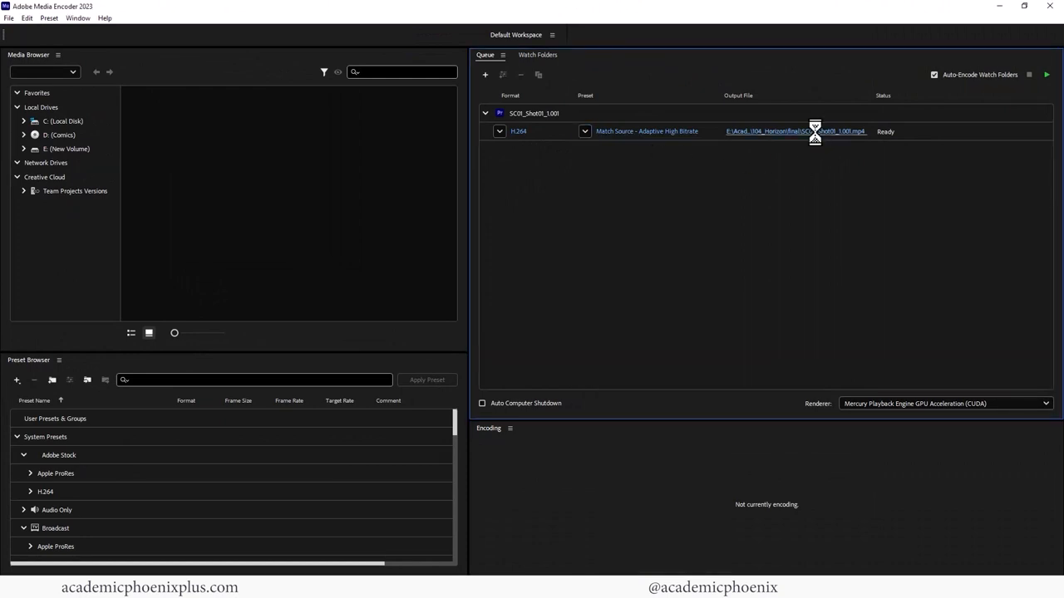
# Name the output Gingerbread_Animation.mp4 in the movies folder and start the queue
pyautogui.click(795, 130)
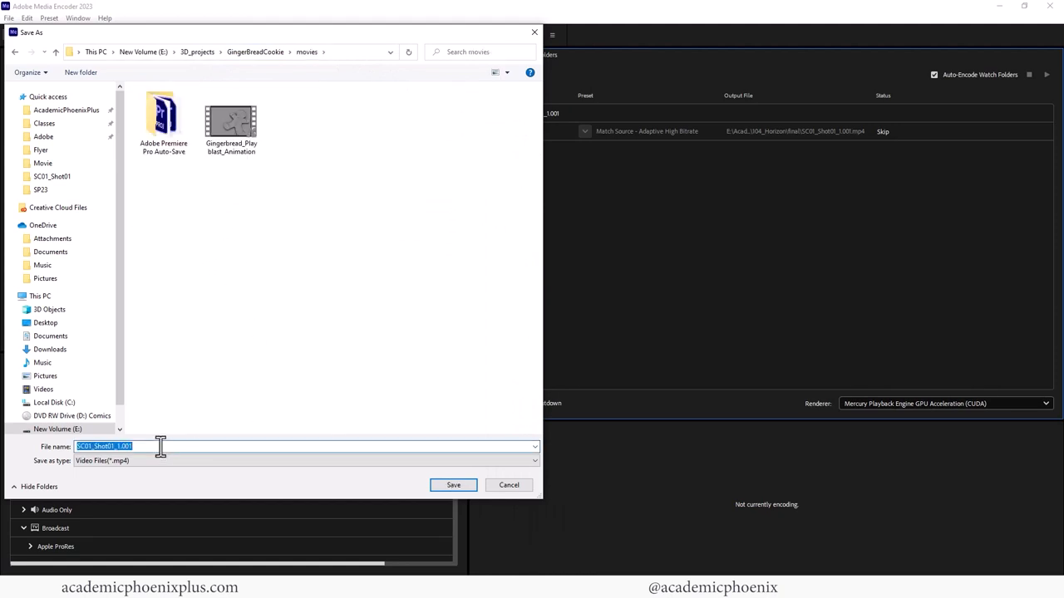
pyautogui.write('Gingerbread_Animatio')
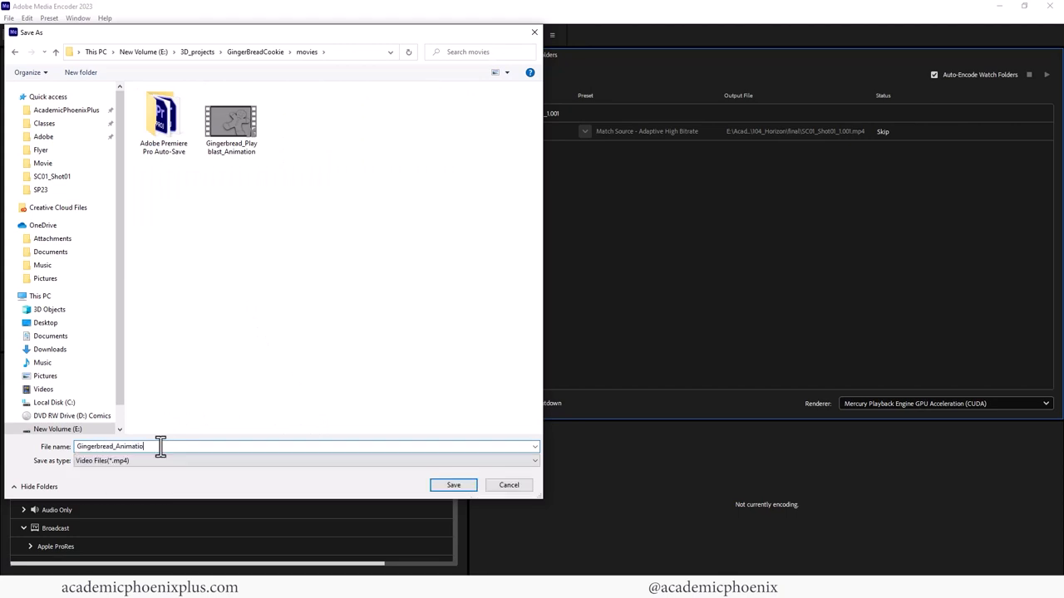
pyautogui.click(452, 485)
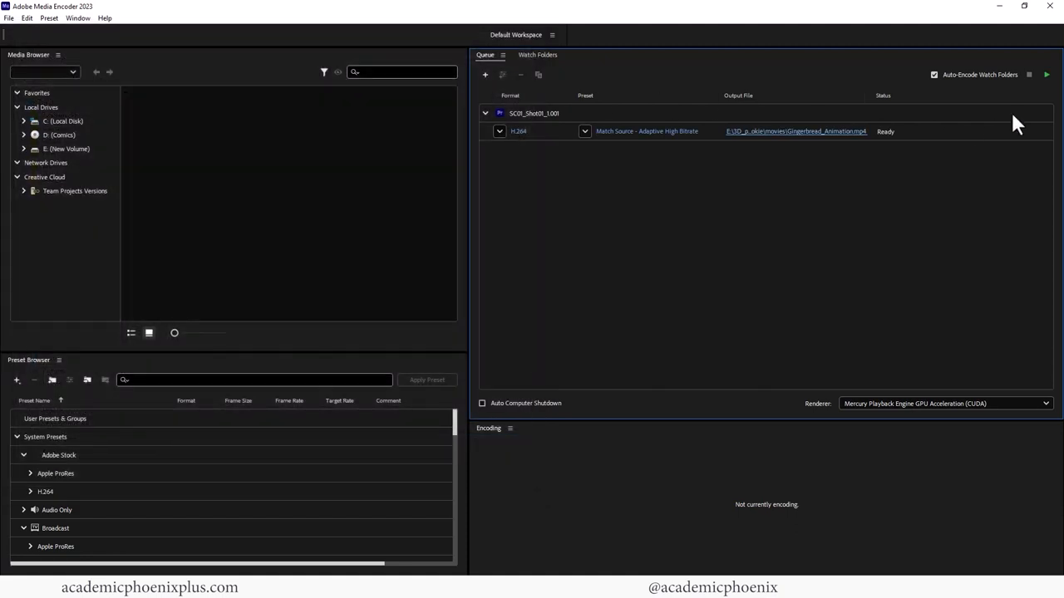
pyautogui.click(1047, 75)
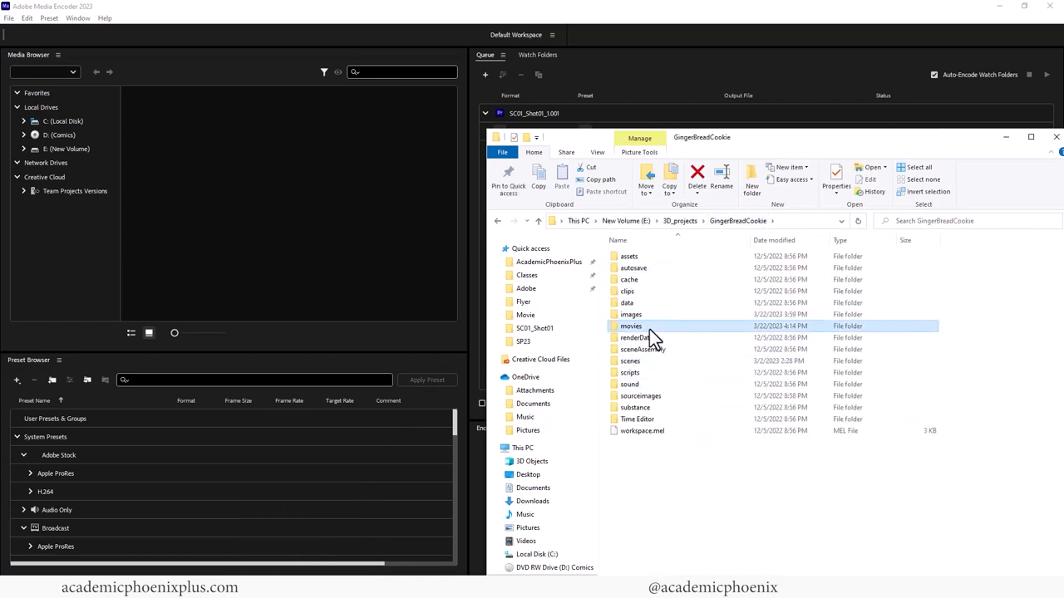
# Launch Gingerbread_Animation.mp4 from the movies folder in the media player
pyautogui.doubleClick(632, 326)
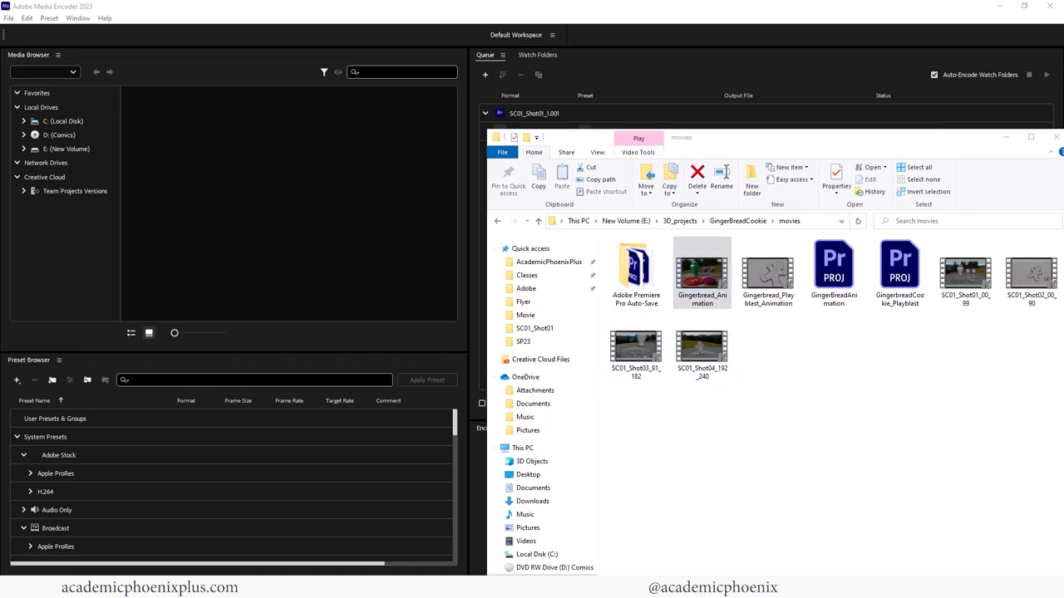
pyautogui.doubleClick(702, 266)
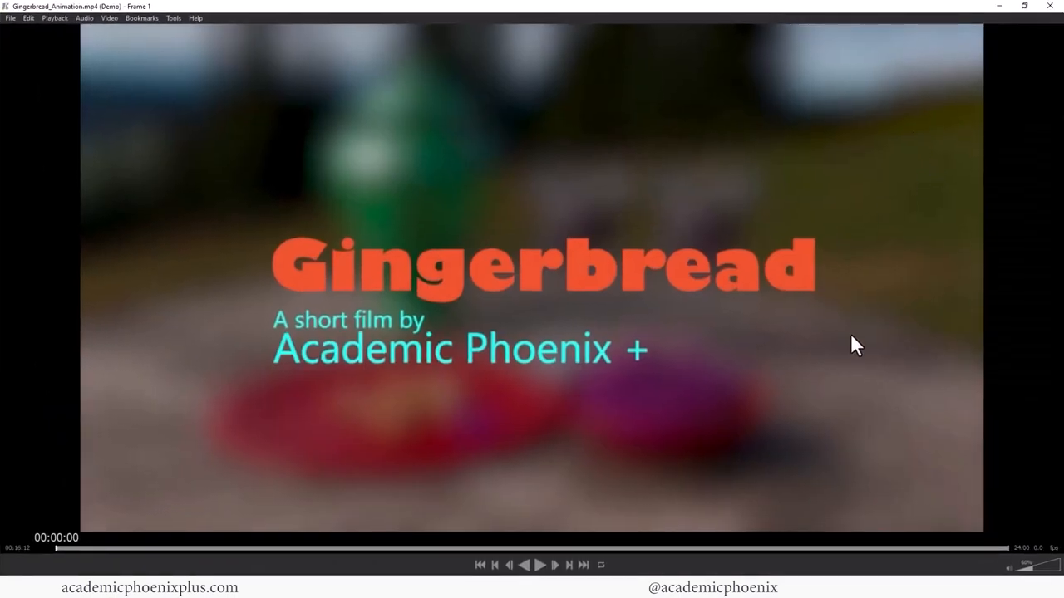
# Play the exported film through to its closing 'Leave a comment' card
pyautogui.click(538, 565)
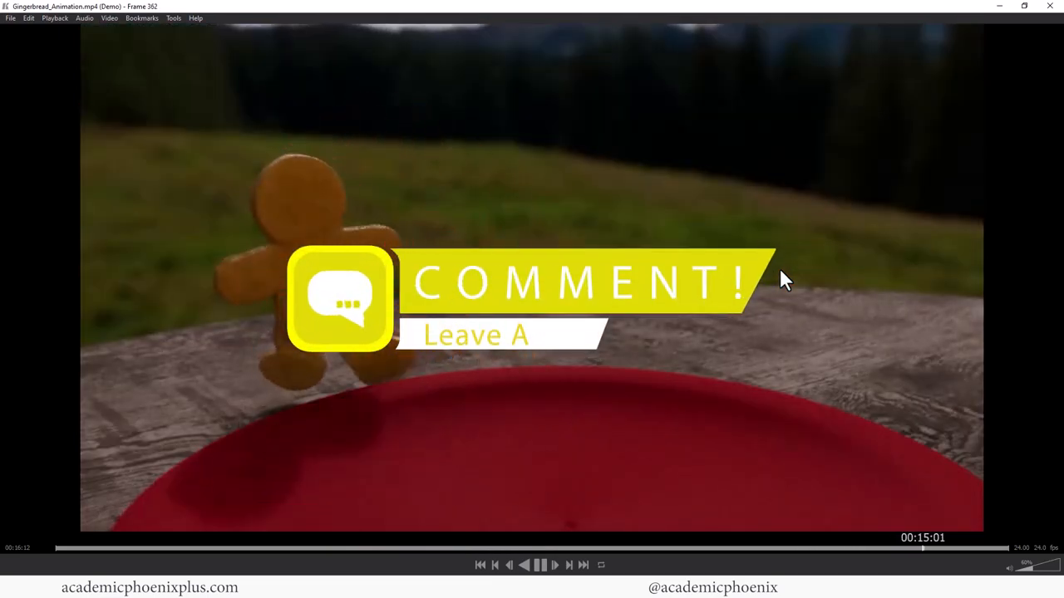
pyautogui.click(198, 549)
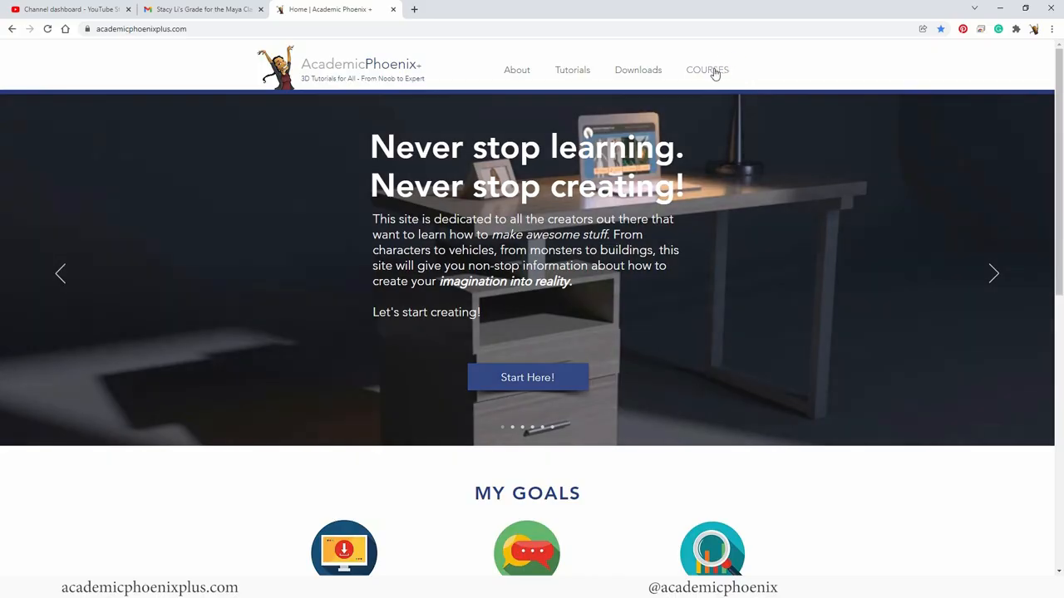
# Browse the COURSES page to the Maya Beginner Still Life course
pyautogui.click(708, 70)
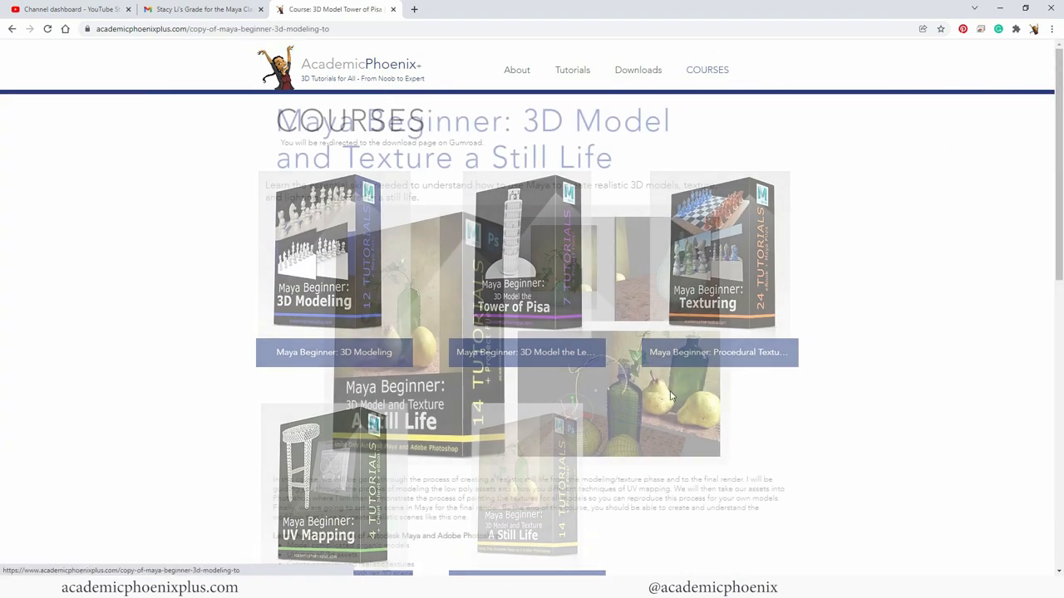
pyautogui.scroll(-3)
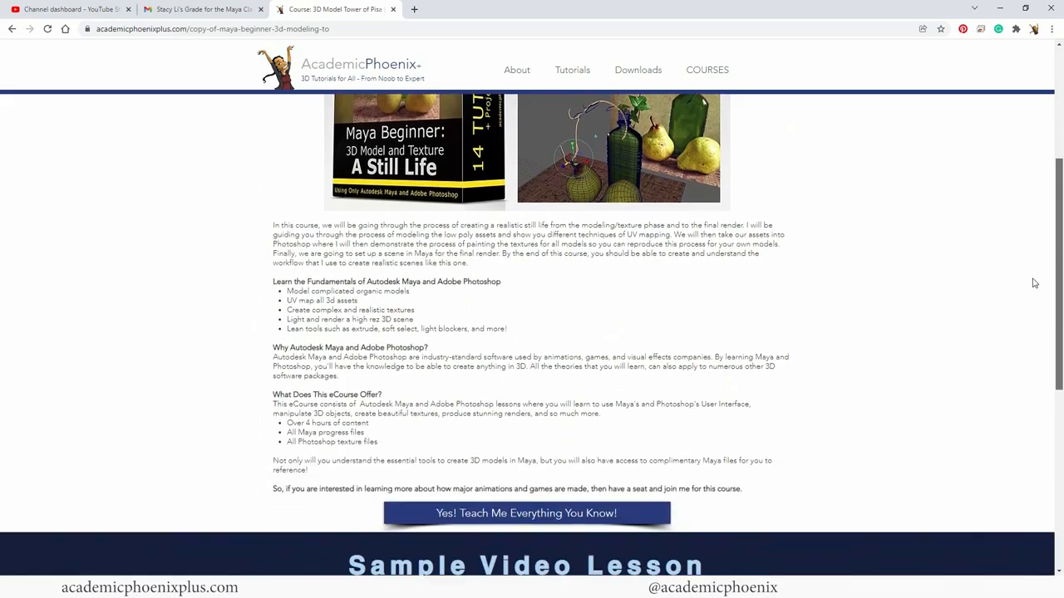